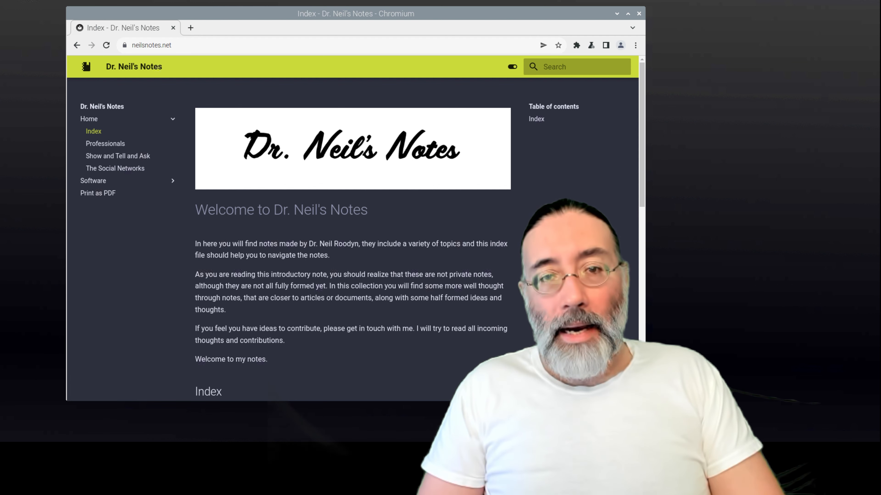
# Scroll to Coding Notes and follow the '.NET Web Server on Raspberry Pi' link.
pyautogui.scroll(-3)
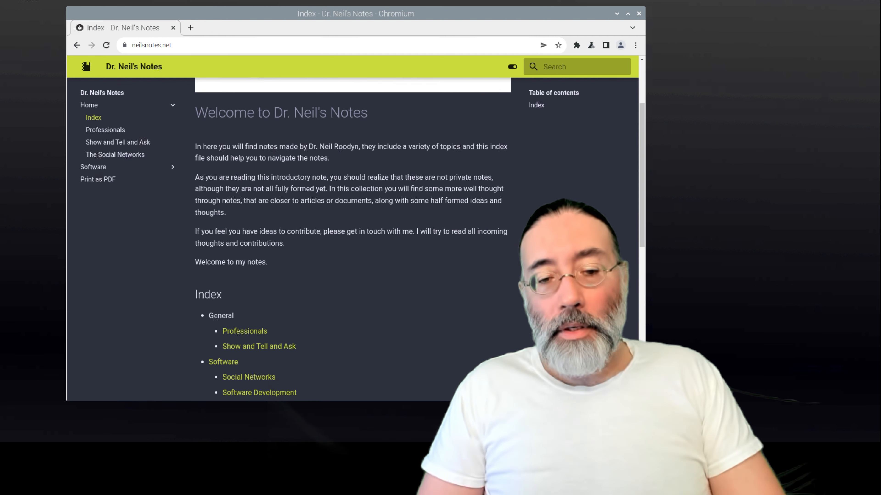
pyautogui.scroll(-3)
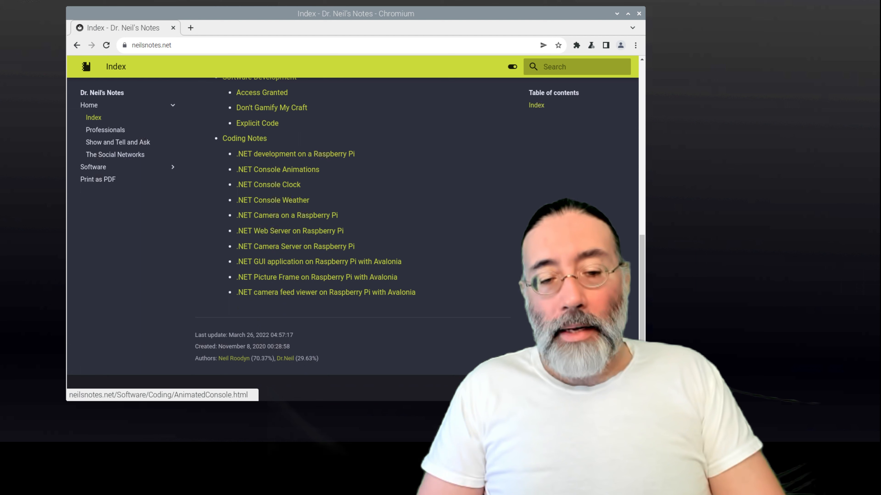
pyautogui.moveTo(289, 231)
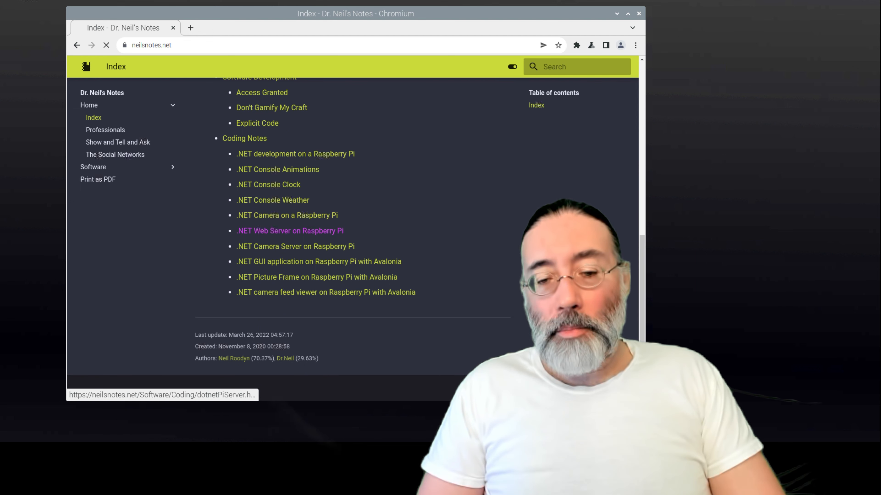
pyautogui.click(290, 231)
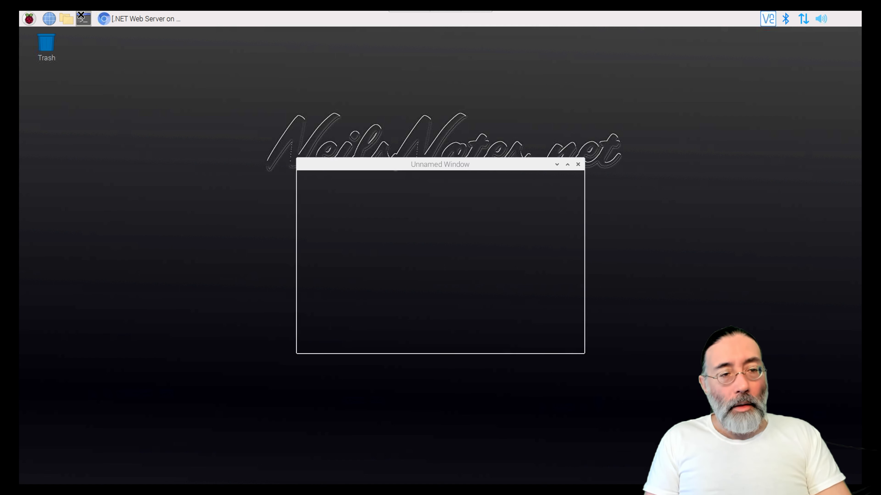
# Change into Documents/Dev and list the existing console projects there.
pyautogui.click(83, 19)
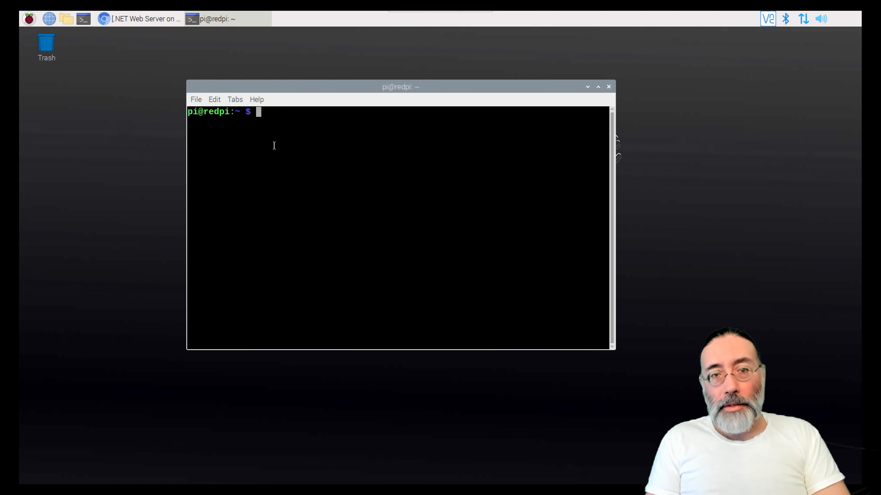
pyautogui.write('cd Documents/')
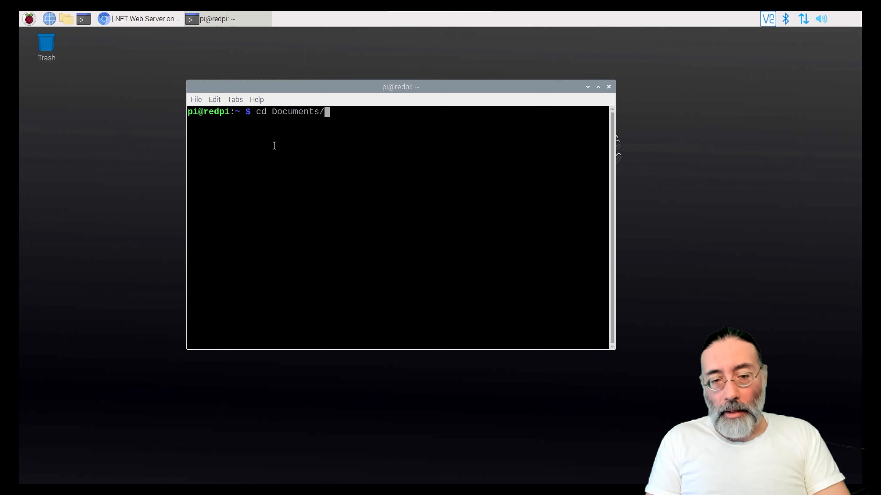
pyautogui.write('Dev')
pyautogui.write('ls')
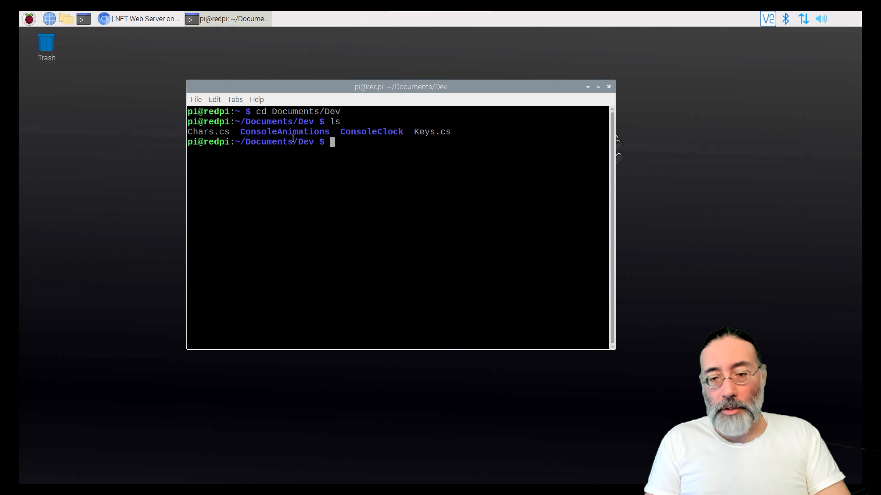
pyautogui.moveTo(339, 171)
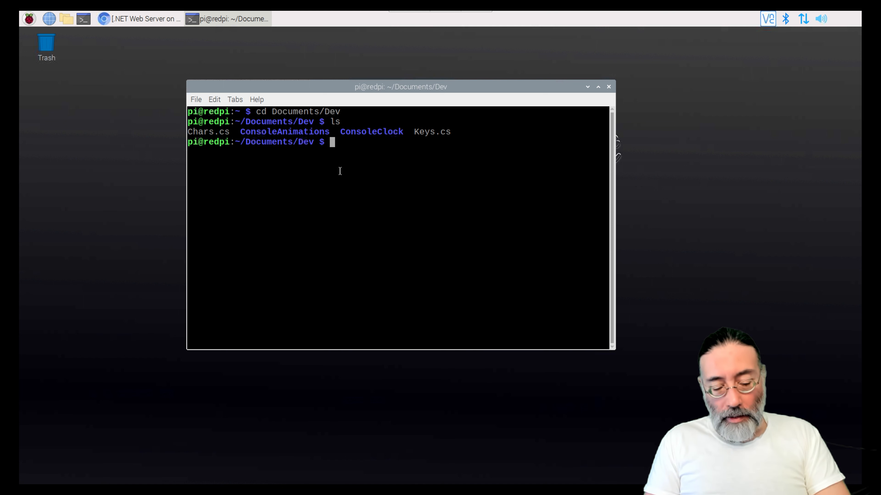
# Create a dotnetPiServer folder with mkdir and cd into it.
pyautogui.write('mkd')
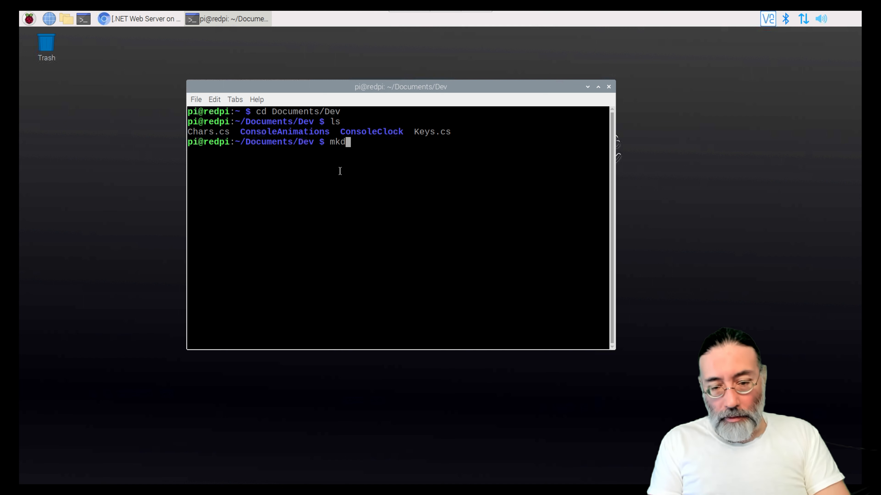
pyautogui.write('ir')
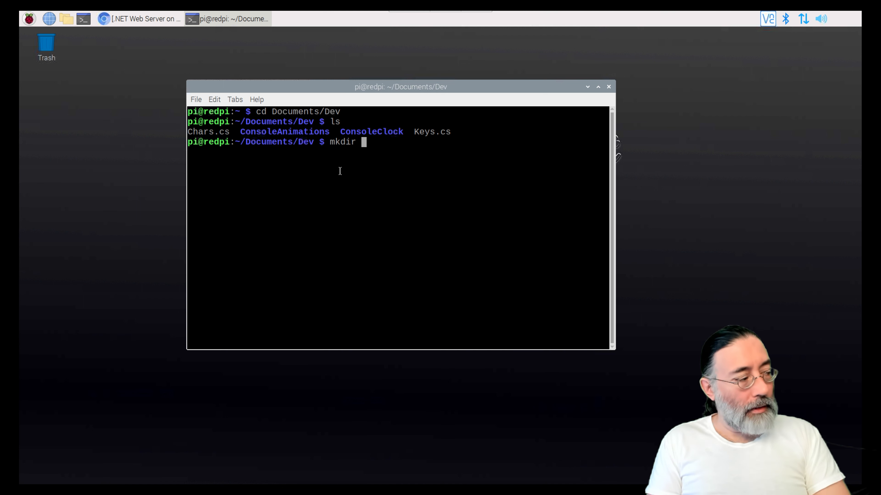
pyautogui.write('dot')
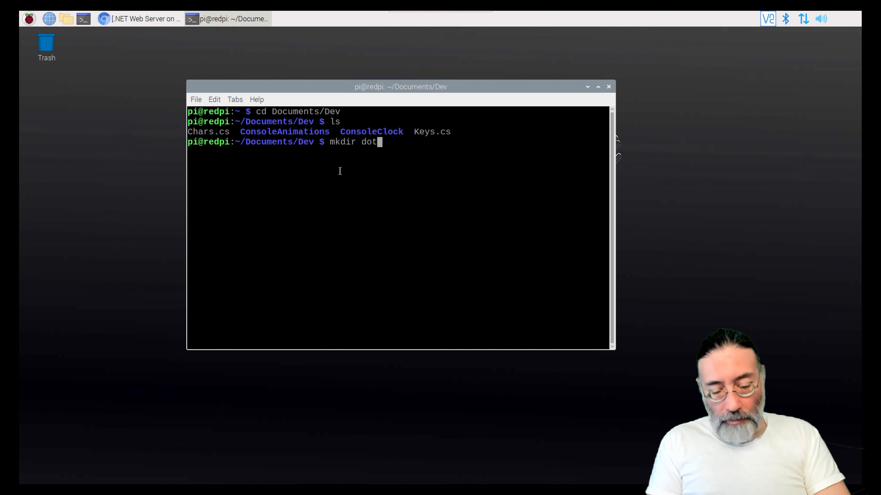
pyautogui.write('netP')
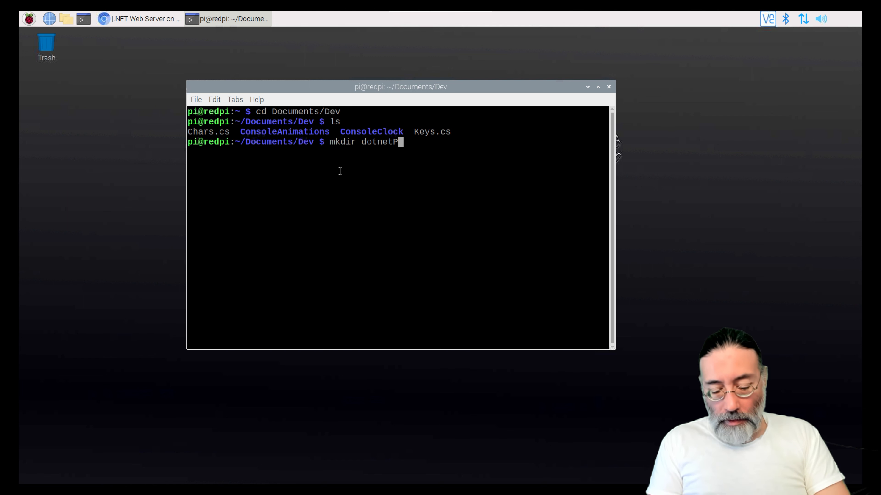
pyautogui.write('iServer')
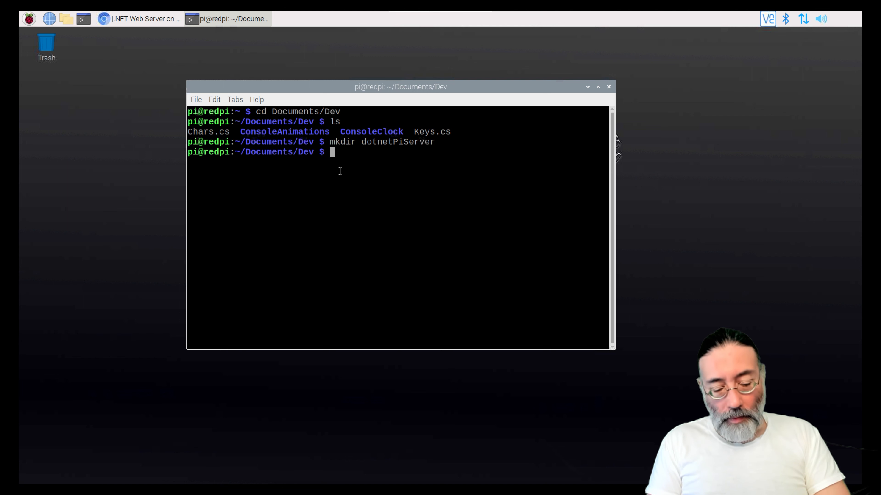
pyautogui.write('cd dotnetPi')
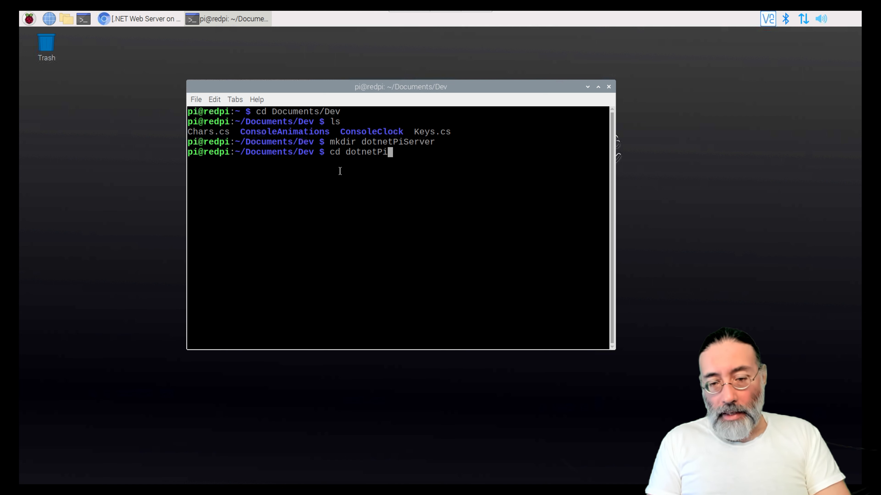
pyautogui.write('Server')
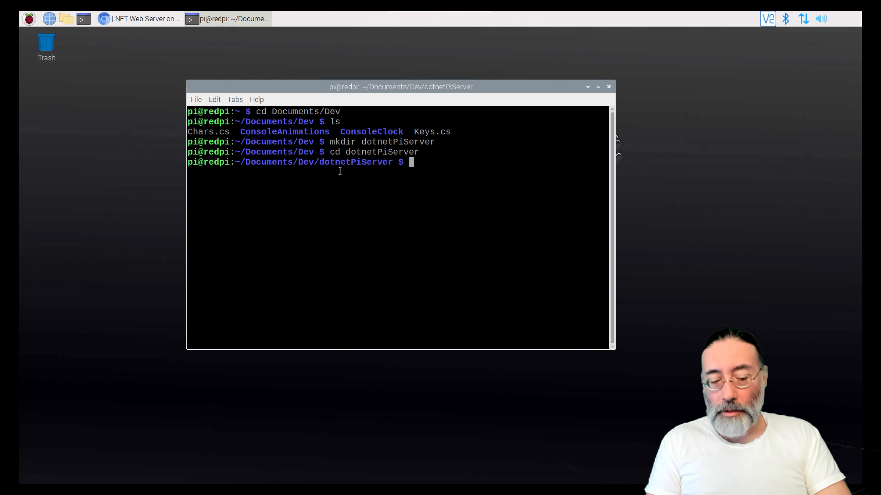
# Scaffold an empty web project with 'dotnet new web' and list its file tree.
pyautogui.write('dotnet n')
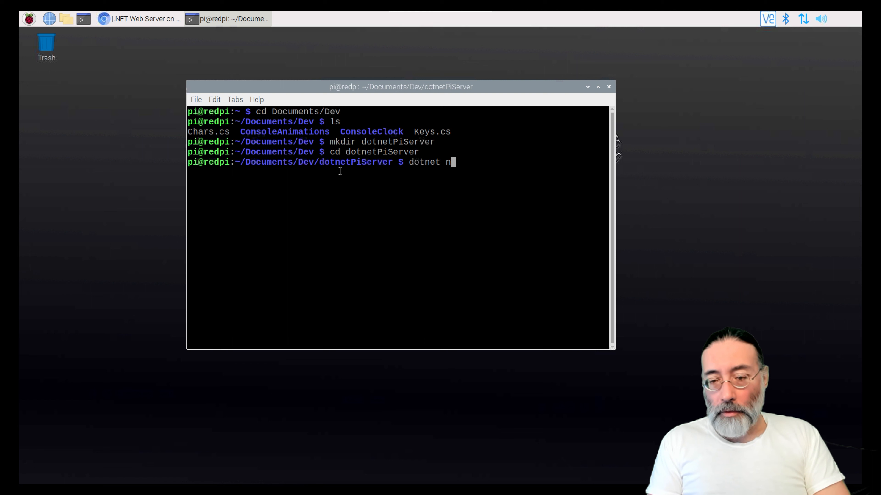
pyautogui.write('ew')
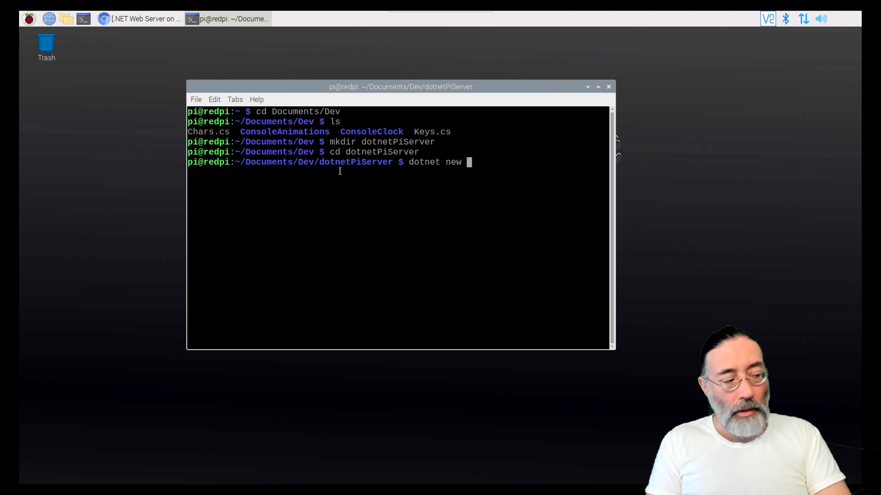
pyautogui.write('web')
pyautogui.write('tree')
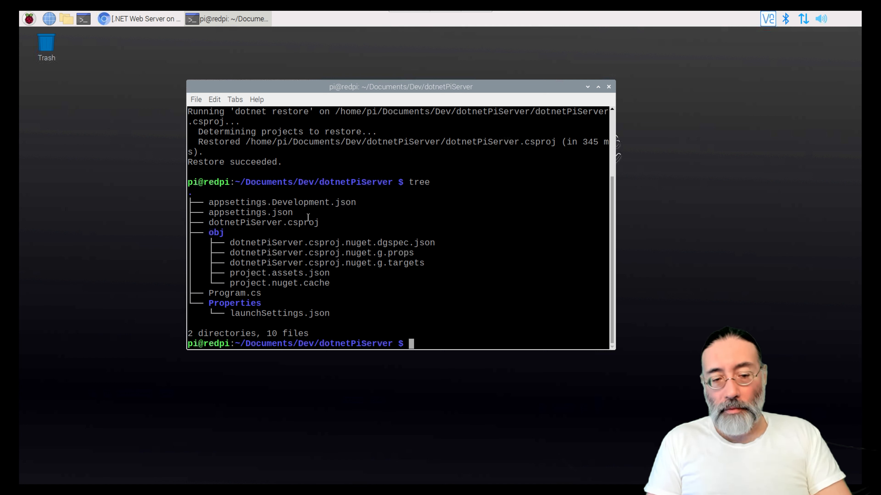
pyautogui.moveTo(252, 210)
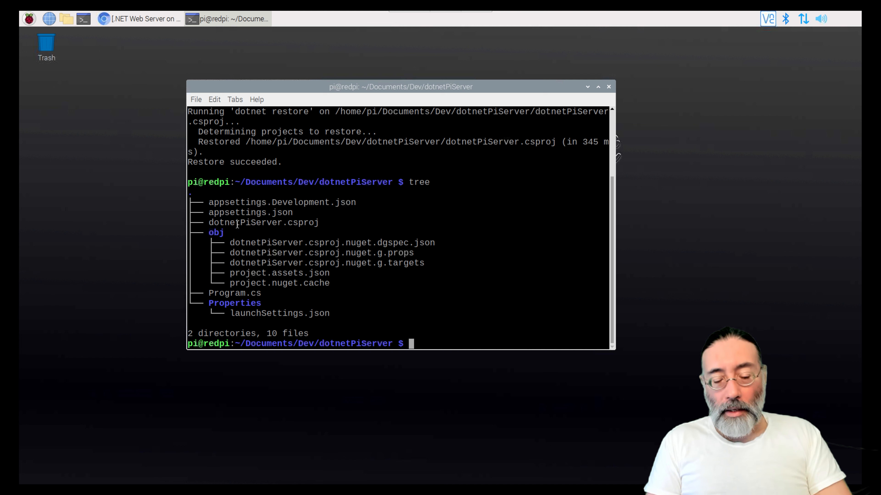
pyautogui.moveTo(205, 293)
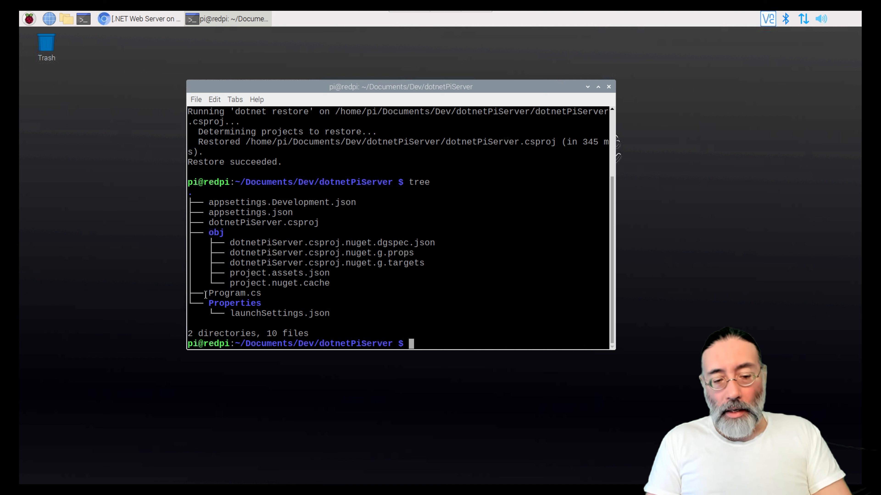
pyautogui.doubleClick(235, 293)
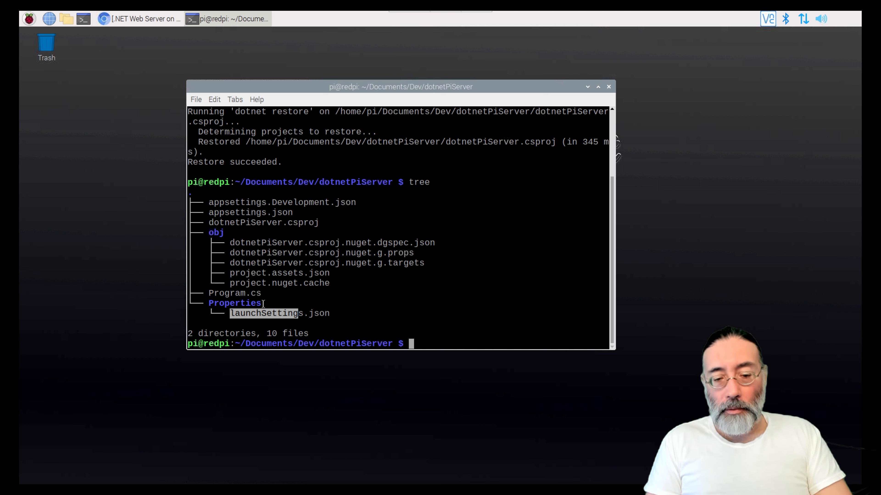
pyautogui.moveTo(236, 233)
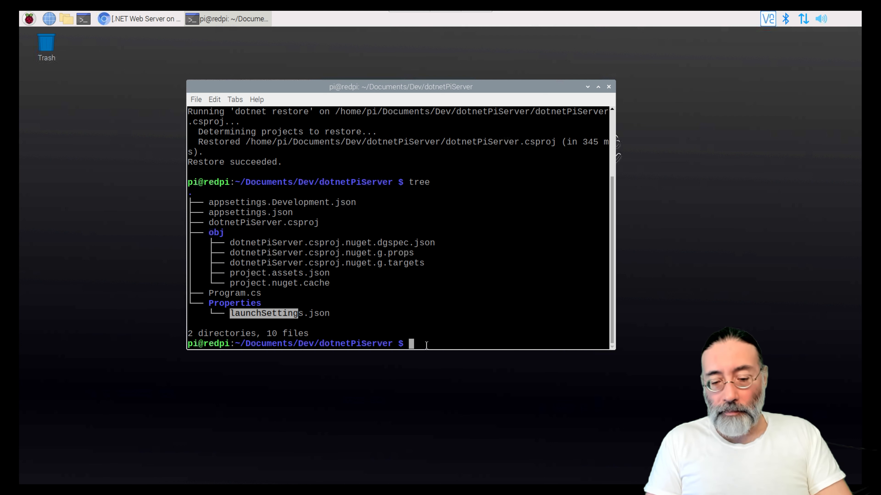
# Launch Visual Studio Code on the dotnetPiServer folder with 'code .'.
pyautogui.write('code')
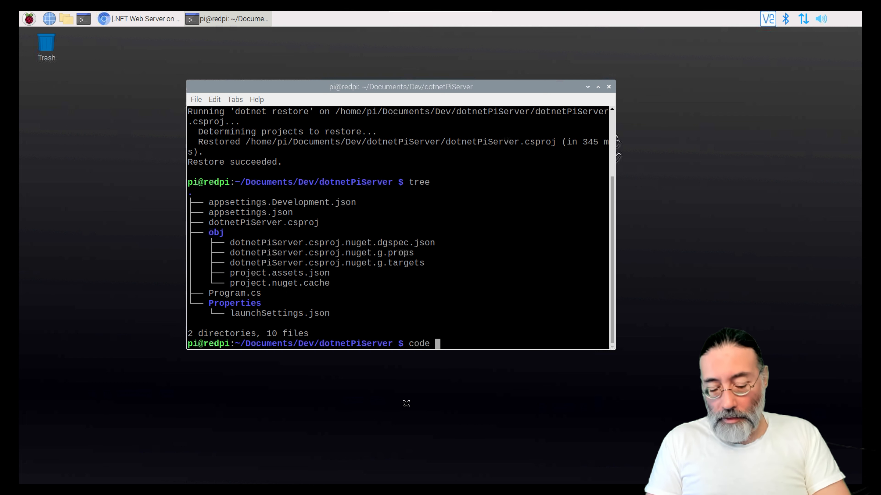
pyautogui.write('.')
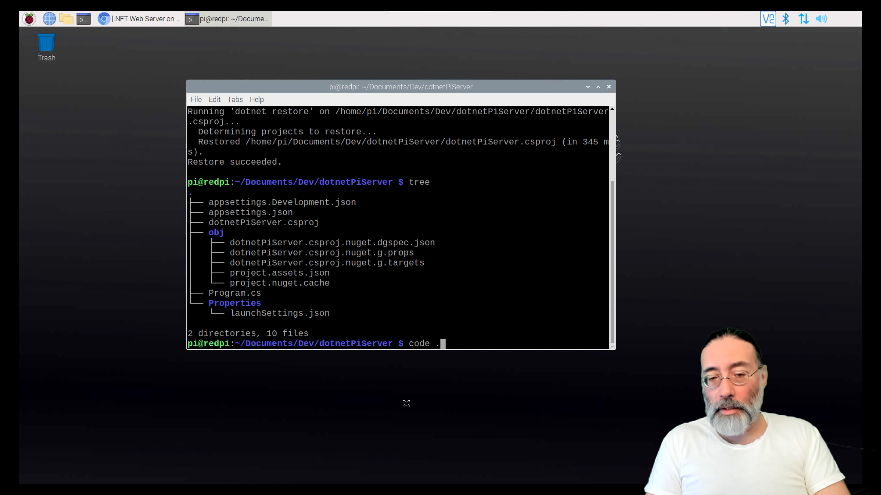
pyautogui.press('Return')
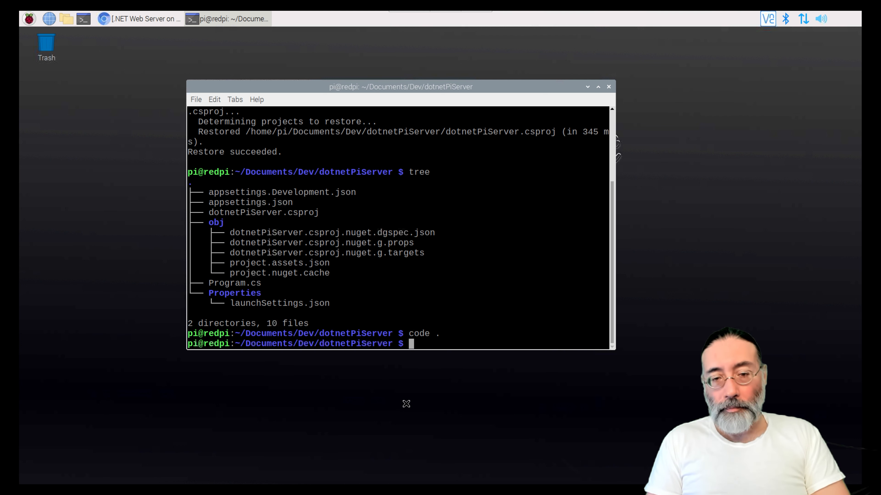
# Open an integrated terminal in the project folder and enter 'dotnet run'.
pyautogui.press('Return')
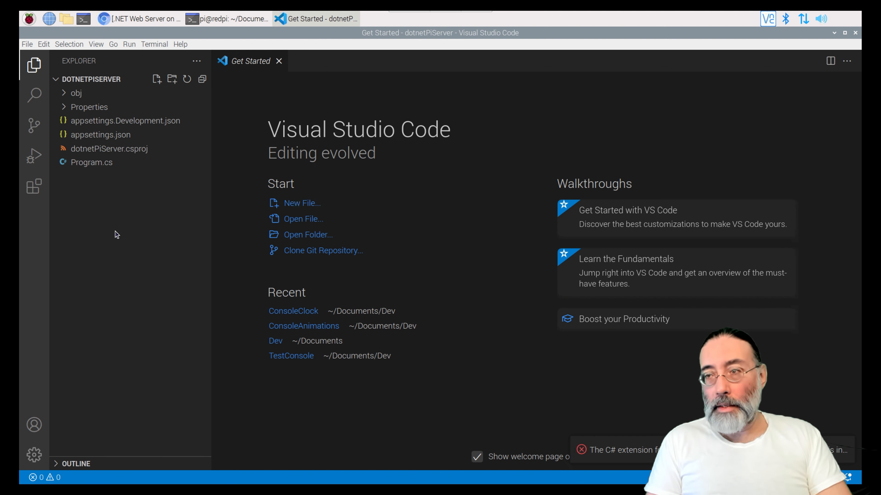
pyautogui.click(76, 92)
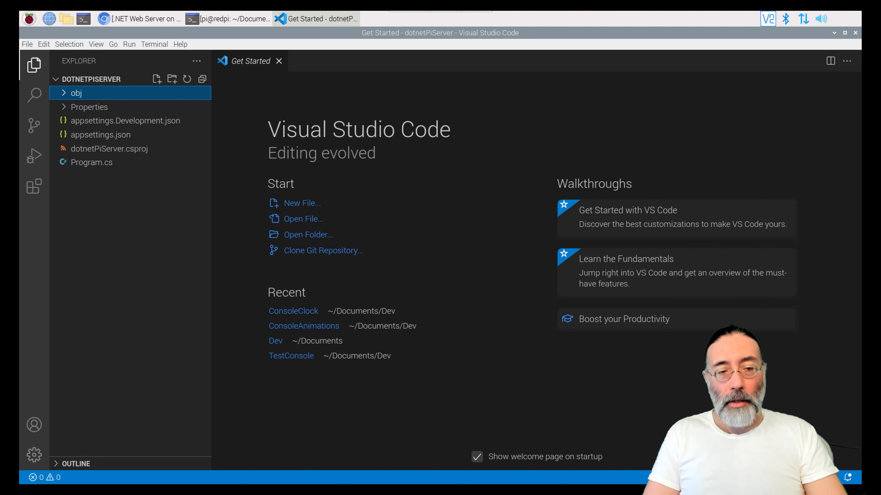
pyautogui.click(154, 44)
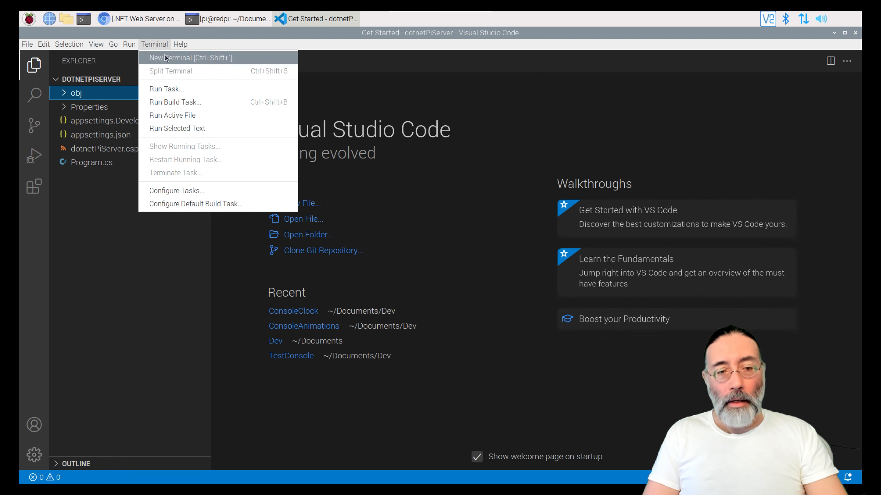
pyautogui.click(176, 57)
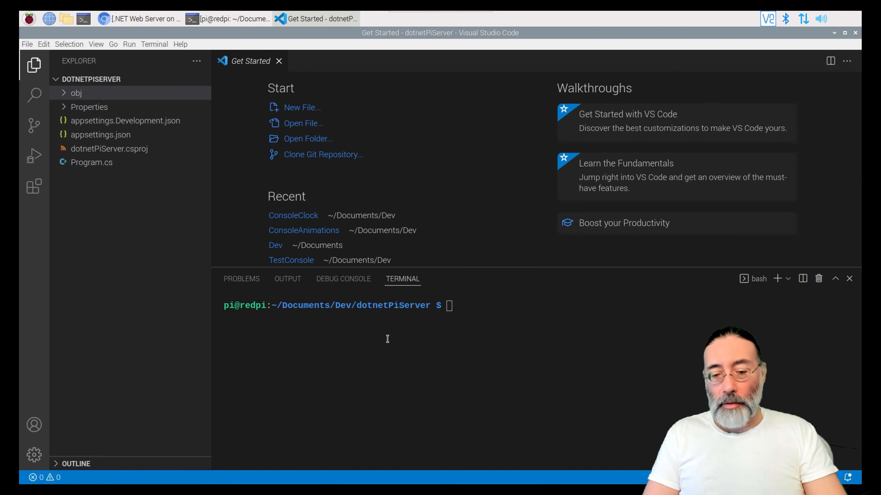
pyautogui.write('dotnet run')
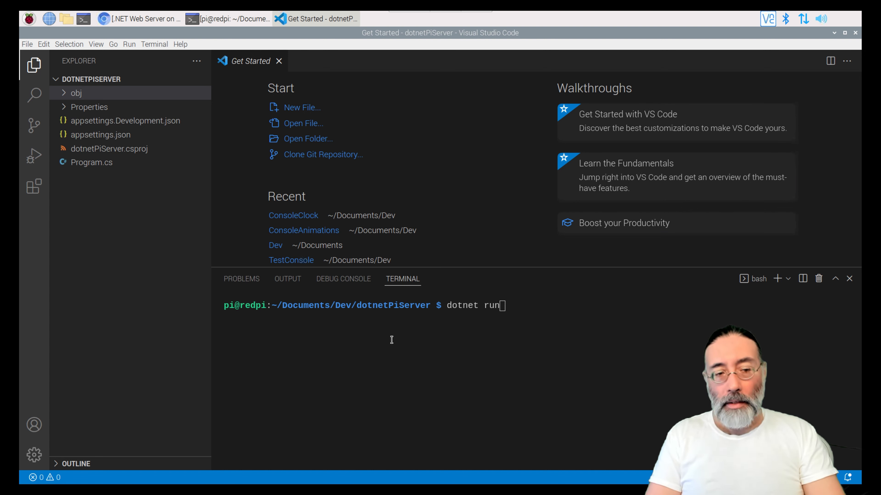
pyautogui.moveTo(135, 179)
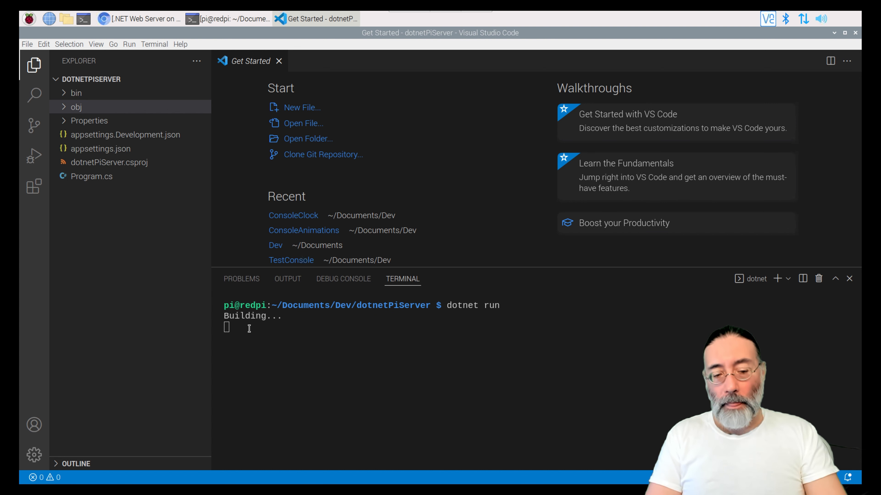
pyautogui.moveTo(76, 93)
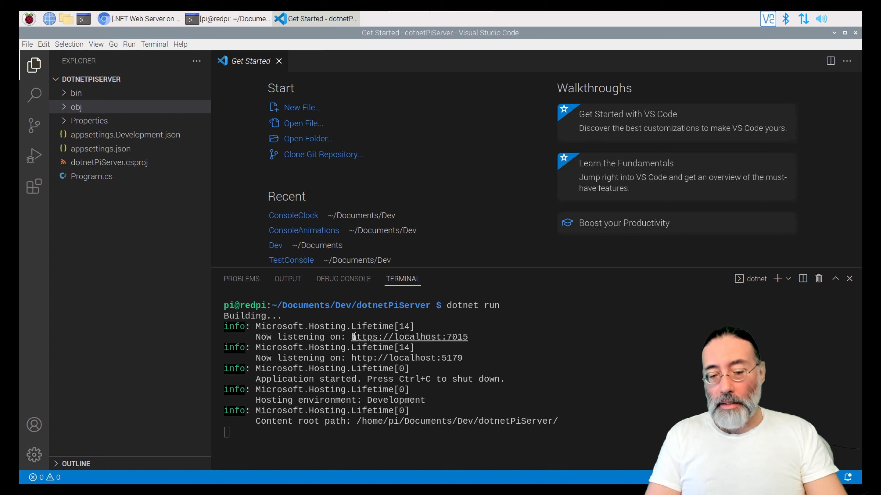
pyautogui.moveTo(409, 338)
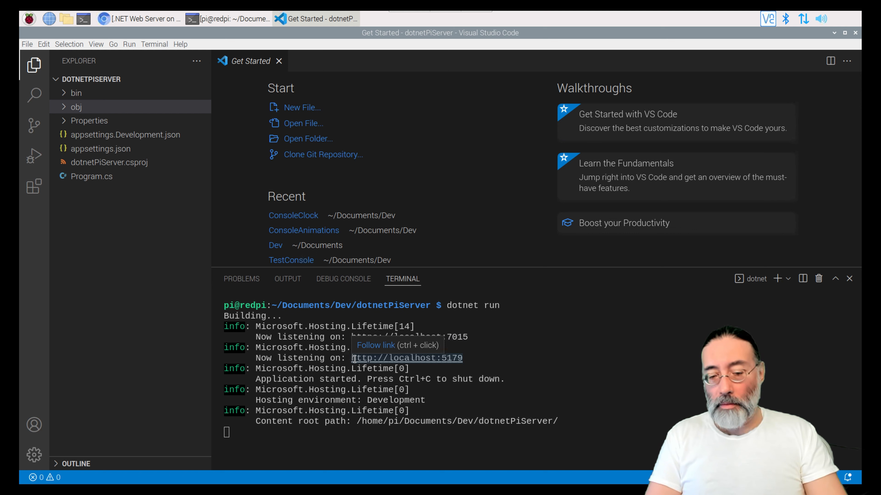
pyautogui.moveTo(400, 358)
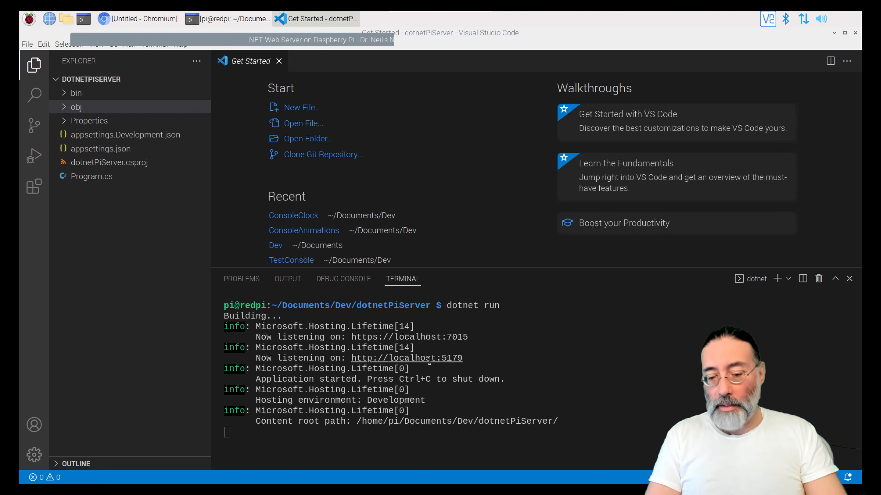
pyautogui.click(406, 358)
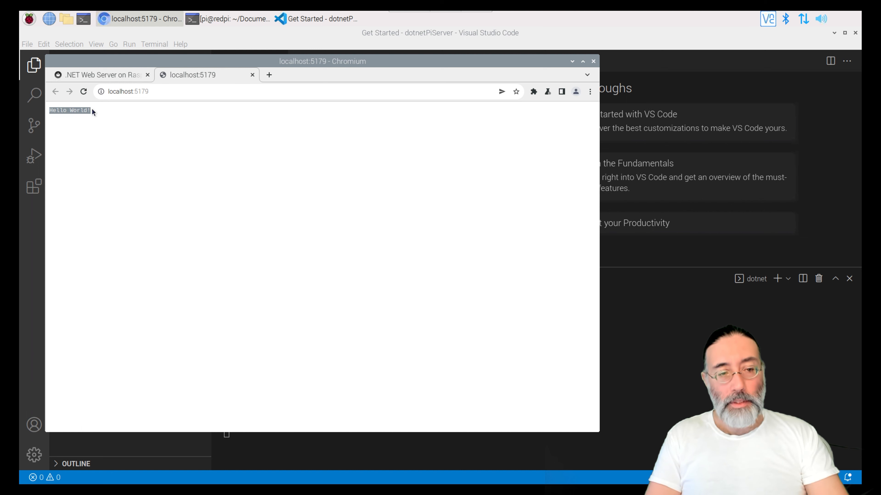
pyautogui.moveTo(127, 140)
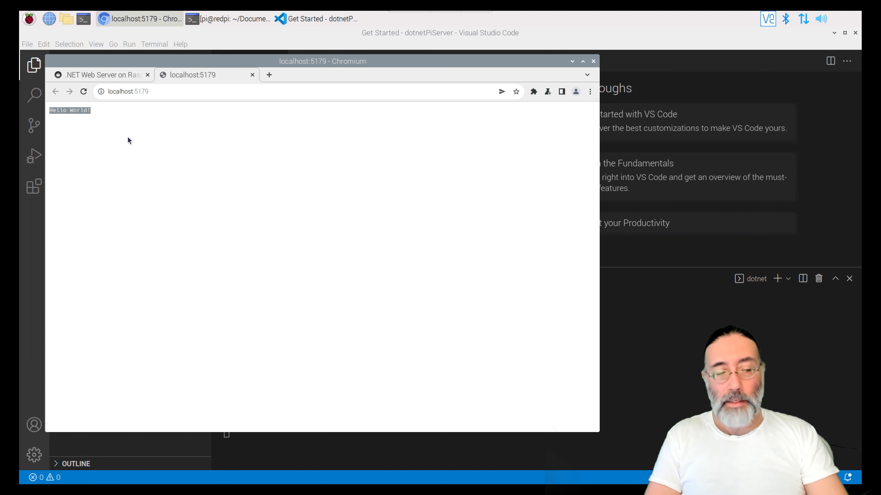
pyautogui.moveTo(118, 131)
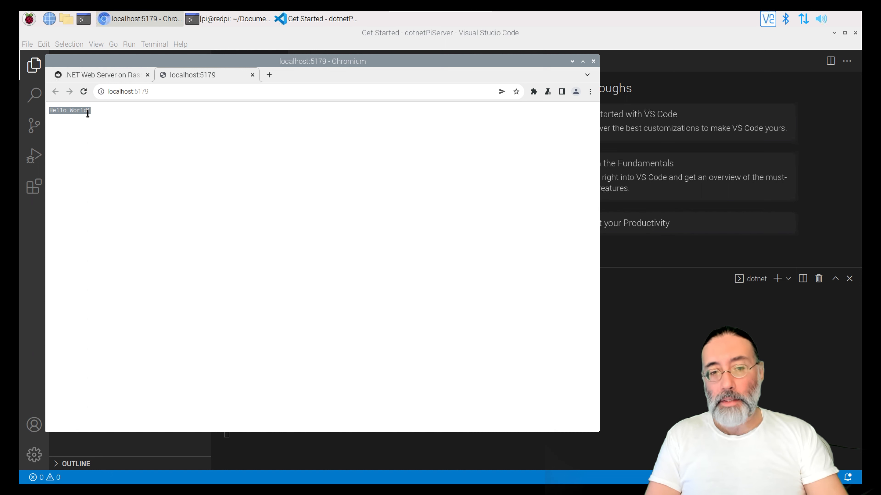
pyautogui.moveTo(284, 74)
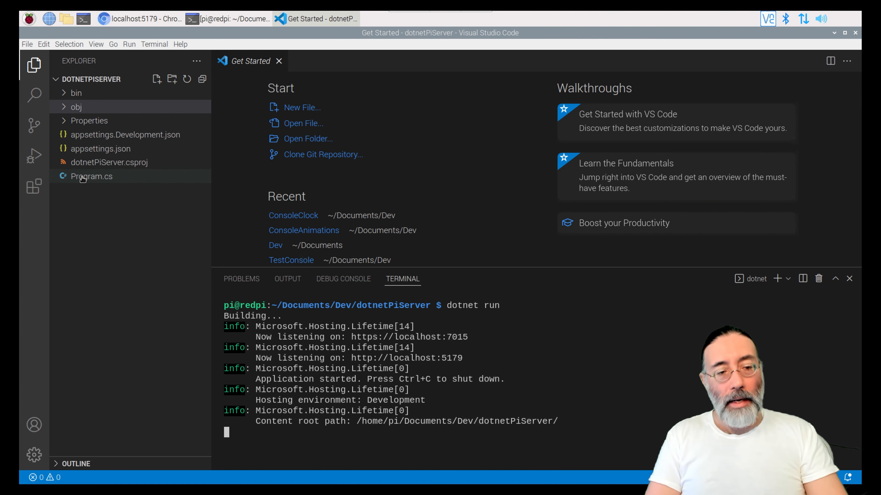
# View Program.cs with its "/" Hello World route, then stop the server with Ctrl+C.
pyautogui.click(92, 175)
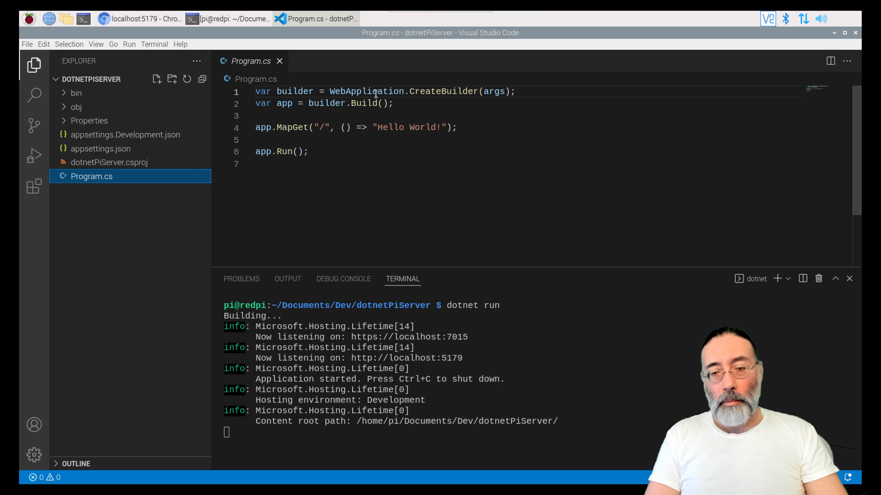
pyautogui.doubleClick(366, 91)
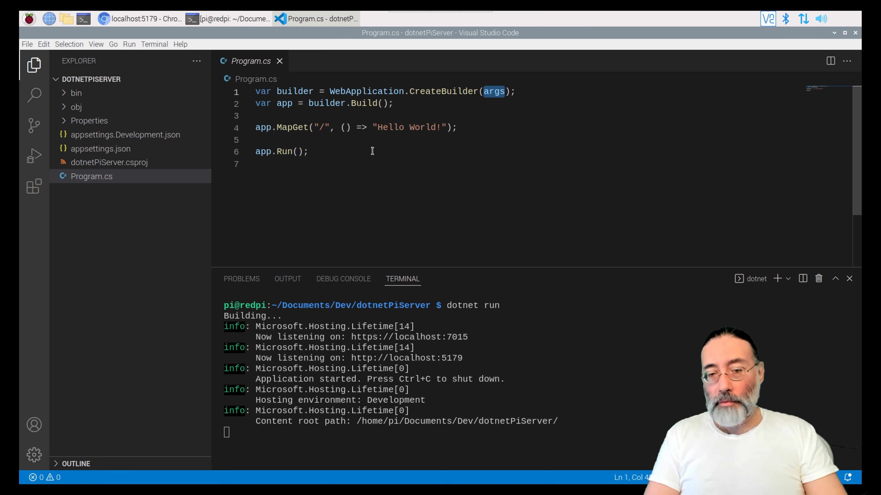
pyautogui.moveTo(367, 103)
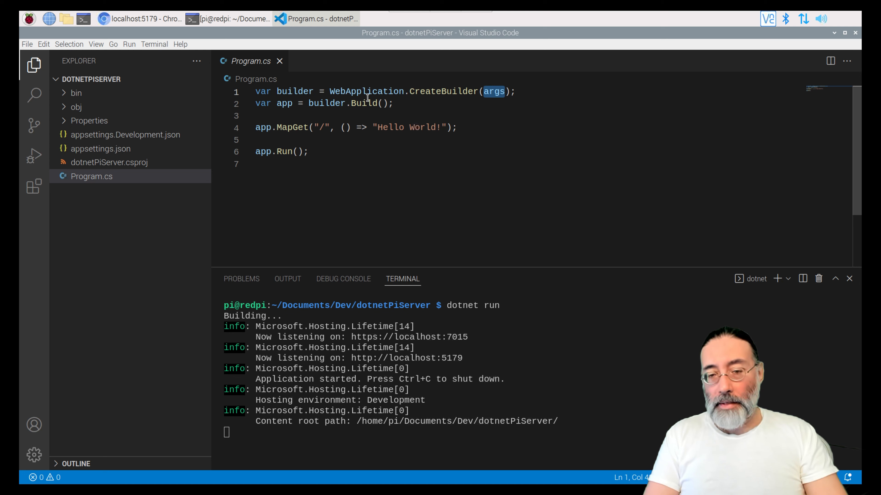
pyautogui.moveTo(413, 109)
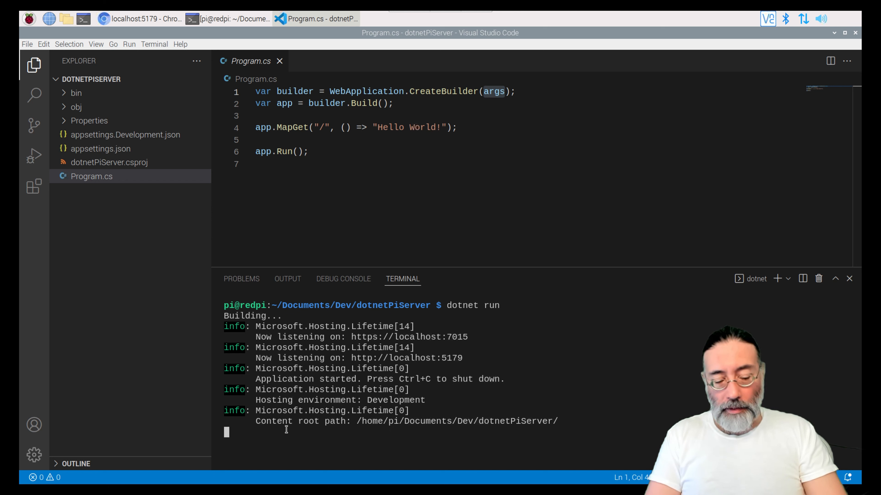
pyautogui.press('ctrl+c')
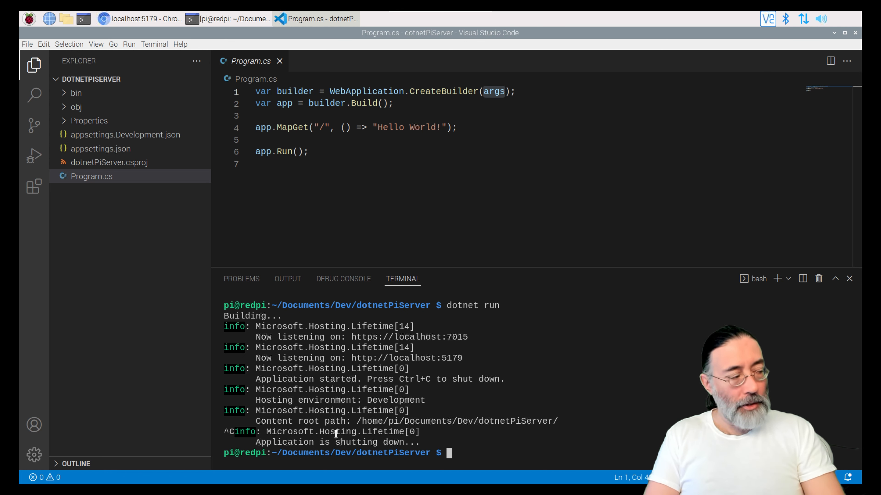
# Print the Pi's network address 192.168.1.154 with hostname -I.
pyautogui.write('hostname -I')
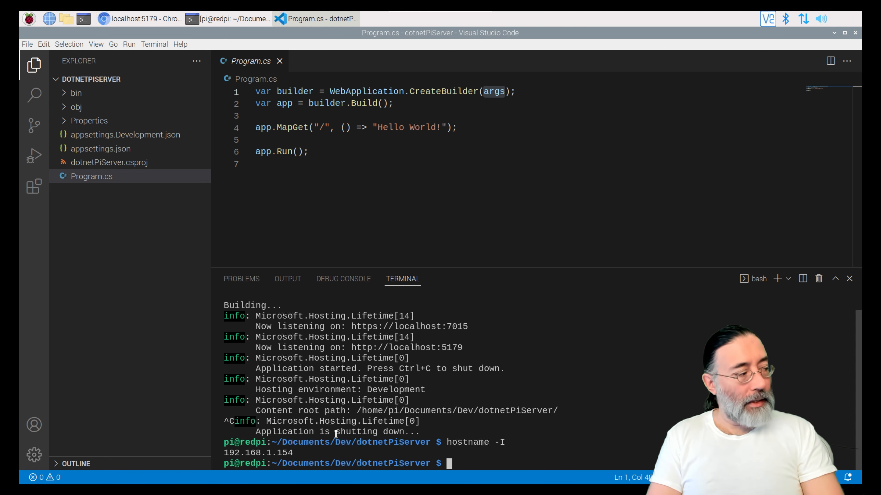
pyautogui.write('dotnet run')
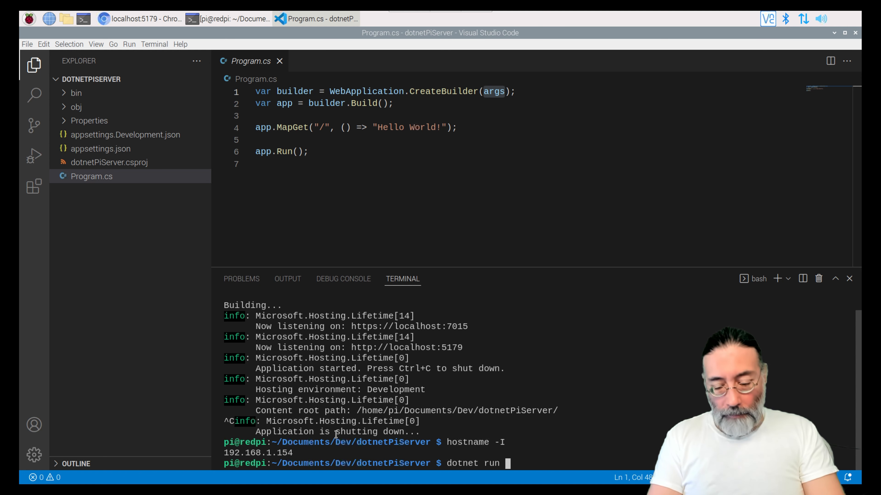
pyautogui.write('--urls')
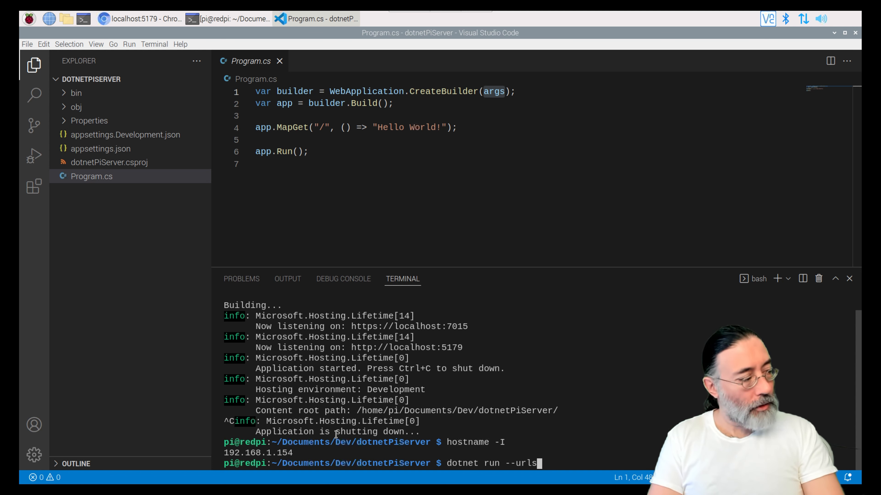
pyautogui.write('=')
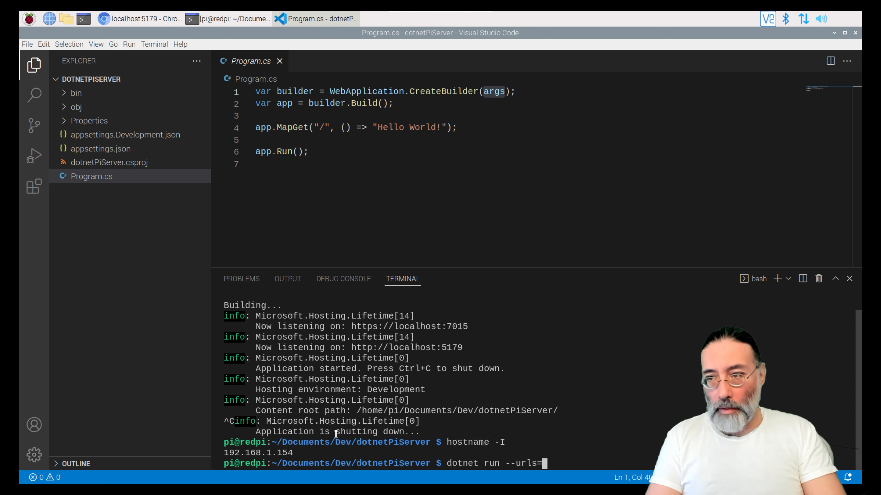
pyautogui.write('h')
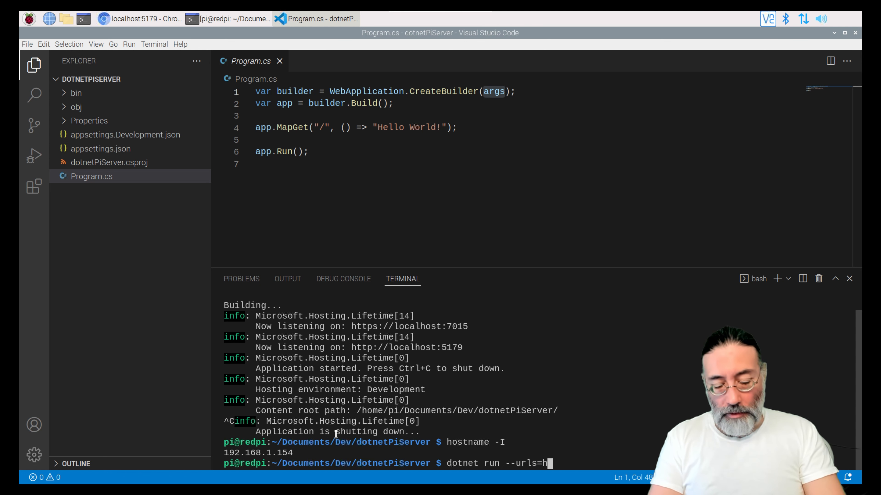
pyautogui.write('ttp://')
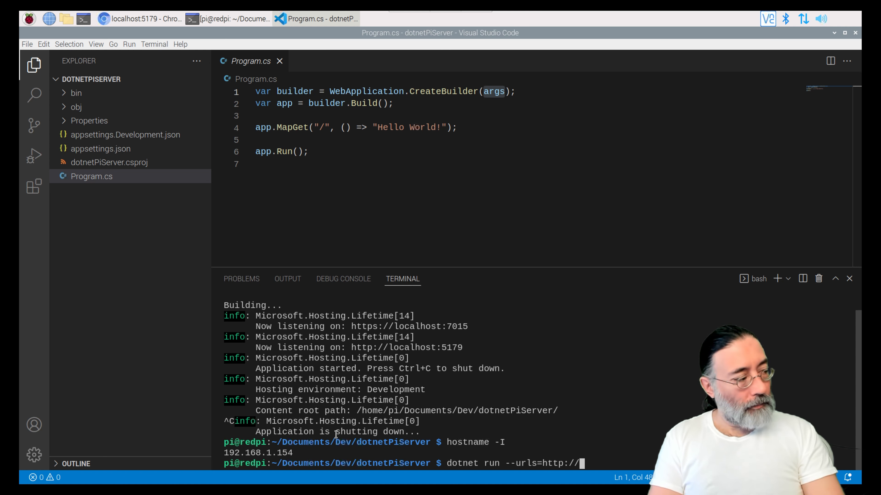
pyautogui.write('1')
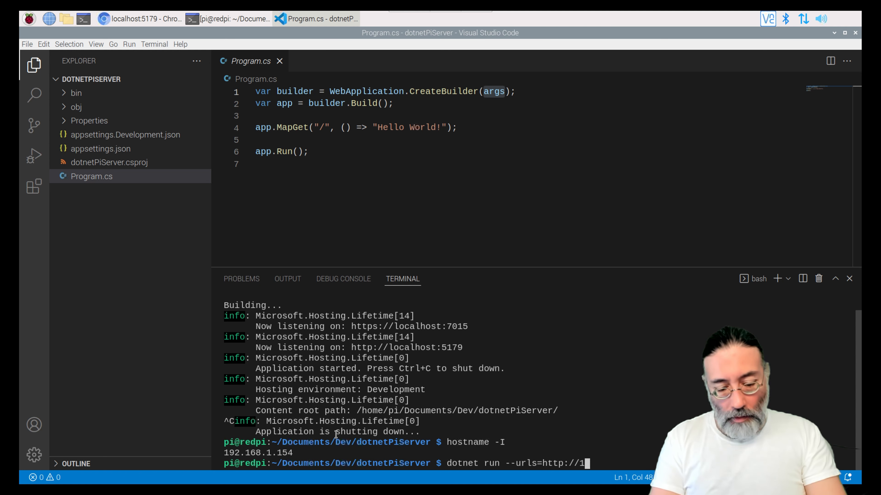
pyautogui.write('92.')
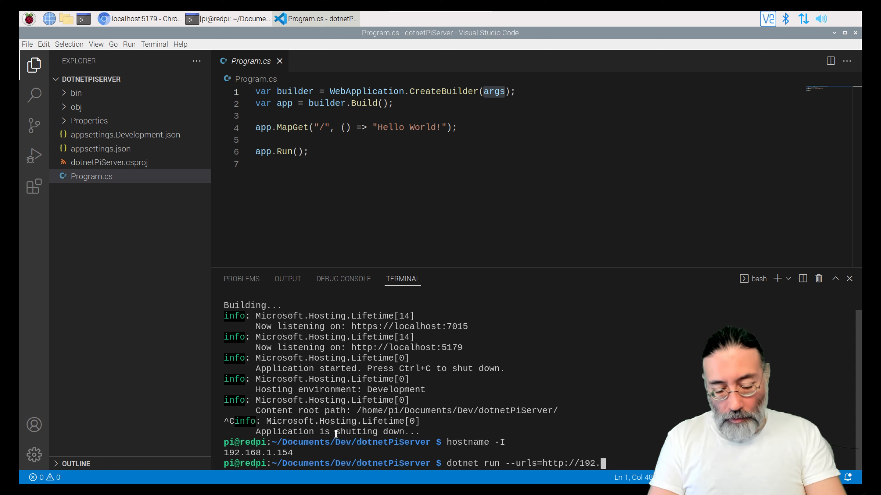
pyautogui.write('168.1.')
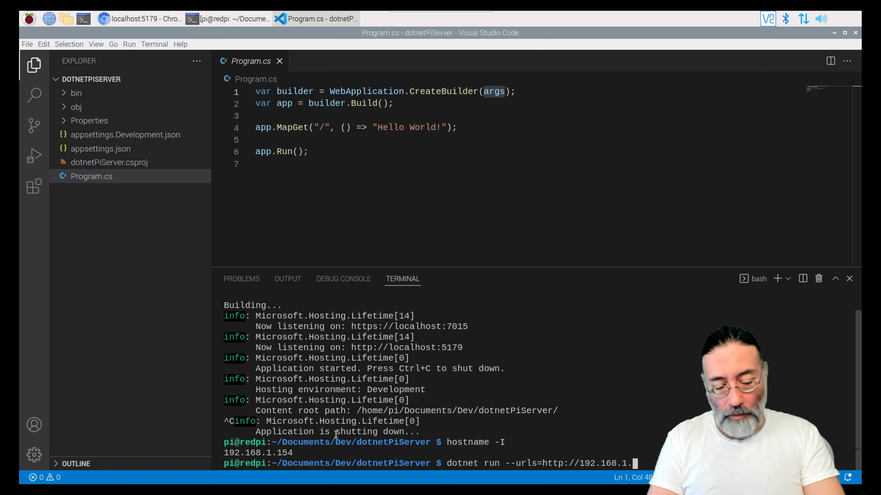
pyautogui.write('154:8')
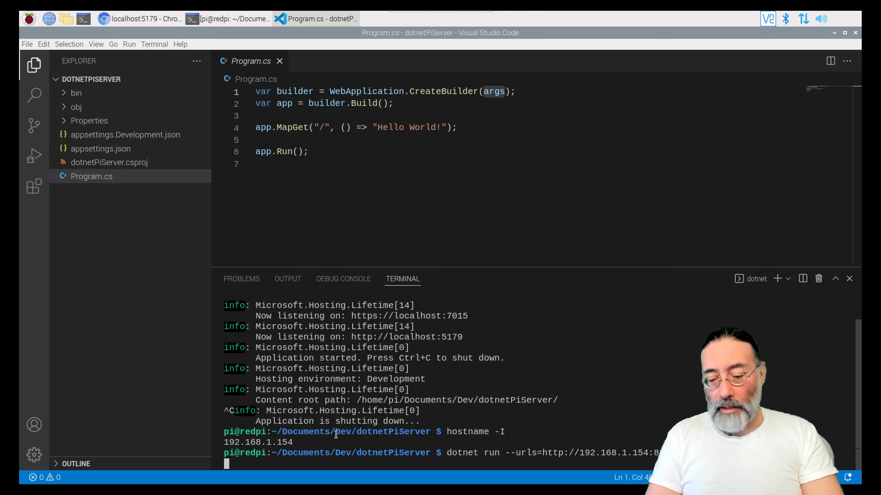
pyautogui.press('Return')
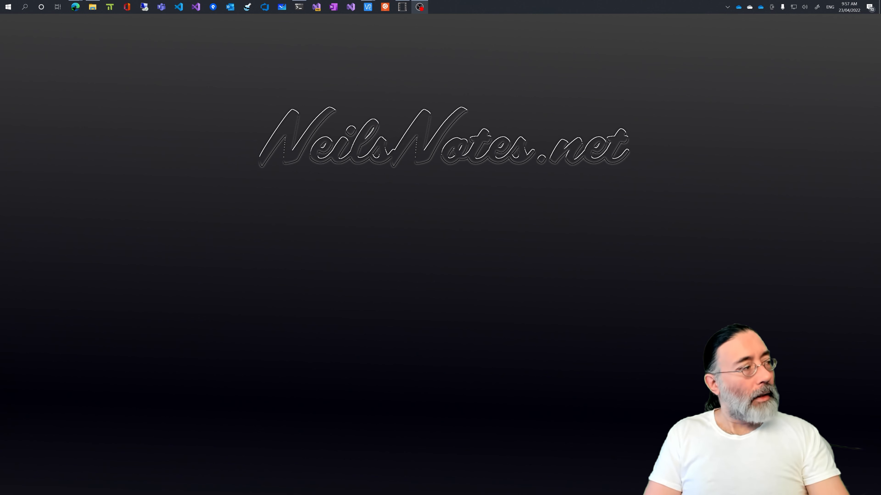
pyautogui.click(75, 7)
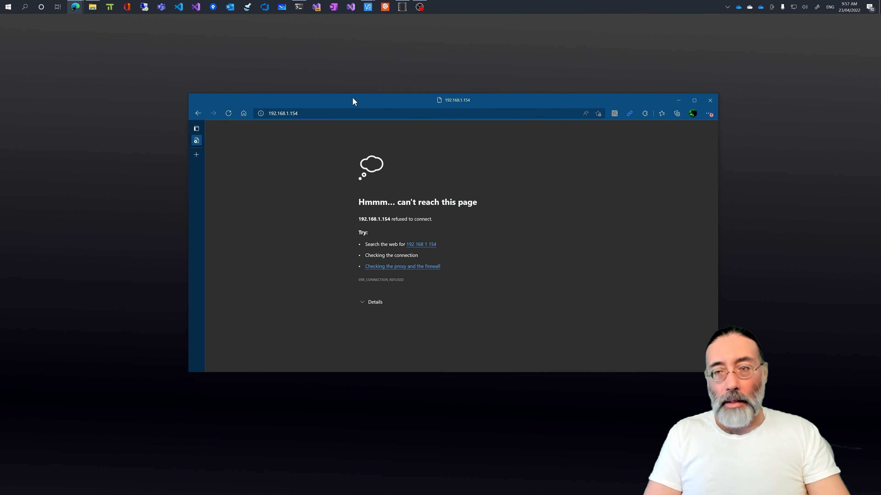
pyautogui.click(282, 113)
pyautogui.write(':8')
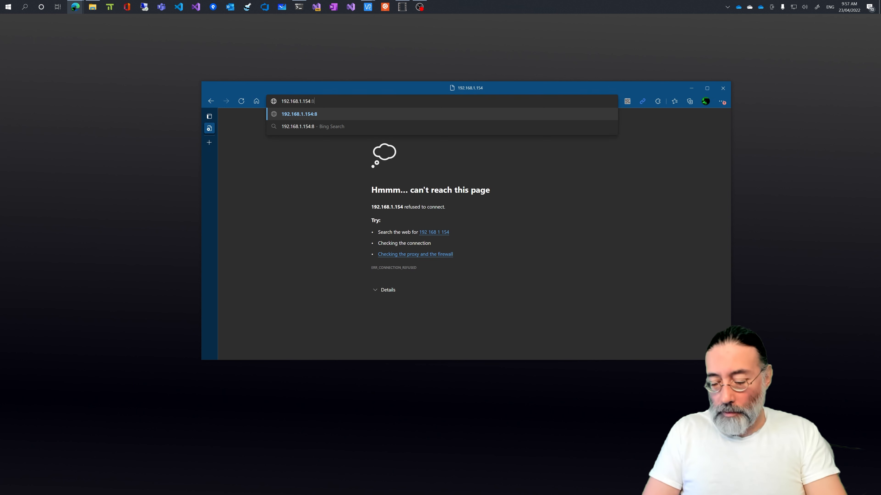
pyautogui.write('080')
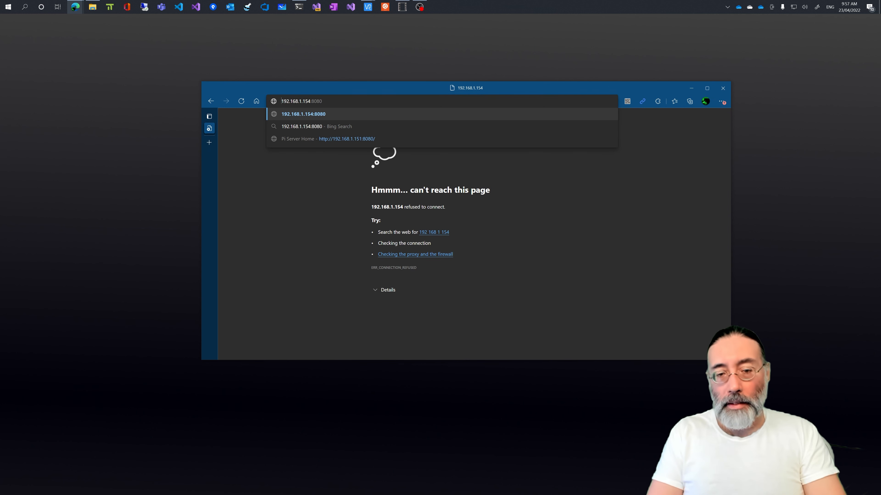
pyautogui.write('http://')
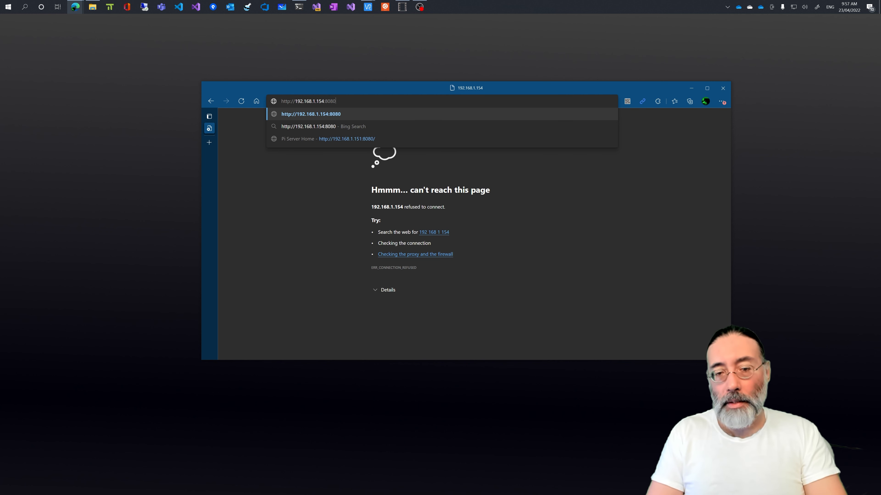
pyautogui.press('Enter')
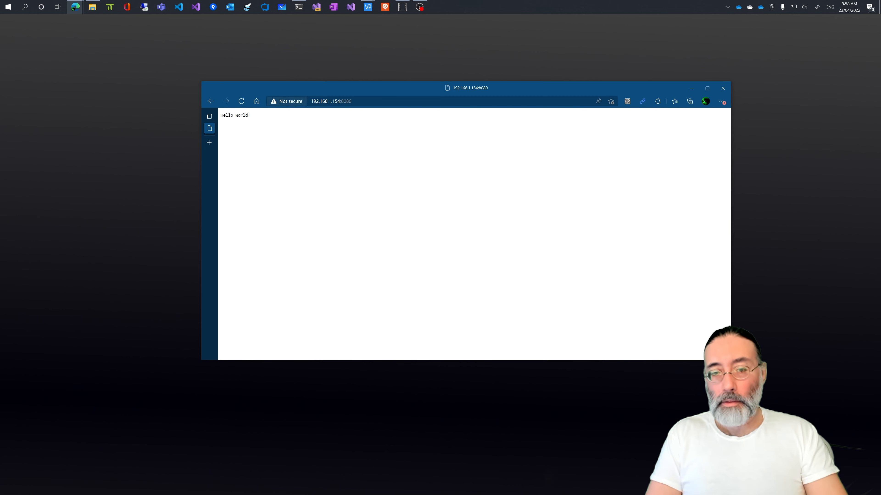
# Minimise the Edge window after viewing the response.
pyautogui.click(331, 101)
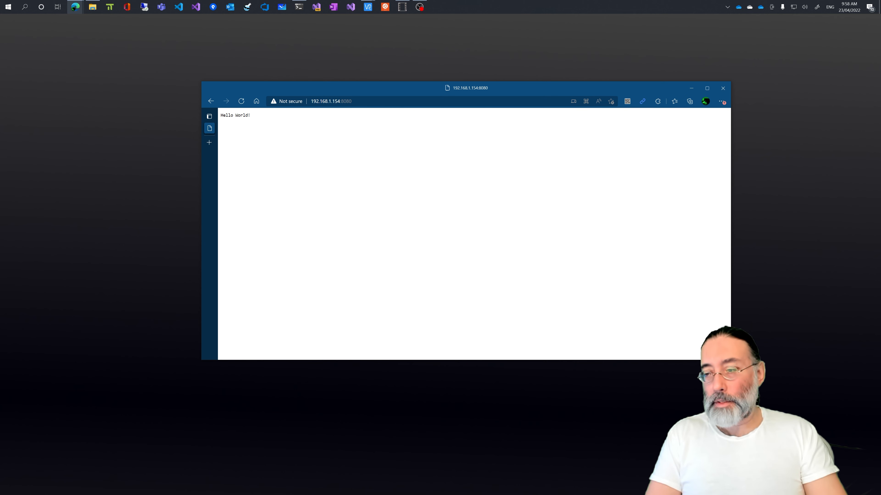
pyautogui.moveTo(690, 88)
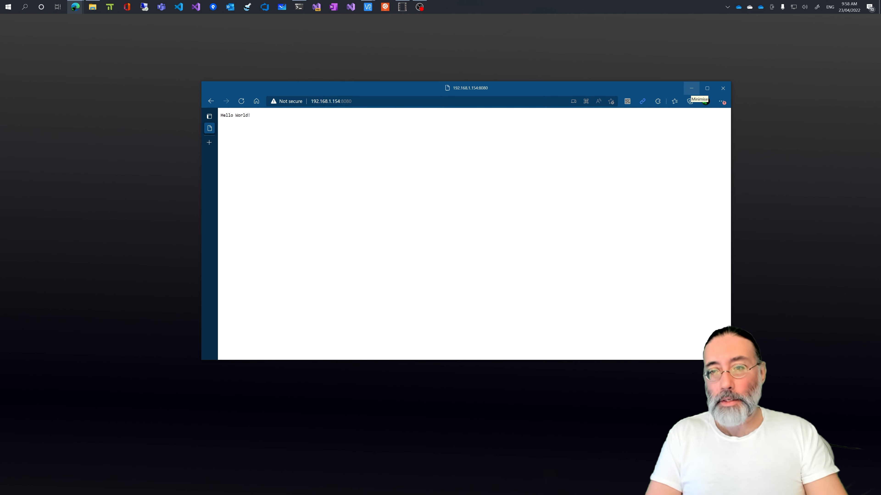
pyautogui.click(690, 88)
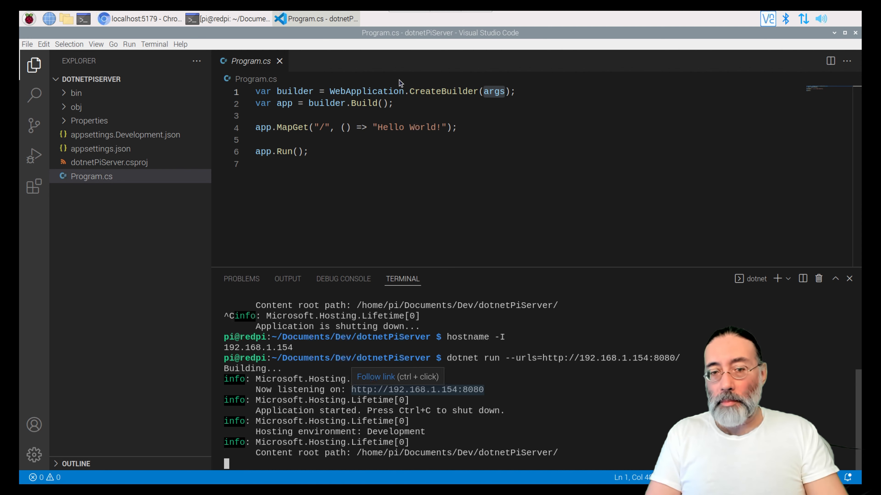
pyautogui.moveTo(423, 145)
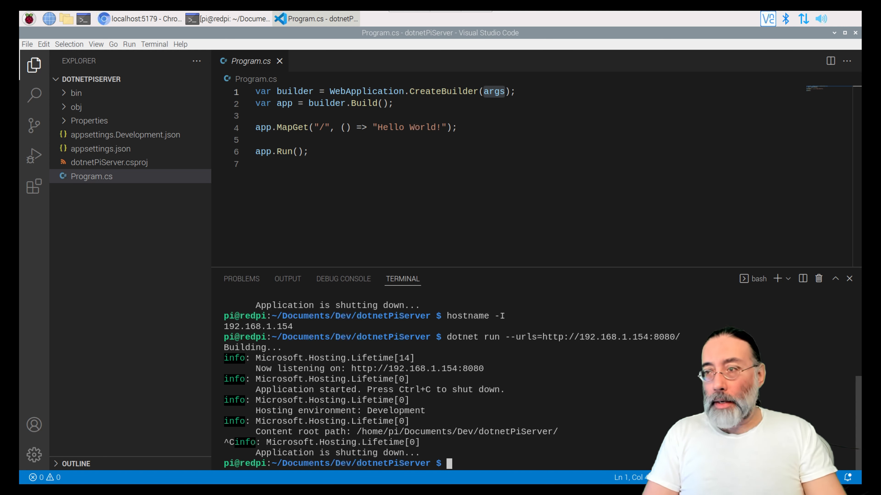
# Make the "/" route return GetPageContent() instead of "Hello World!".
pyautogui.click(372, 127)
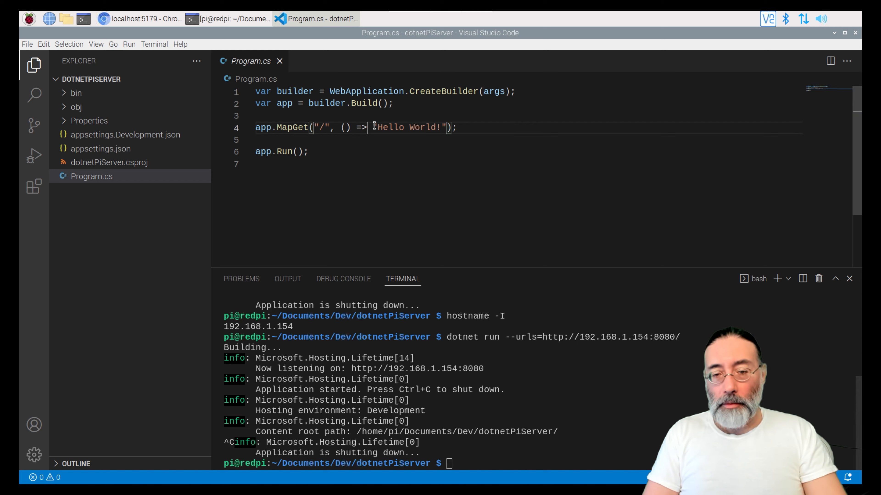
pyautogui.doubleClick(410, 127)
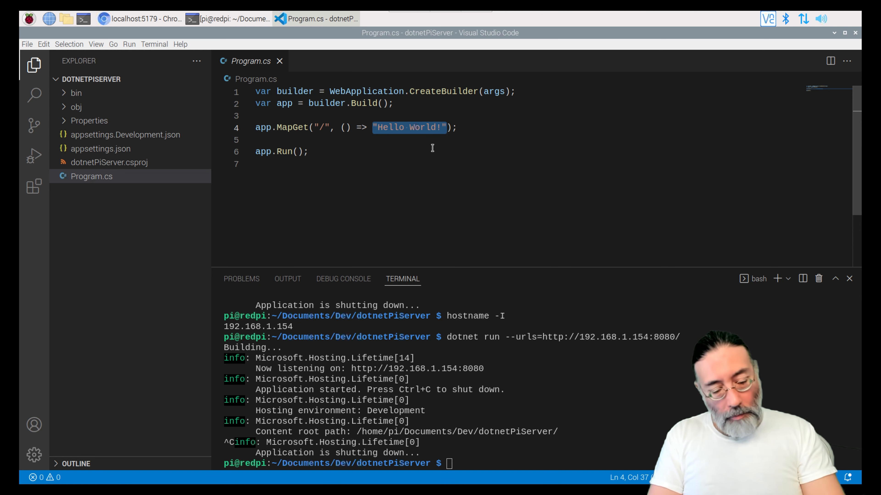
pyautogui.write('GetPageContent')
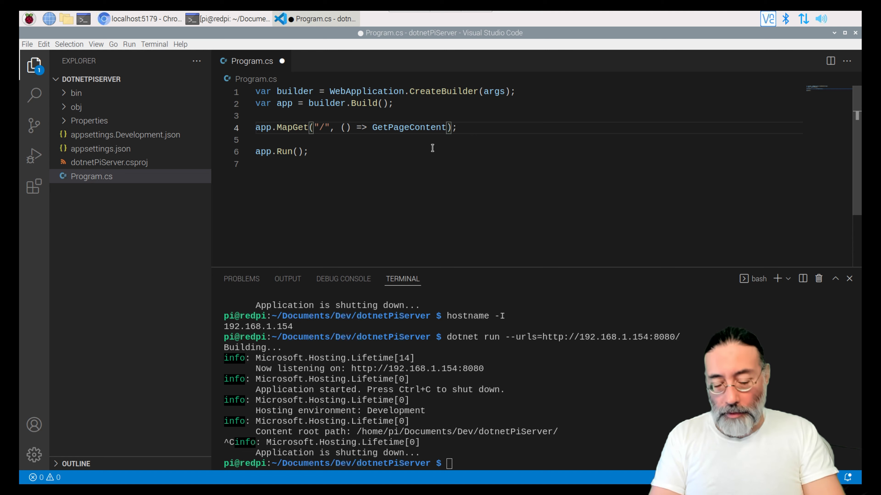
pyautogui.write('()')
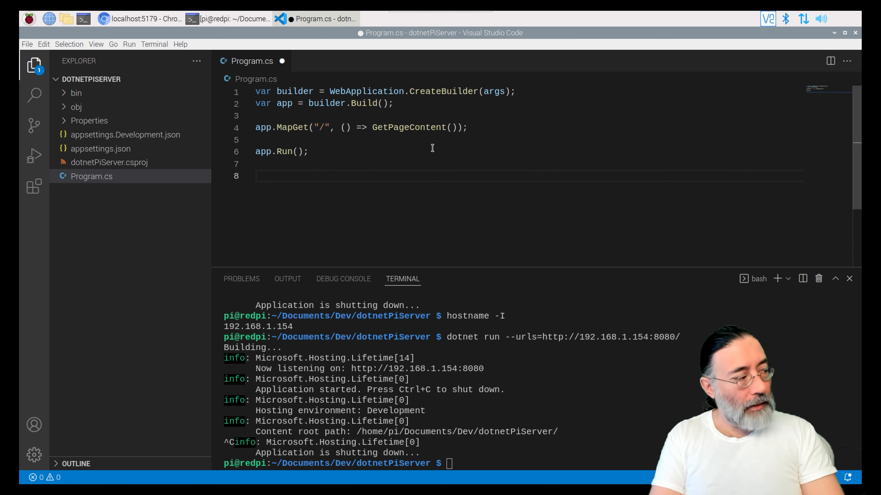
# Add an empty string GetPageContent() { } method stub below the routes.
pyautogui.write('string')
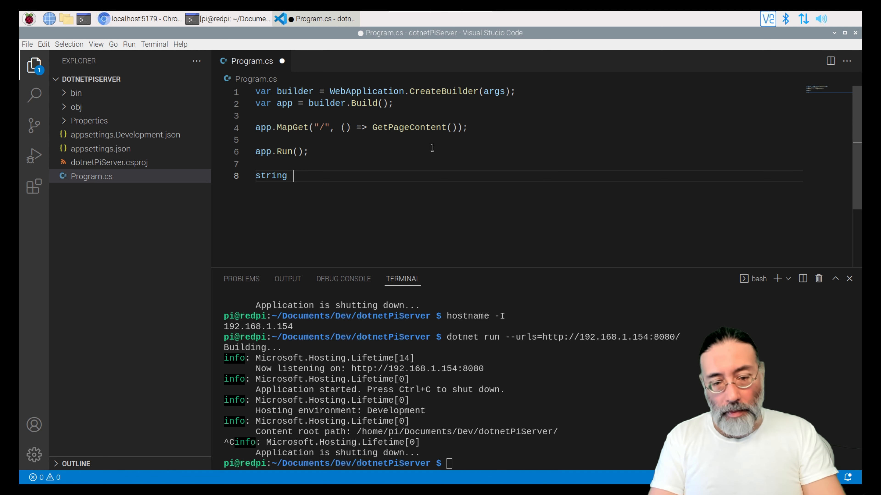
pyautogui.write('GetPageContent')
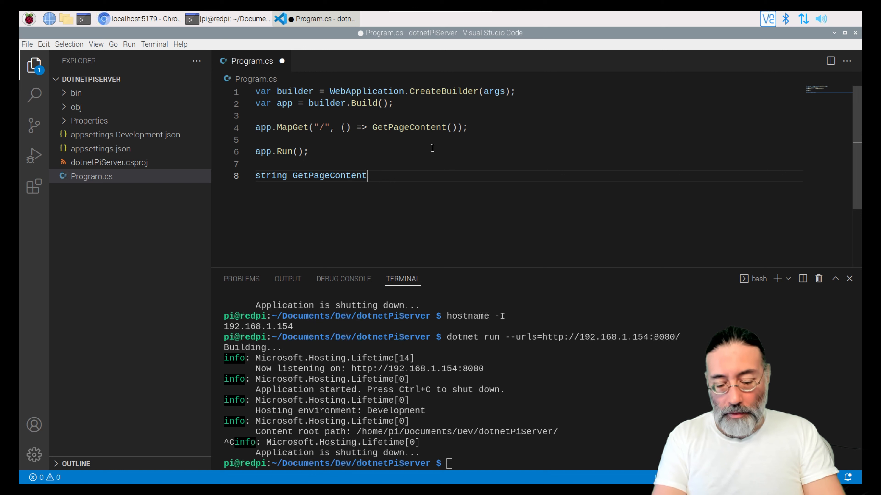
pyautogui.write('()')
pyautogui.write('{')
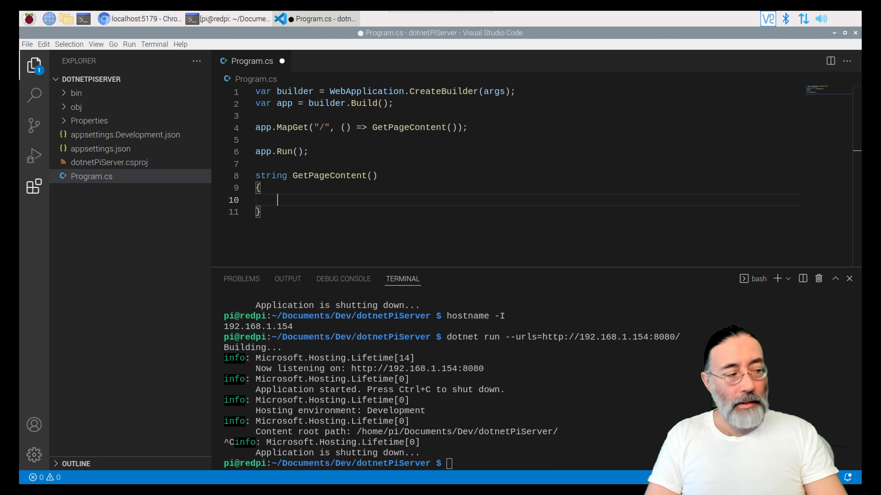
pyautogui.moveTo(34, 185)
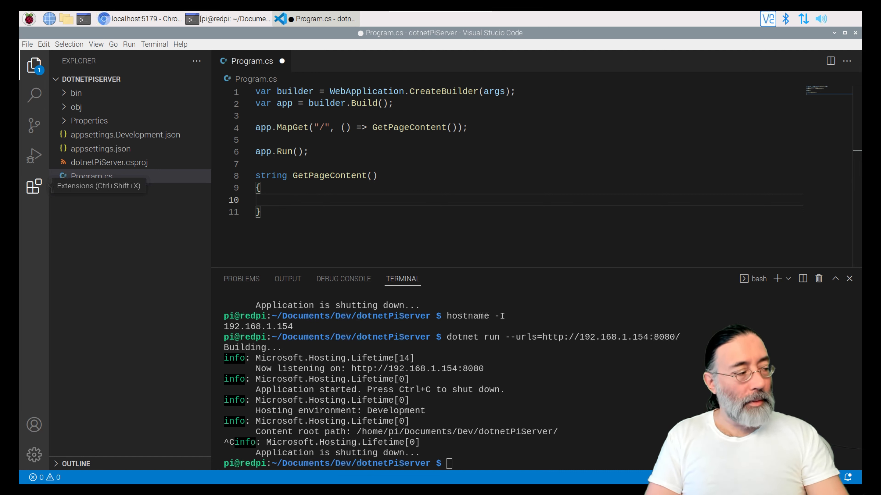
pyautogui.click(275, 200)
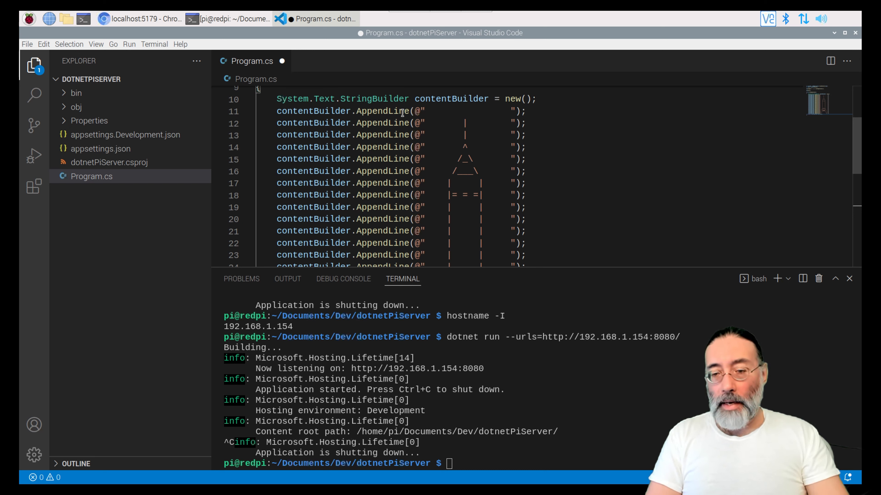
# Scroll through the pasted StringBuilder ASCII-art rocket lines in GetPageContent.
pyautogui.scroll(-3)
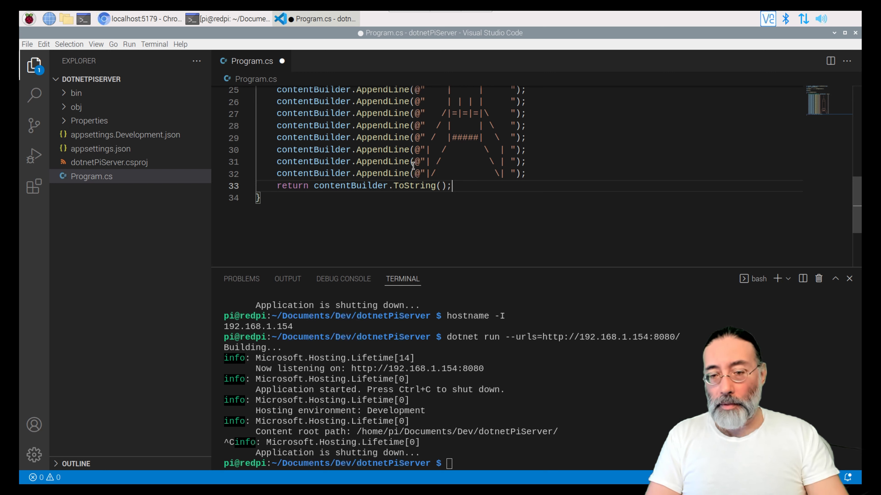
pyautogui.scroll(3)
pyautogui.write('dotnet run --urls=http://192.168.1.154:80')
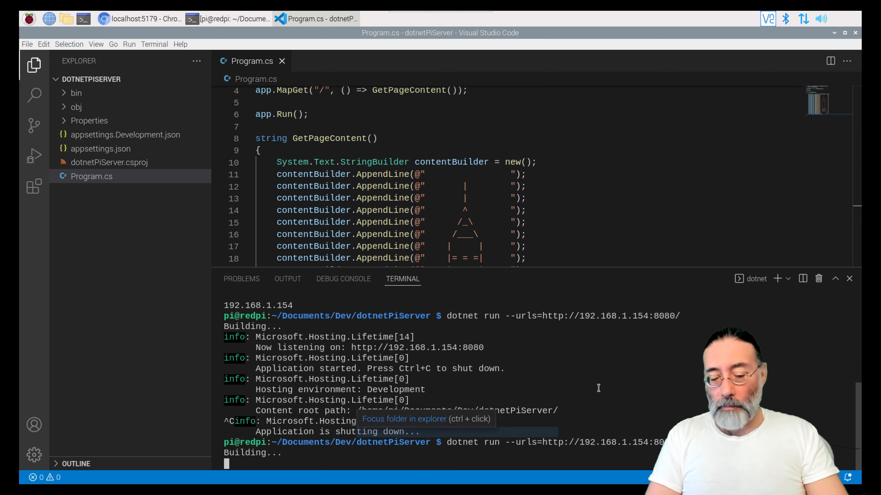
pyautogui.scroll(-3)
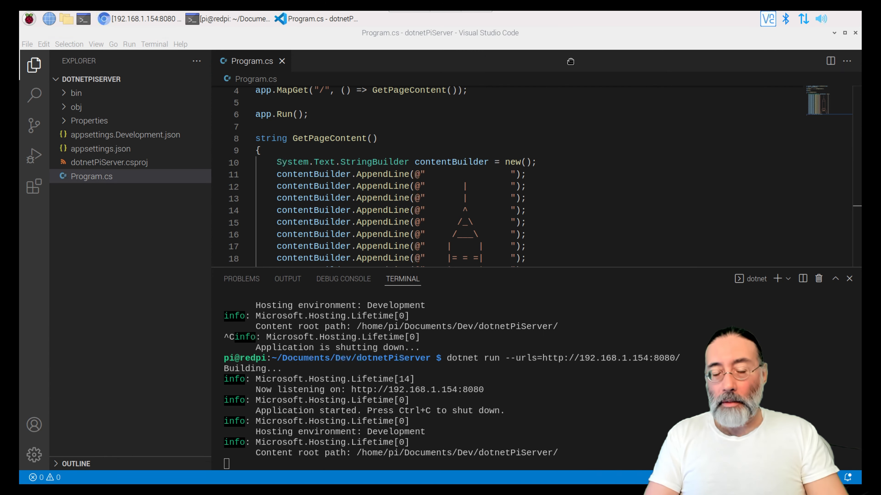
pyautogui.moveTo(443, 146)
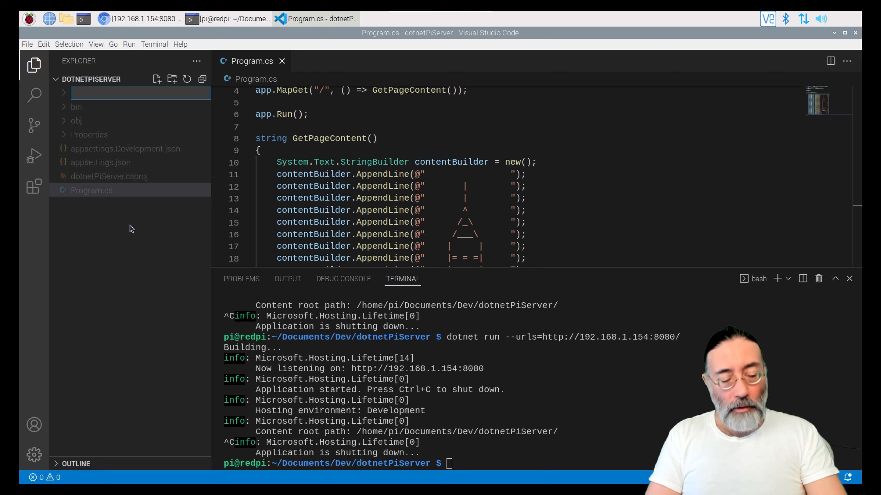
# Create a wwwroot folder containing a new empty index.html and open it for editing.
pyautogui.write('wwwroot')
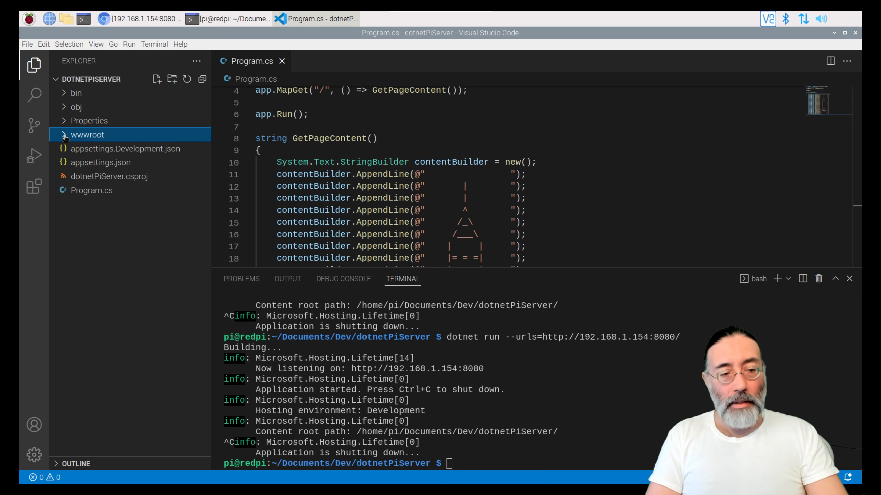
pyautogui.moveTo(157, 78)
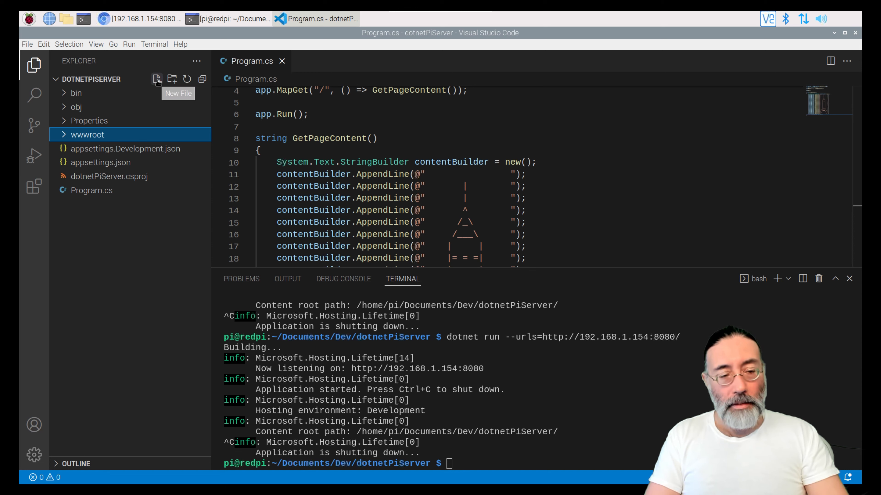
pyautogui.click(157, 79)
pyautogui.write('index.')
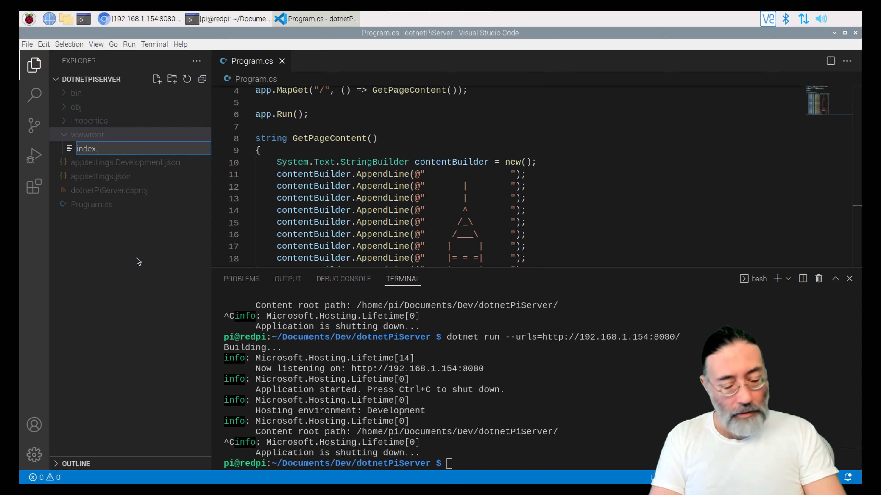
pyautogui.write('html')
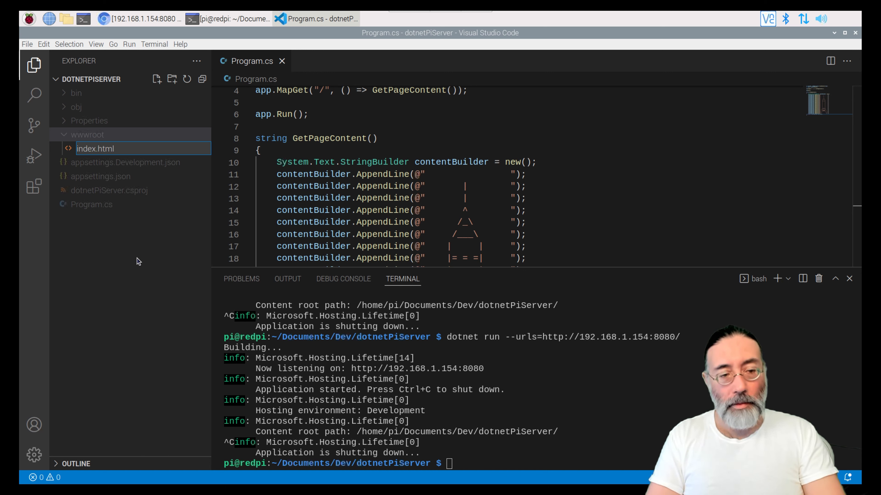
pyautogui.doubleClick(95, 148)
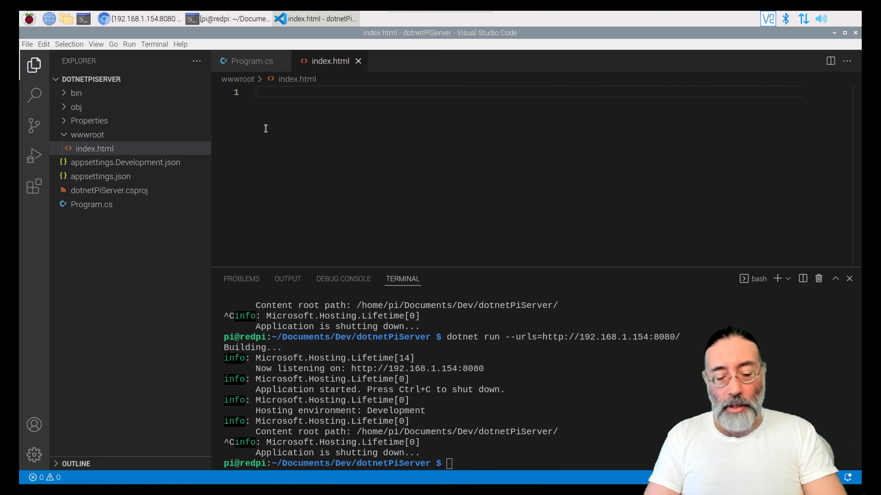
# Write the <!doctype html> declaration and the opening <html> element in index.html.
pyautogui.write('<')
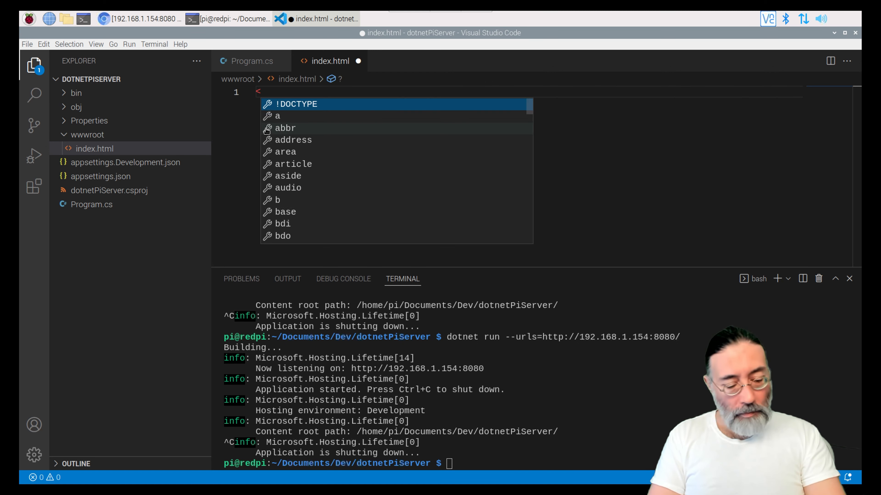
pyautogui.write('!doct')
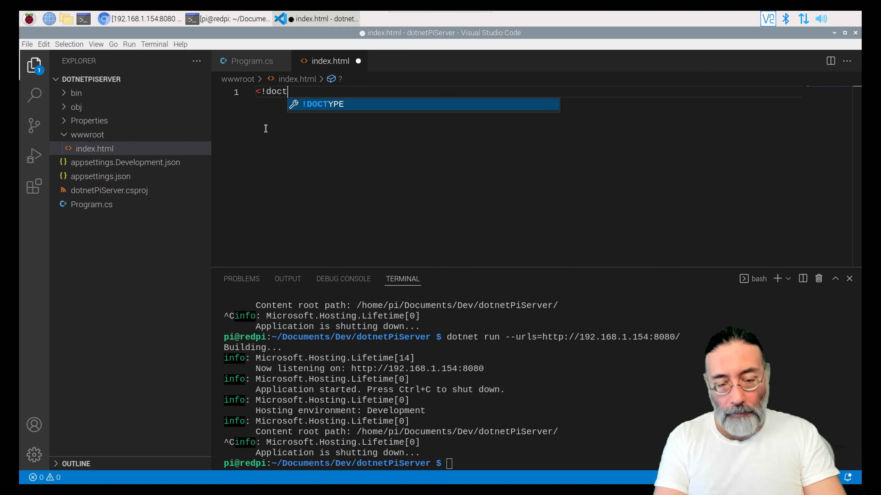
pyautogui.write('ype')
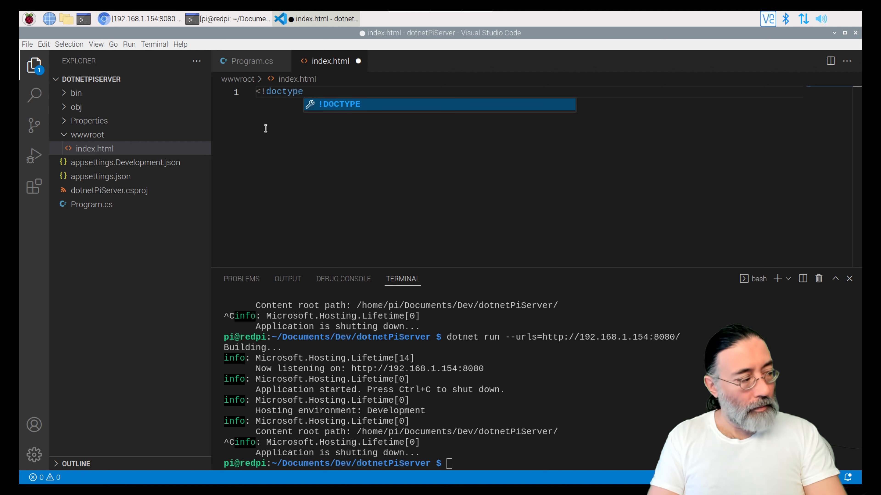
pyautogui.write('html')
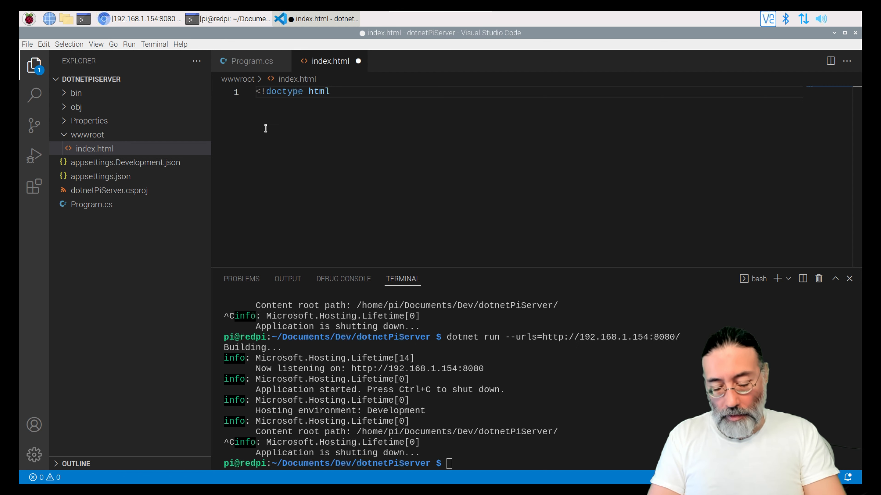
pyautogui.write('>')
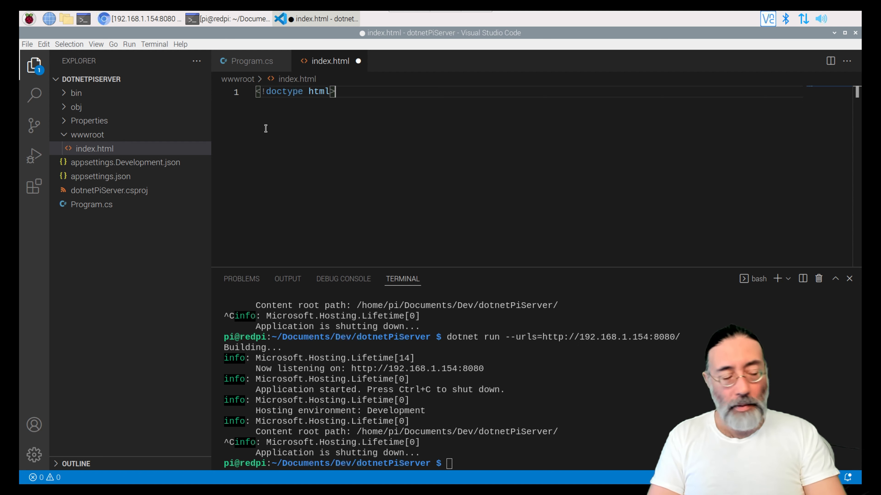
pyautogui.write('<')
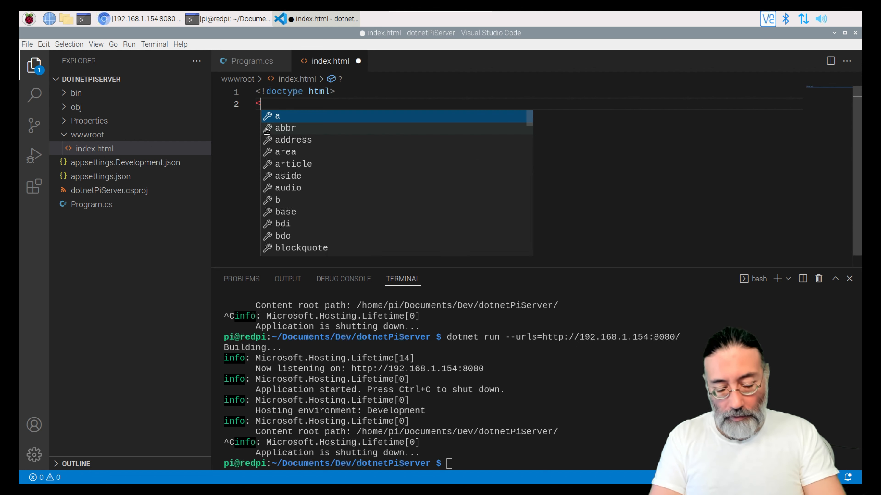
pyautogui.write('html?')
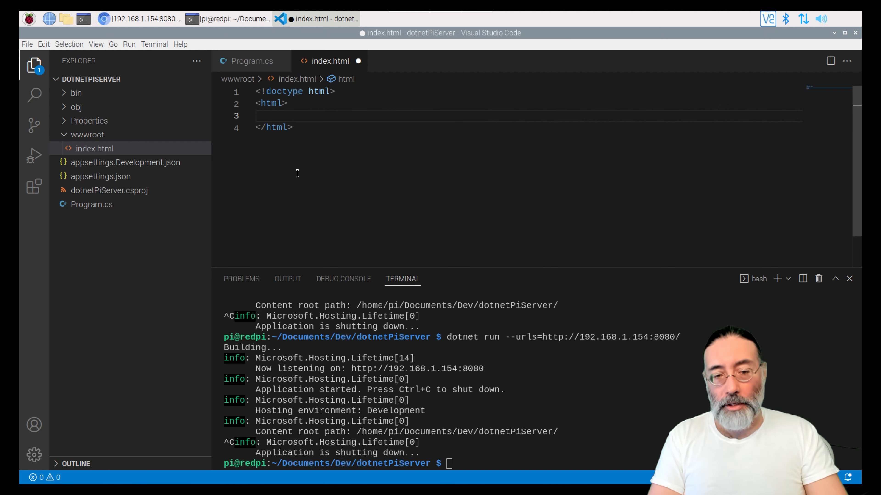
pyautogui.moveTo(314, 162)
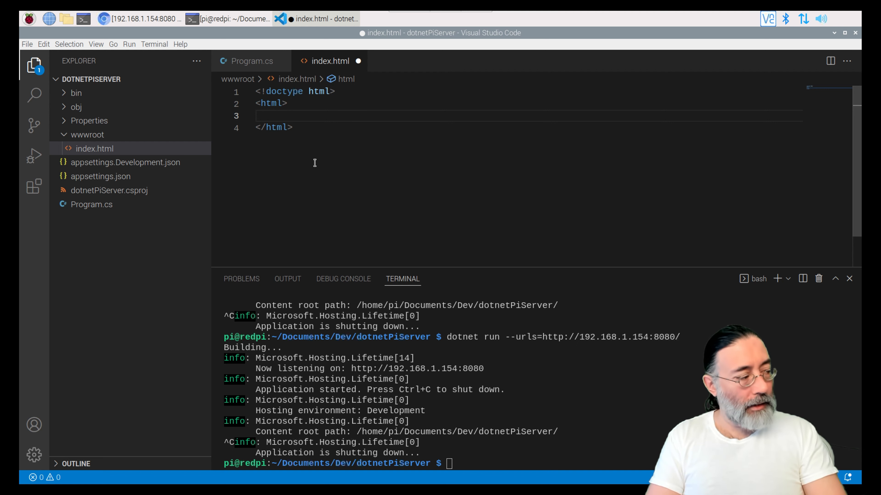
# Add a head section with the title 'Pi Server Home'.
pyautogui.write('<h')
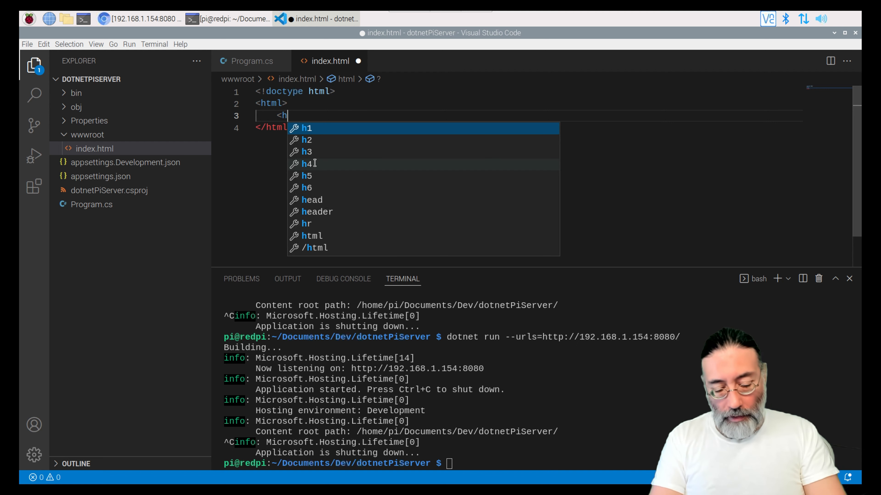
pyautogui.write('ead>')
pyautogui.write('<')
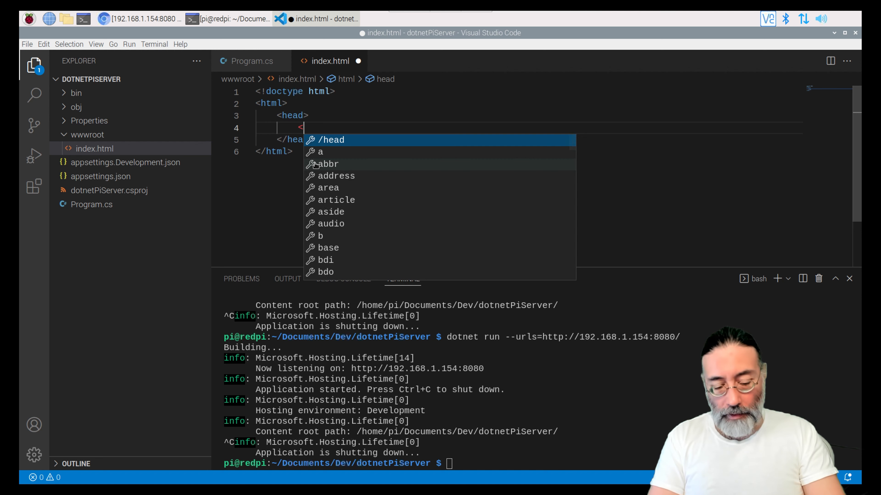
pyautogui.write('title')
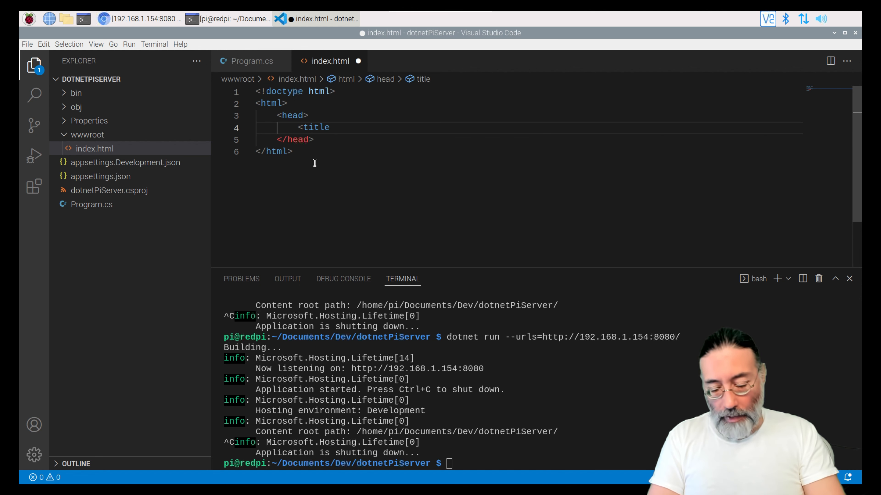
pyautogui.write('></title>')
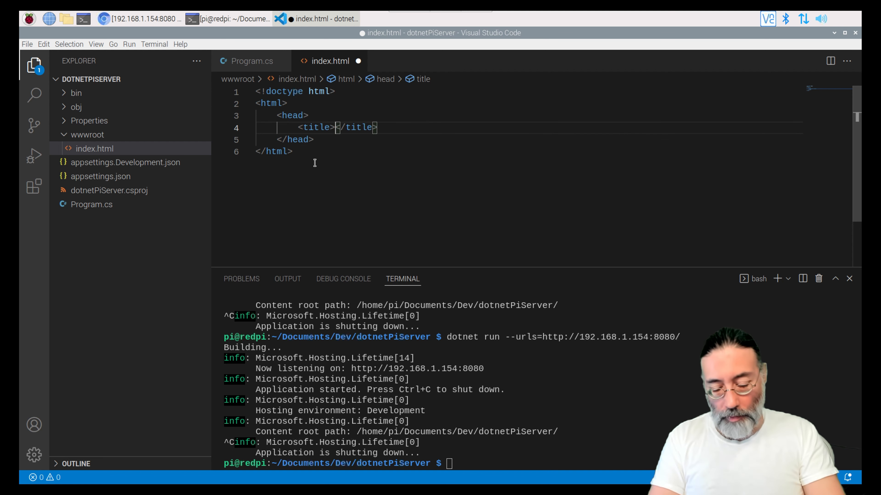
pyautogui.write('Pi Server')
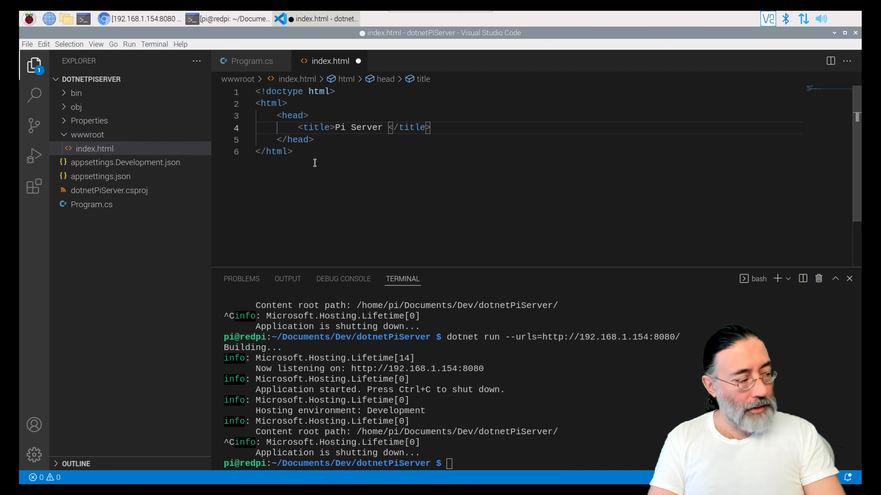
pyautogui.write('Home')
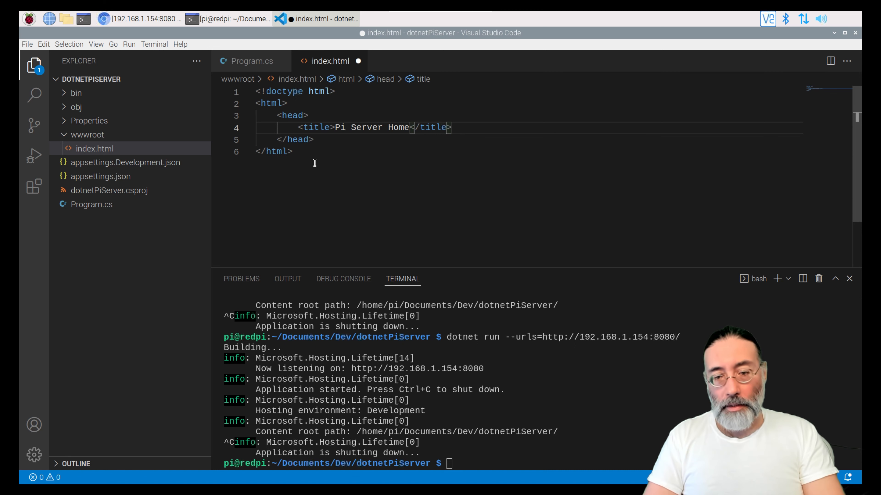
pyautogui.press('Enter')
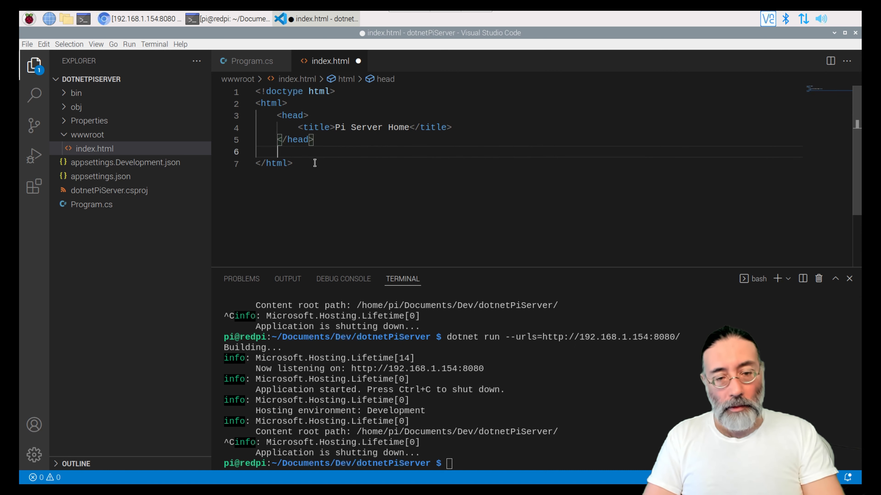
pyautogui.press('enter')
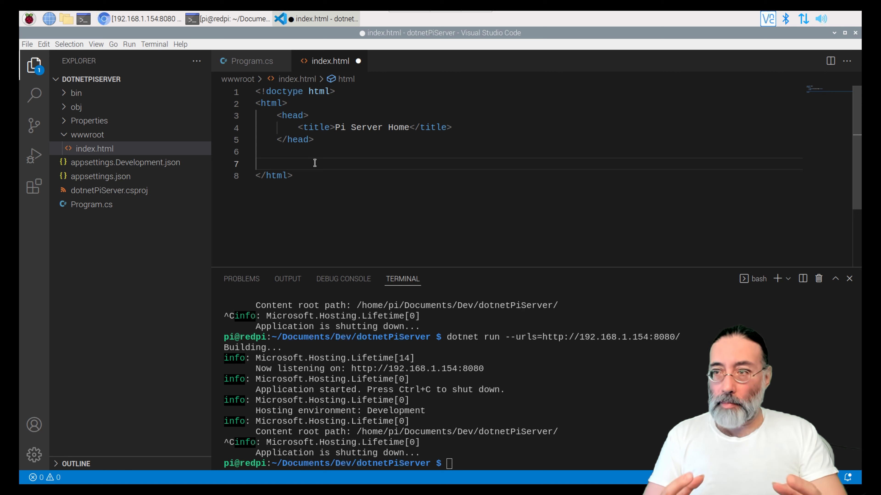
# Add a body with the h1 heading 'Welcome to the Pi Server, powered by .NET 6'.
pyautogui.write('<')
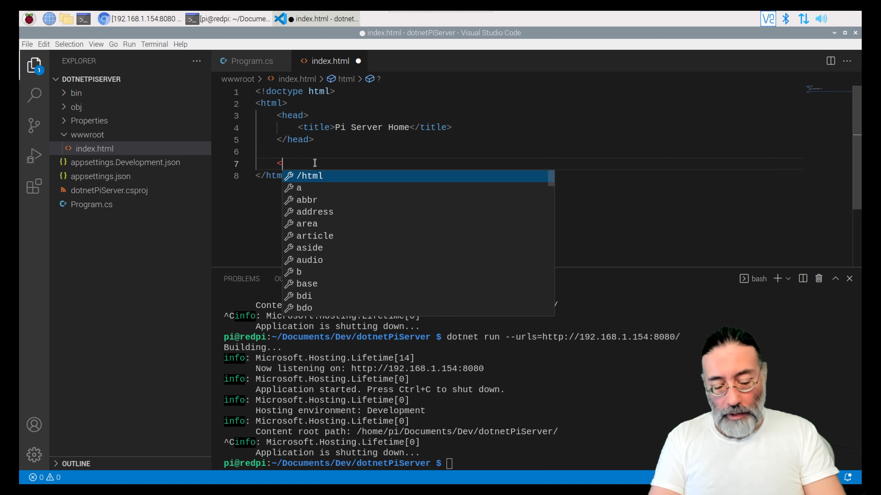
pyautogui.write('body>')
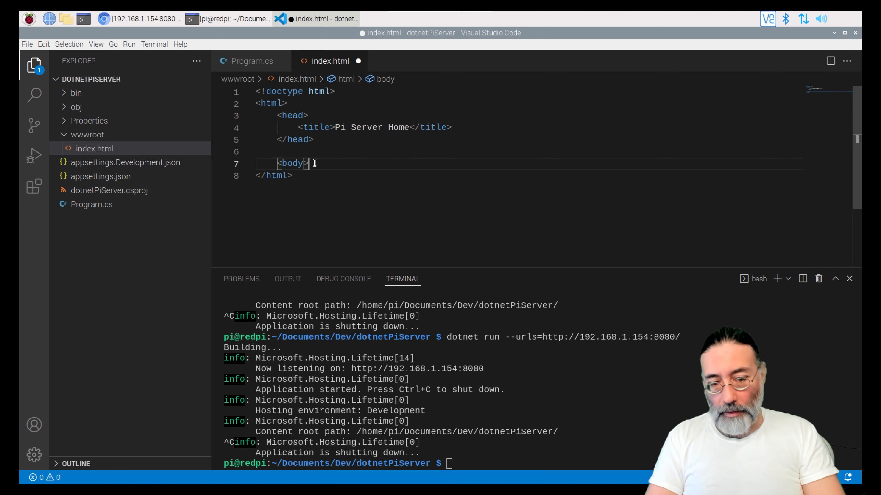
pyautogui.press('Enter')
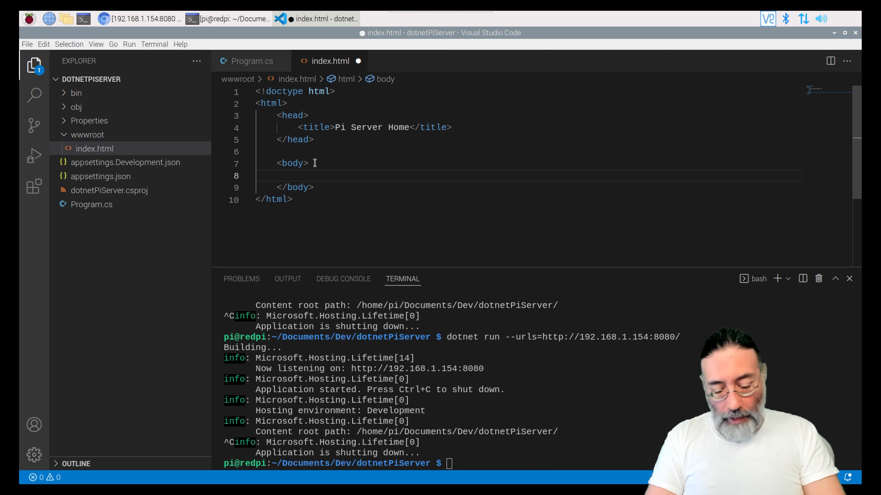
pyautogui.write('<h1>Welcome to the Pi </h1>')
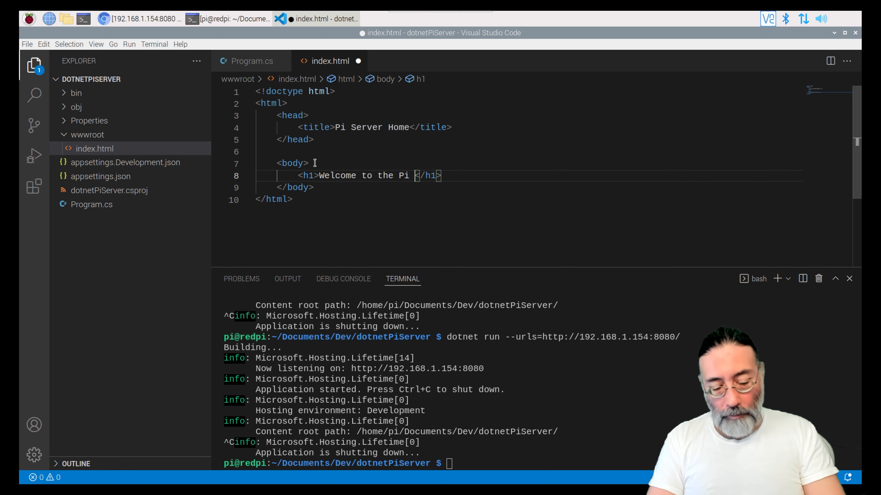
pyautogui.write('Server, pow')
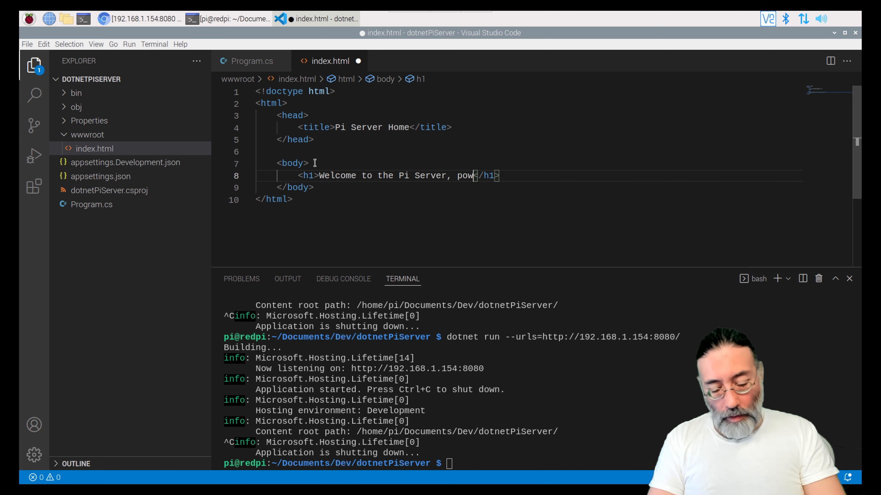
pyautogui.write('ered by .NET 6')
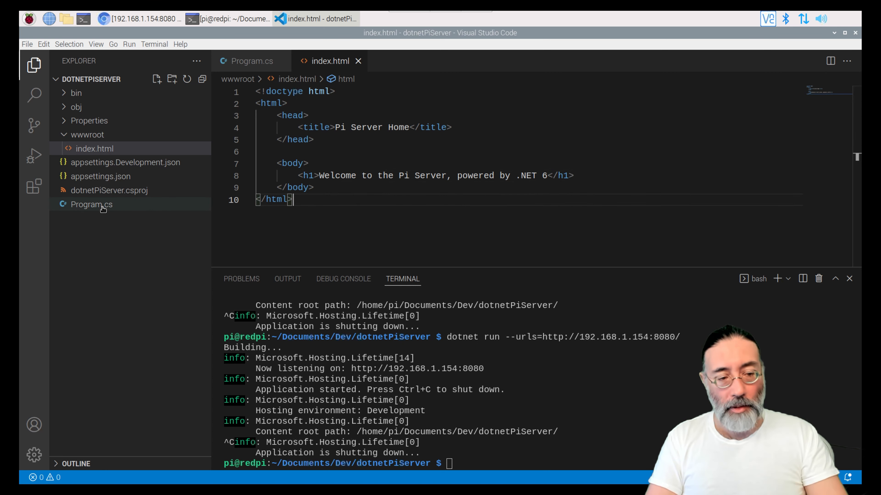
# Remove the GetPageContent helper and the Hello World MapGet route from Program.cs.
pyautogui.click(90, 205)
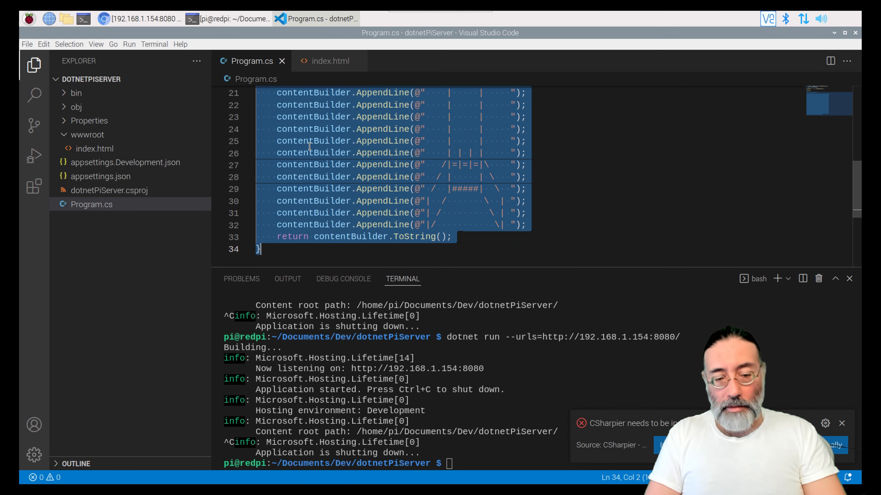
pyautogui.press('Delete')
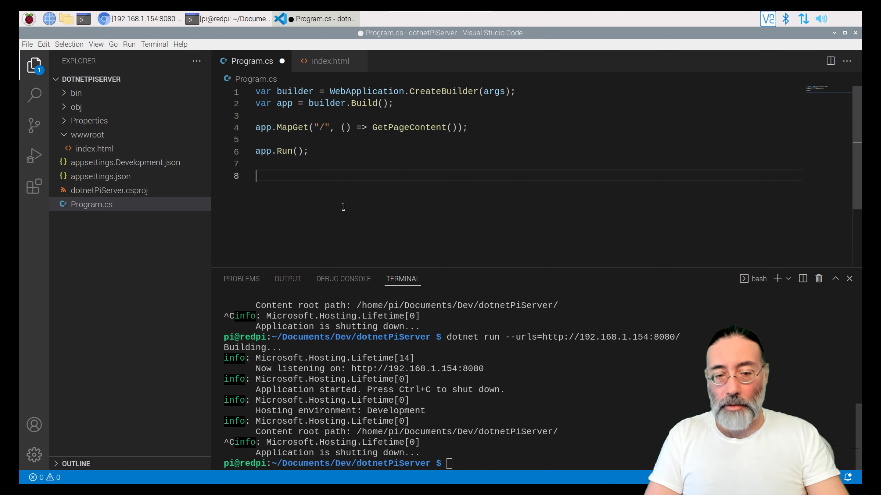
pyautogui.moveTo(351, 140)
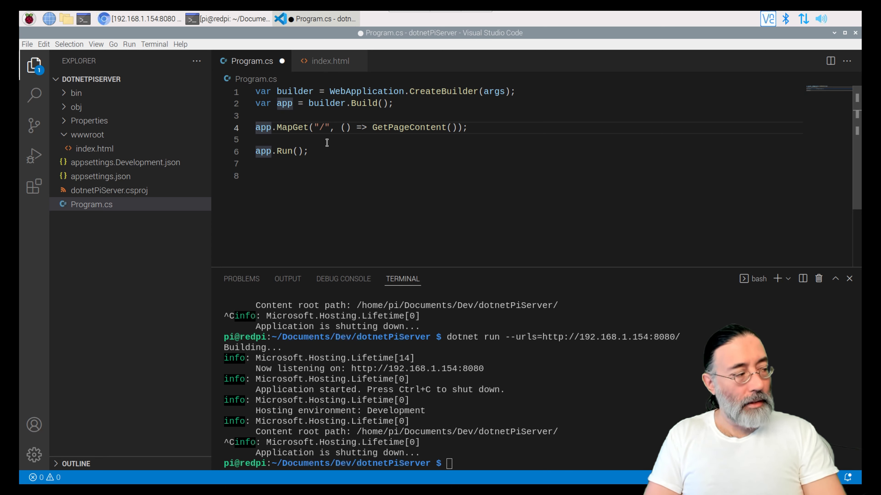
pyautogui.press('Delete')
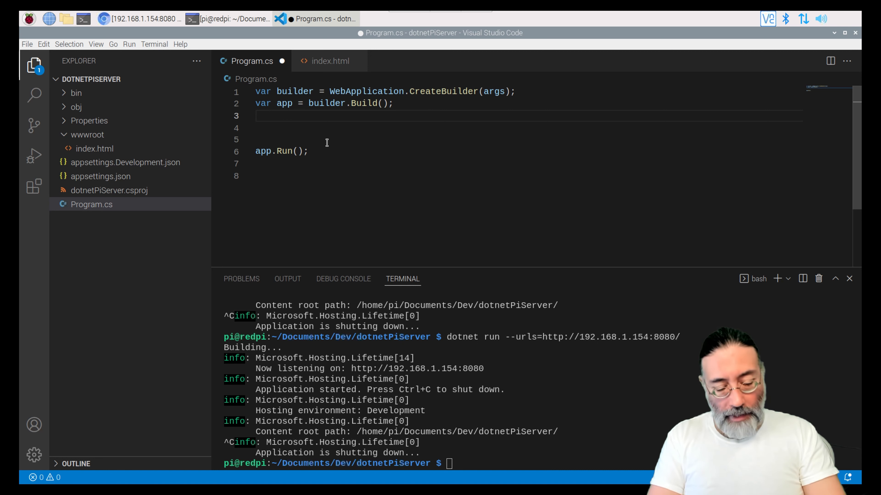
# Add app.UseDefaultFiles(); and app.UseStaticFiles(); to Program.cs and save it.
pyautogui.write('app.')
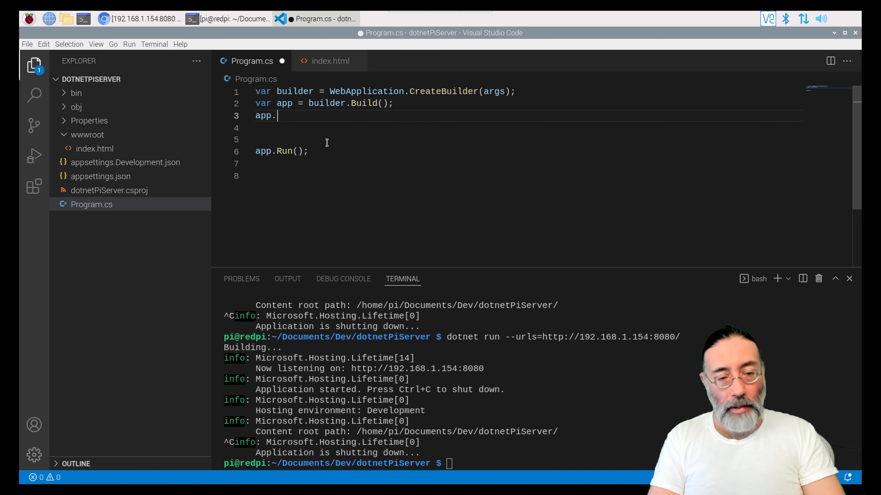
pyautogui.write('U')
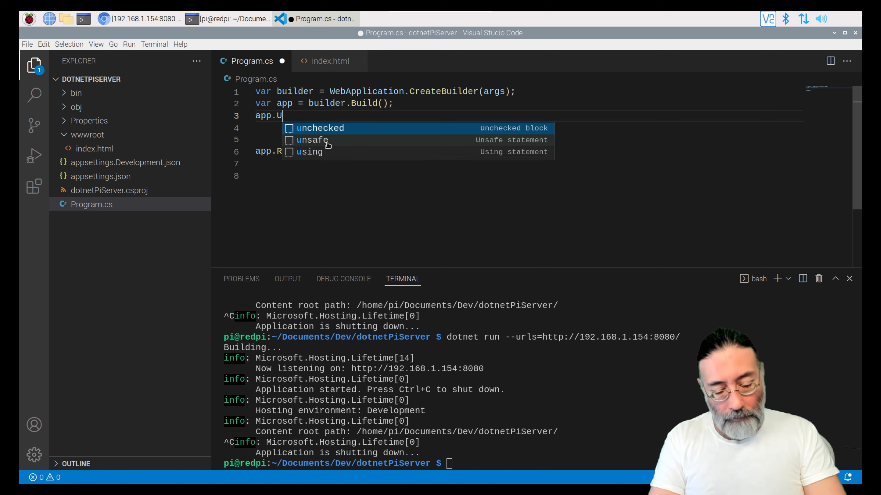
pyautogui.write('seDefault')
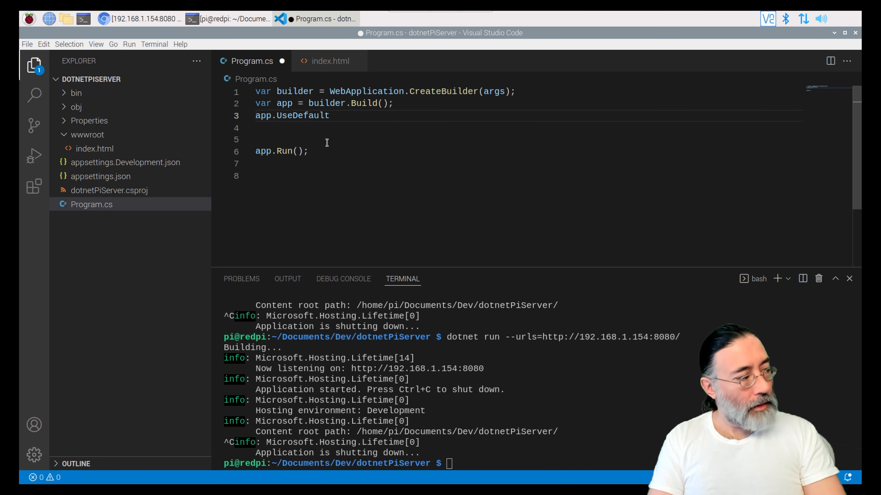
pyautogui.write('Files')
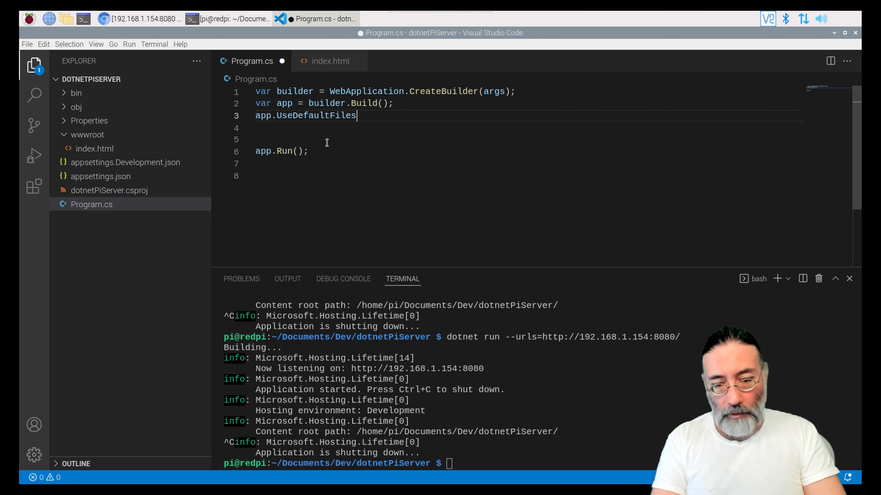
pyautogui.write('();')
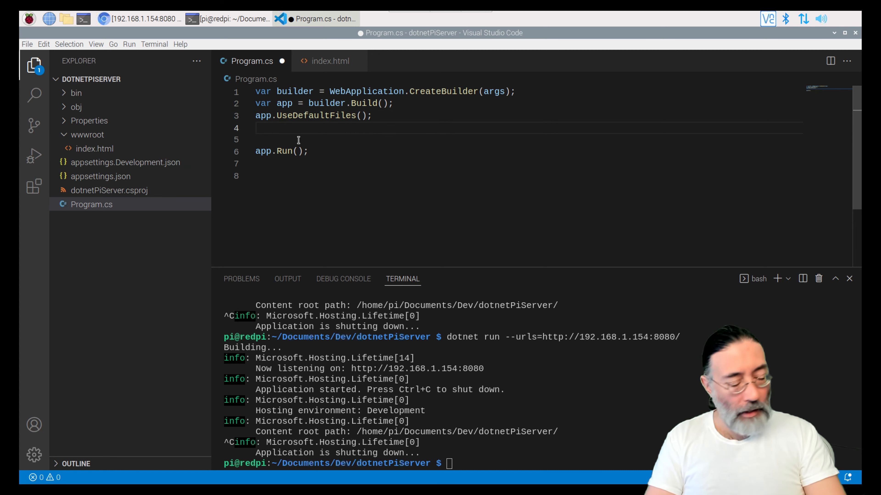
pyautogui.write('app.')
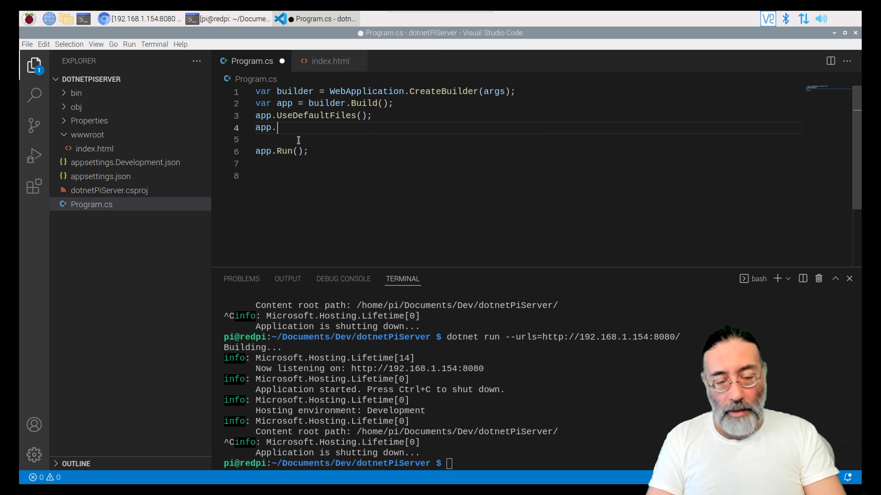
pyautogui.write('Use')
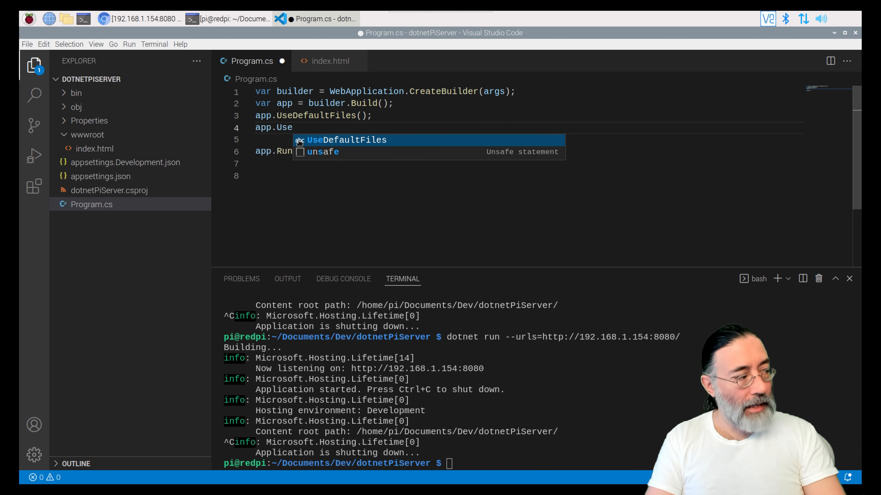
pyautogui.write('Static')
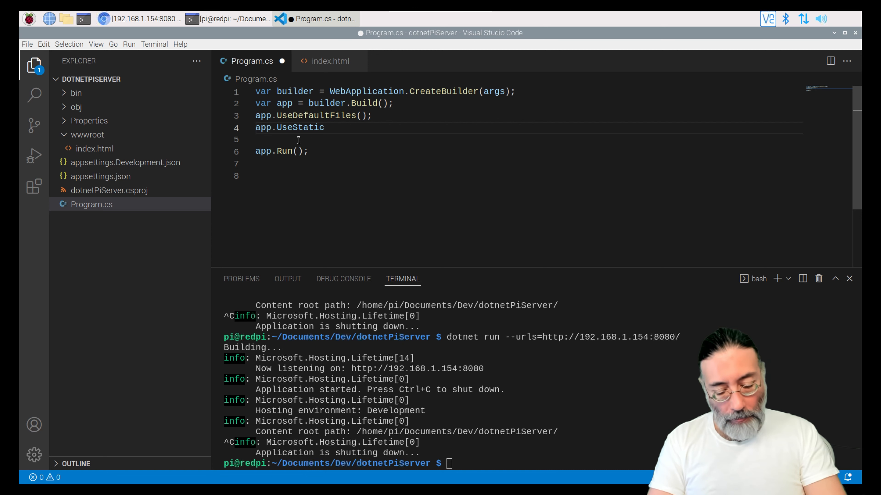
pyautogui.write('Files();')
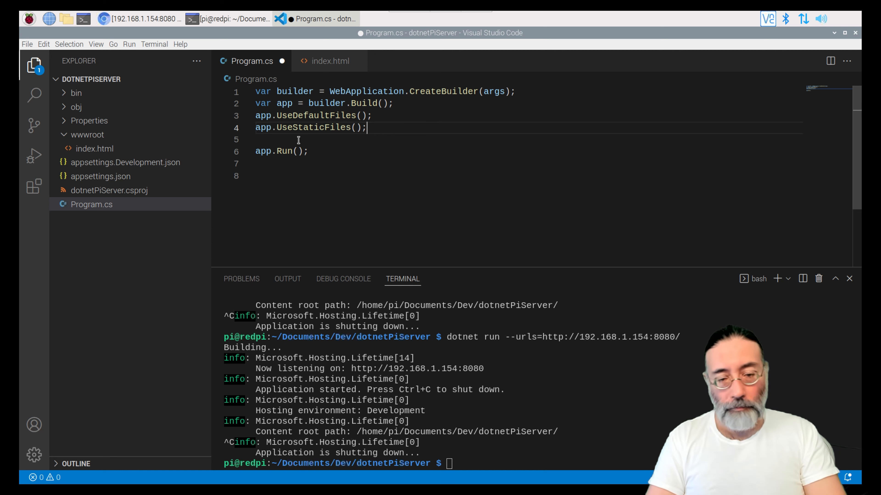
pyautogui.press('ctrl+s')
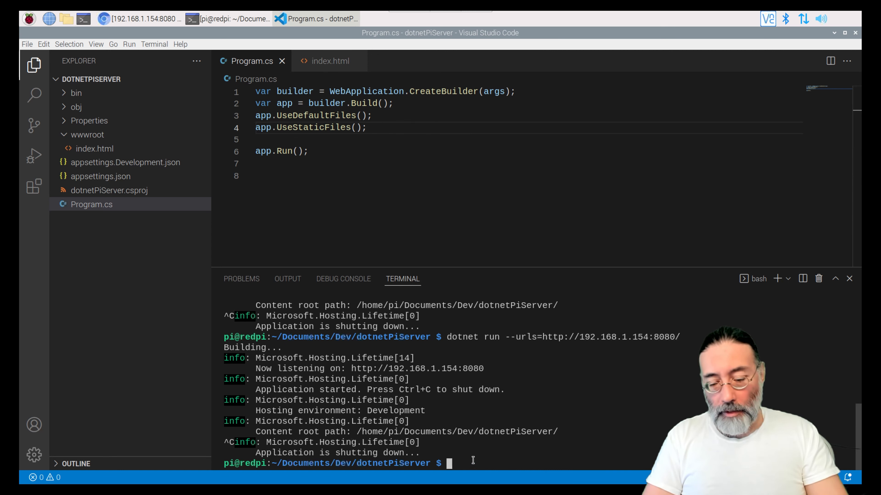
pyautogui.write('dotnet run --urls=http://192.168.1.154:8080/')
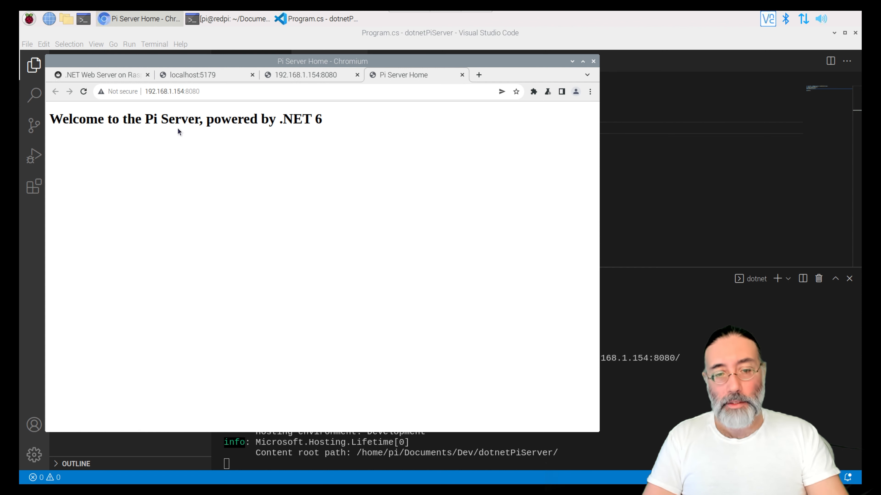
pyautogui.moveTo(323, 122)
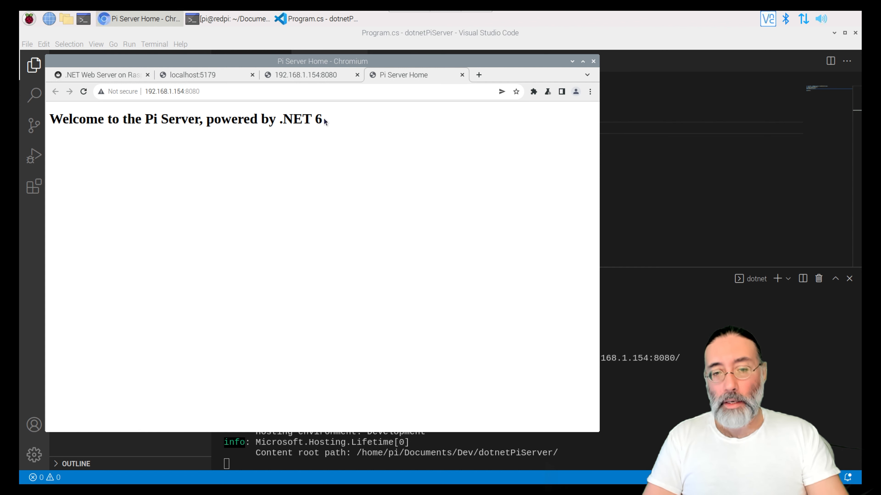
pyautogui.moveTo(330, 121)
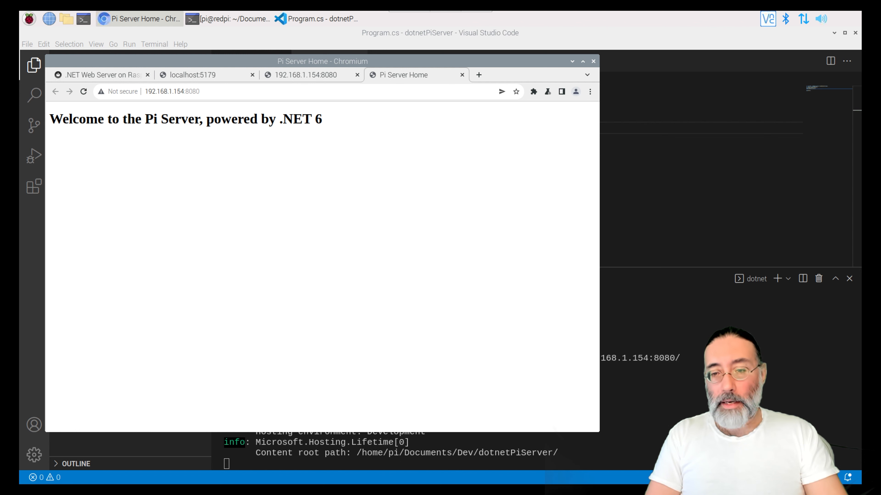
# Download sample_640x360.mp4 from filesamples.com/formats/mp4 in a new tab and open its download menu.
pyautogui.click(478, 75)
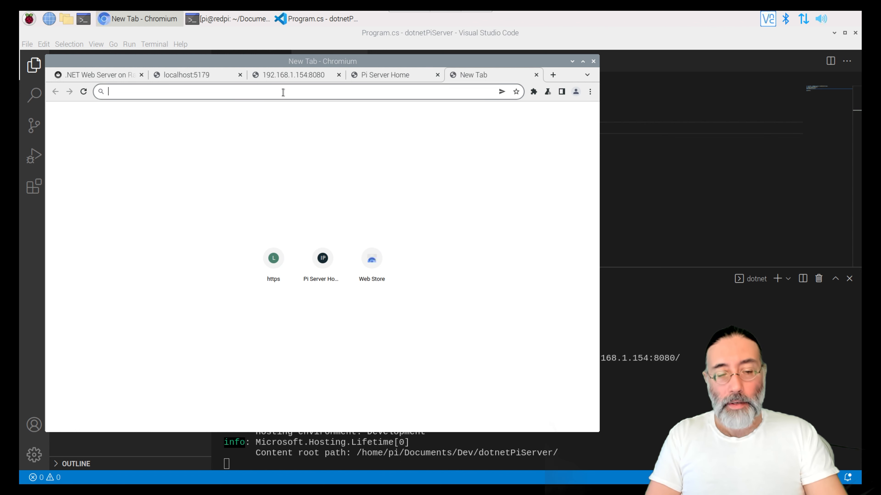
pyautogui.moveTo(340, 137)
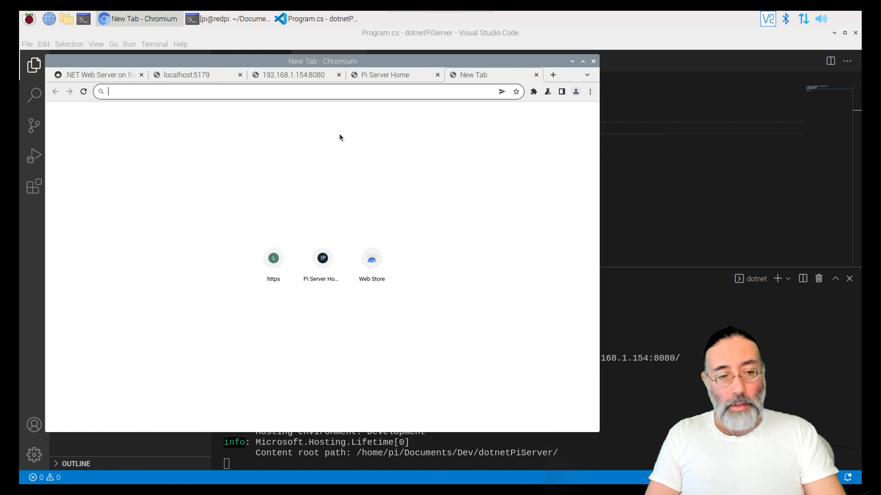
pyautogui.write('https://filesamples.com/formats/mp4')
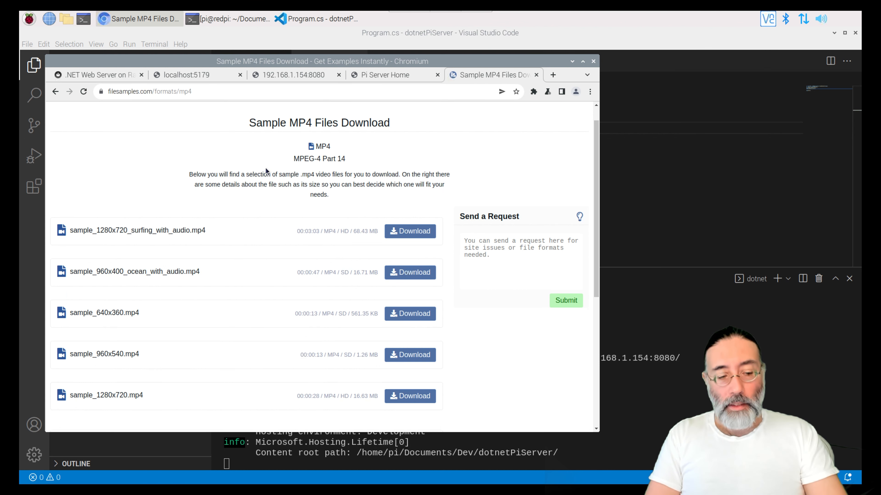
pyautogui.scroll(-3)
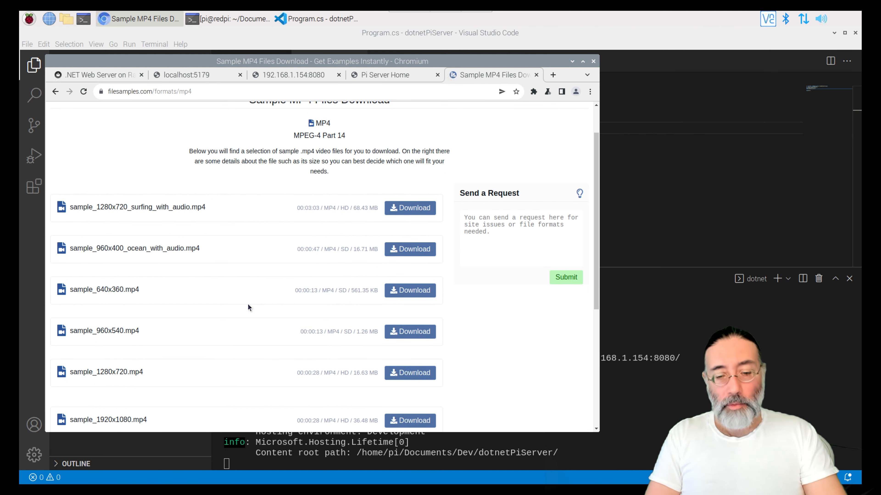
pyautogui.moveTo(410, 290)
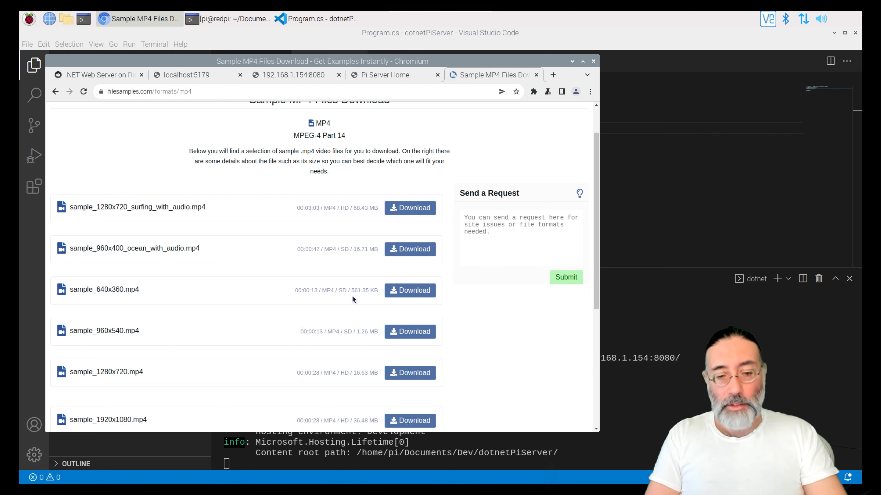
pyautogui.moveTo(410, 290)
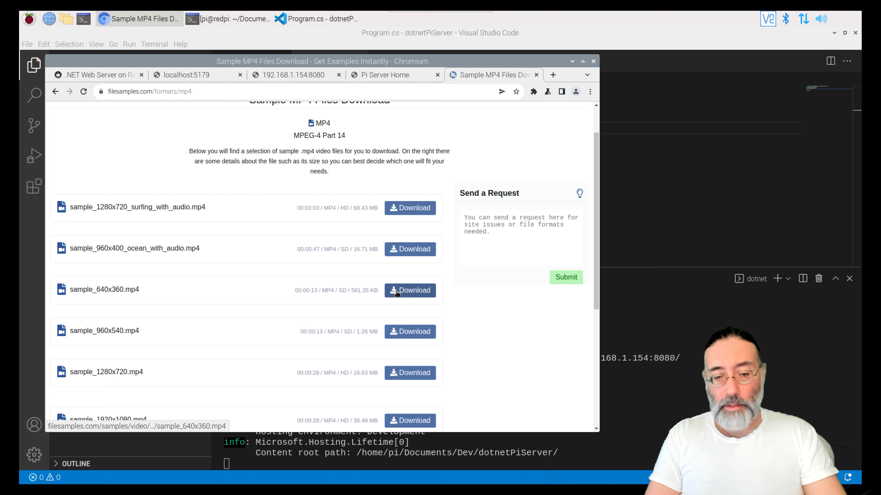
pyautogui.click(410, 290)
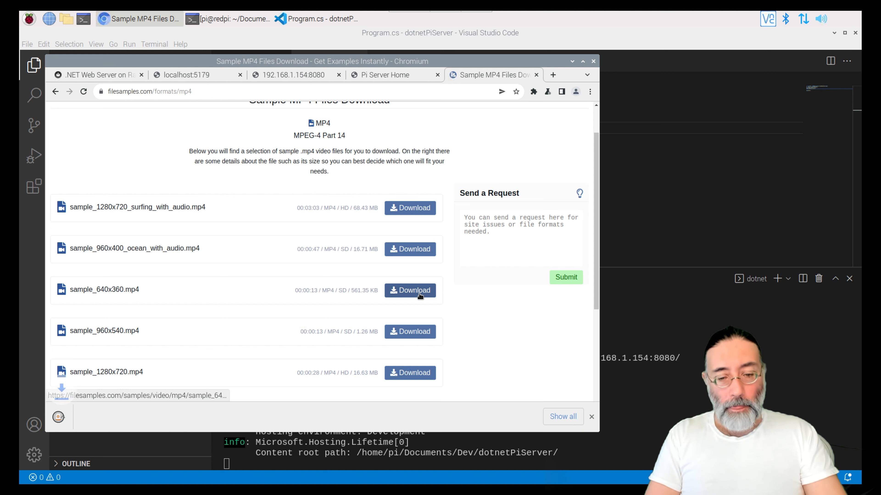
pyautogui.click(410, 290)
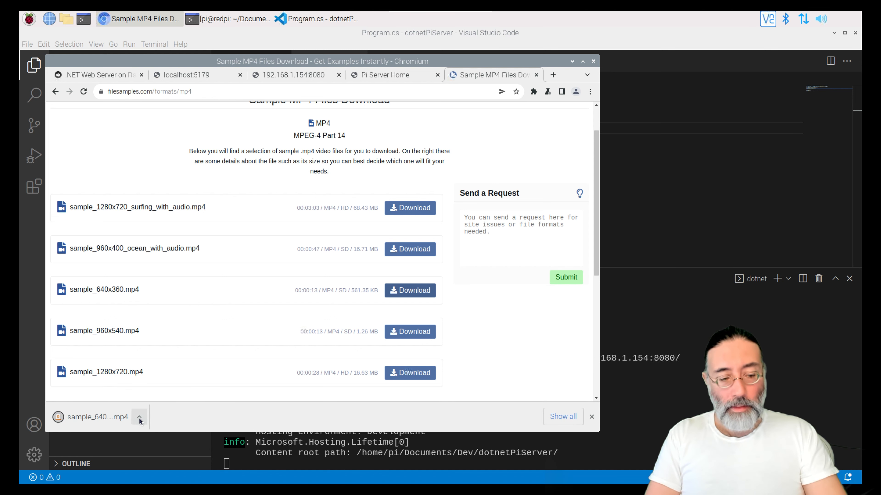
pyautogui.click(138, 417)
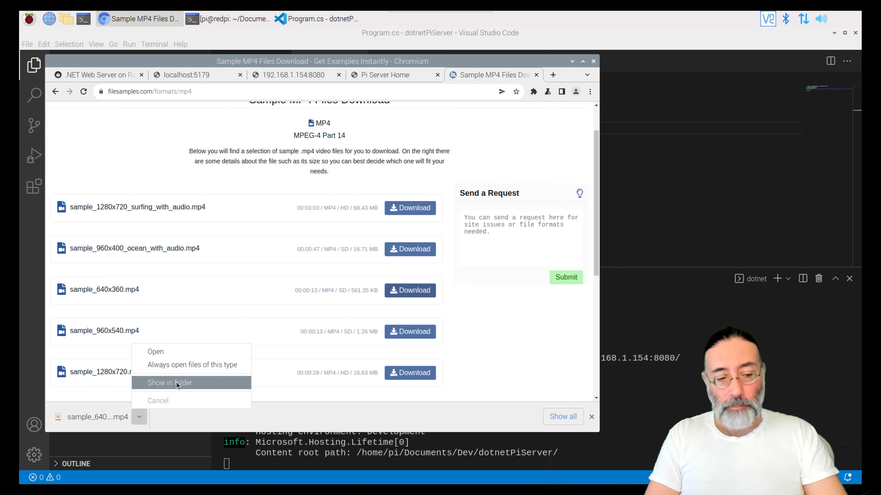
# Show the downloaded sample_640x360.mp4 in its folder and copy it.
pyautogui.click(170, 383)
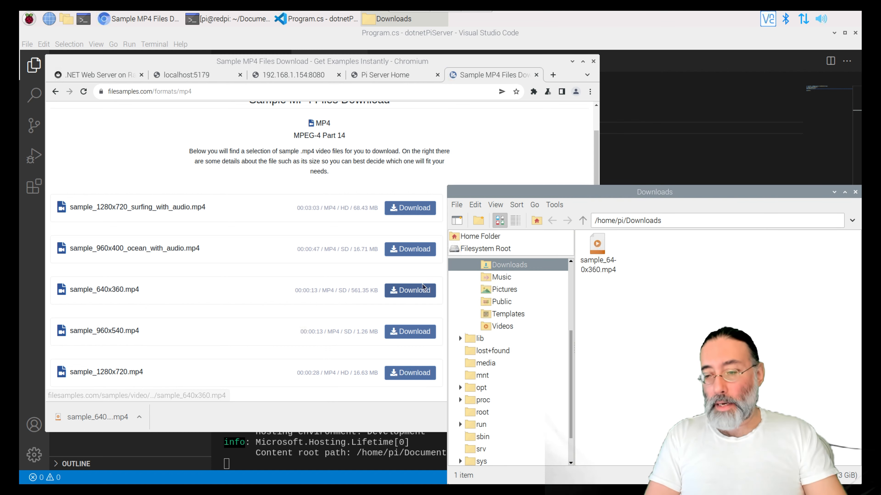
pyautogui.moveTo(654, 193); pyautogui.dragTo(311, 130)
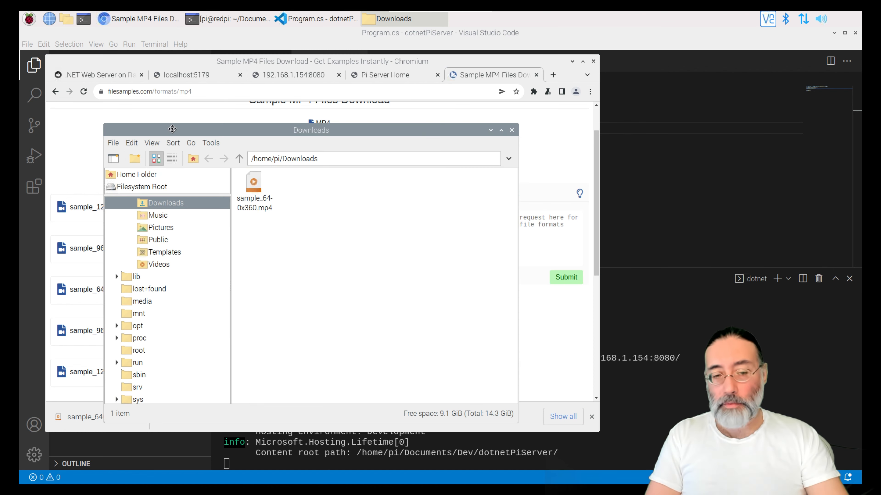
pyautogui.moveTo(172, 130); pyautogui.dragTo(408, 133)
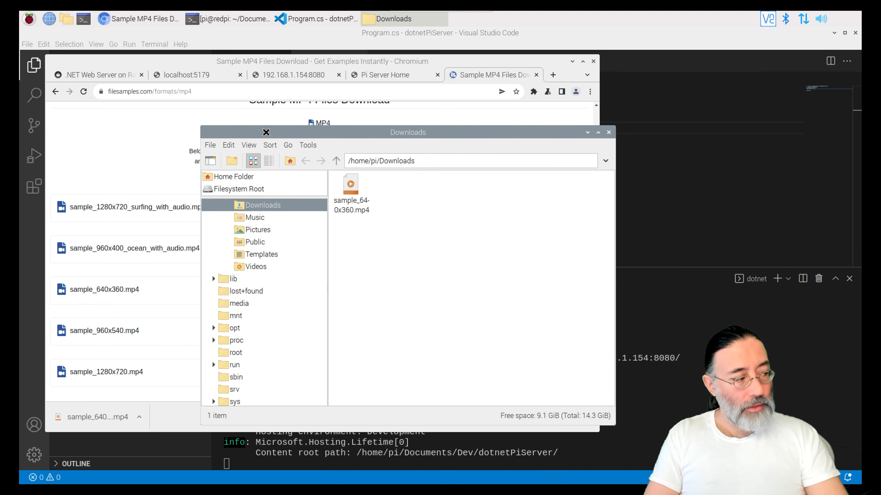
pyautogui.rightClick(350, 186)
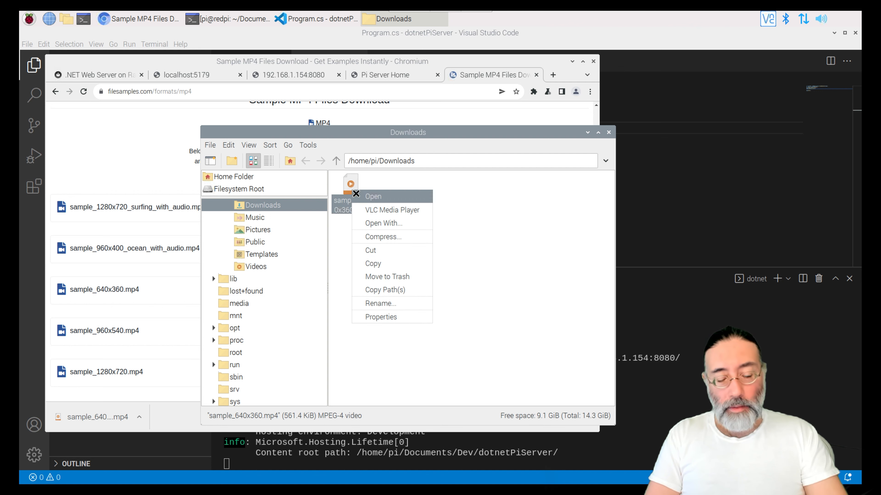
pyautogui.moveTo(372, 250)
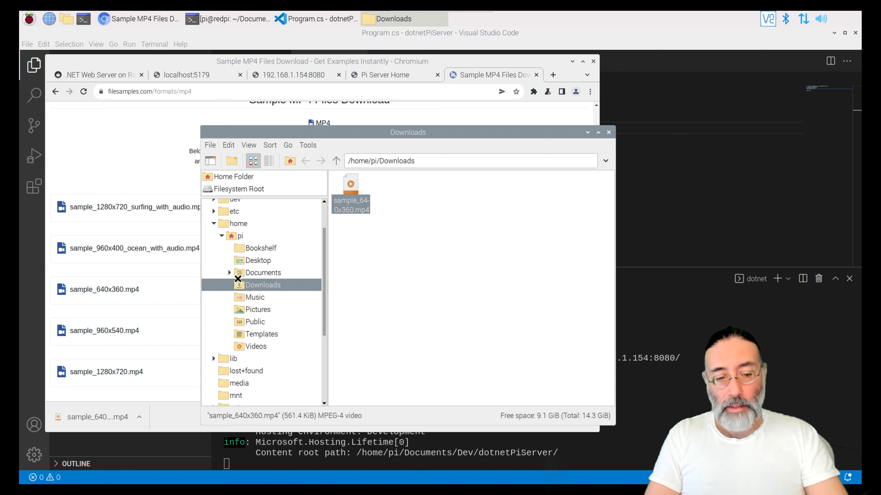
# Paste the video into Documents/Dev/dotnetPiServer/wwwroot beside index.html.
pyautogui.click(229, 272)
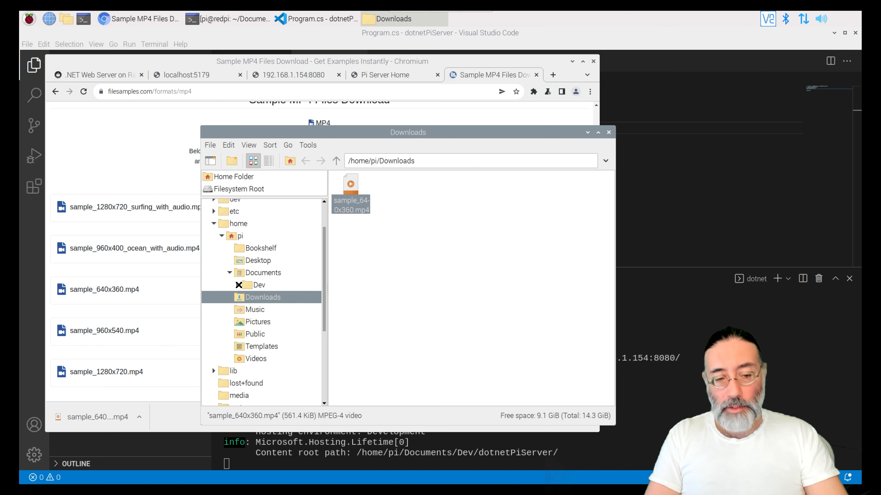
pyautogui.click(229, 285)
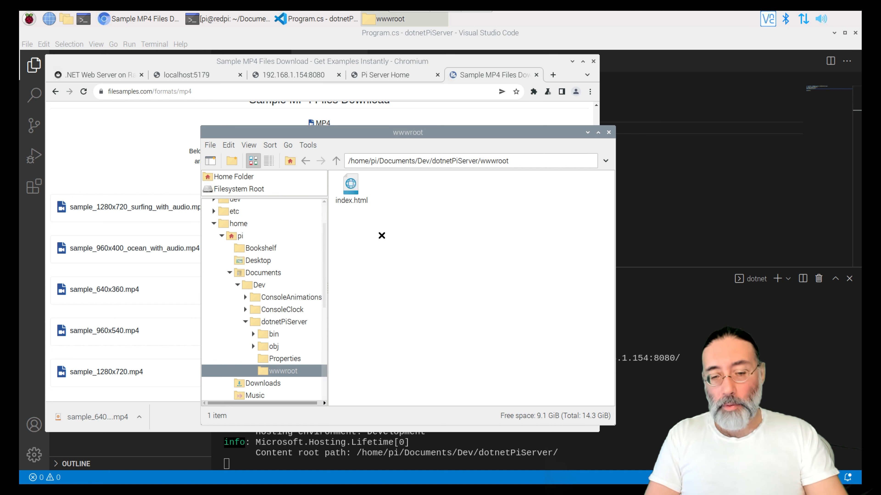
pyautogui.rightClick(382, 235)
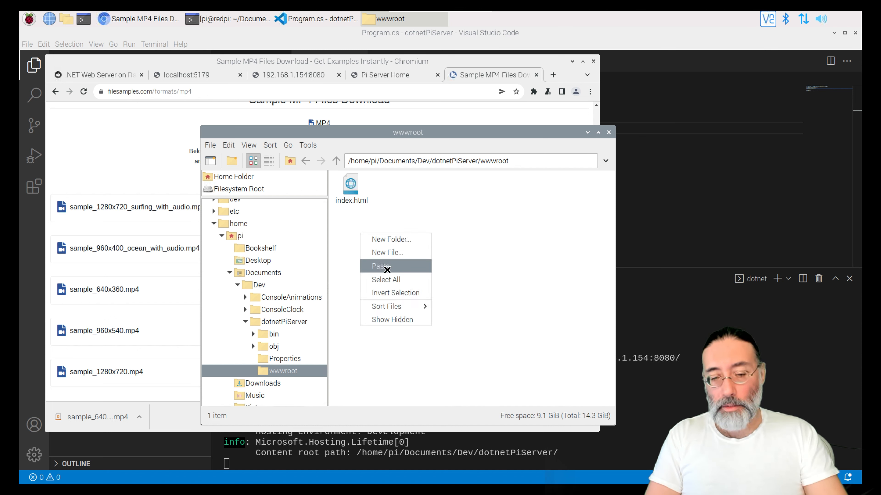
pyautogui.click(381, 265)
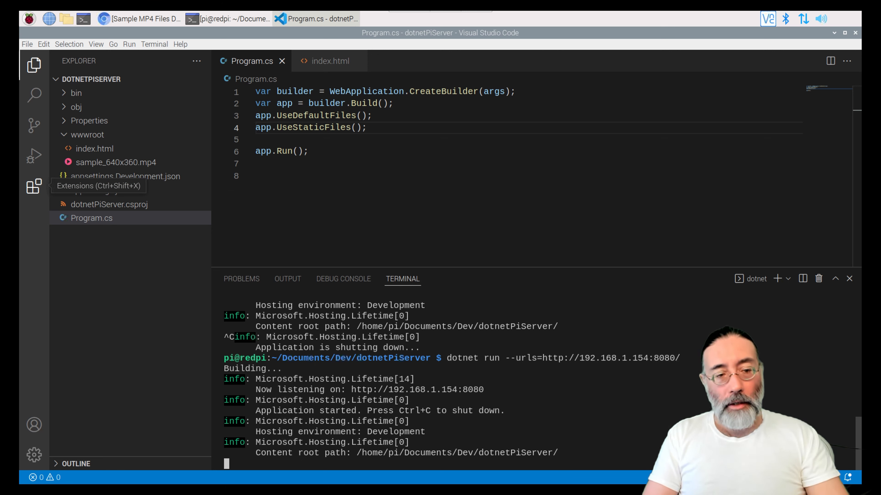
# Add a video element with width 640, height 360, controls and autoplay to index.html.
pyautogui.click(94, 148)
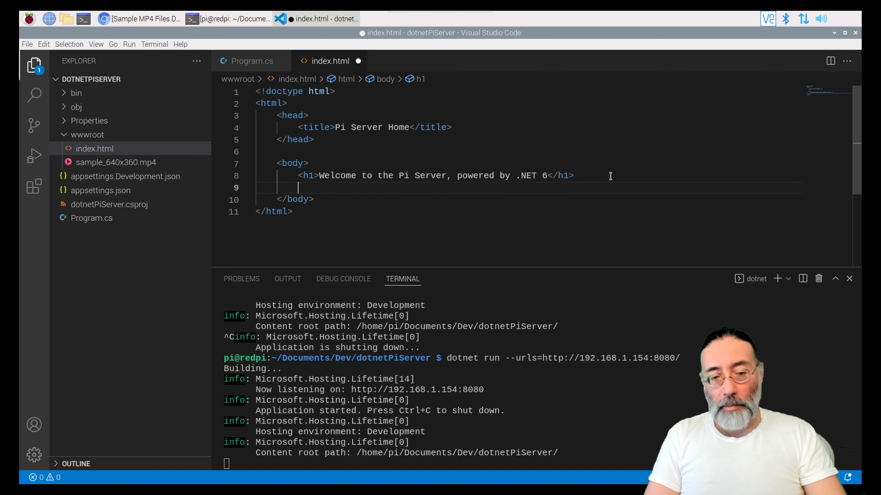
pyautogui.write('<v')
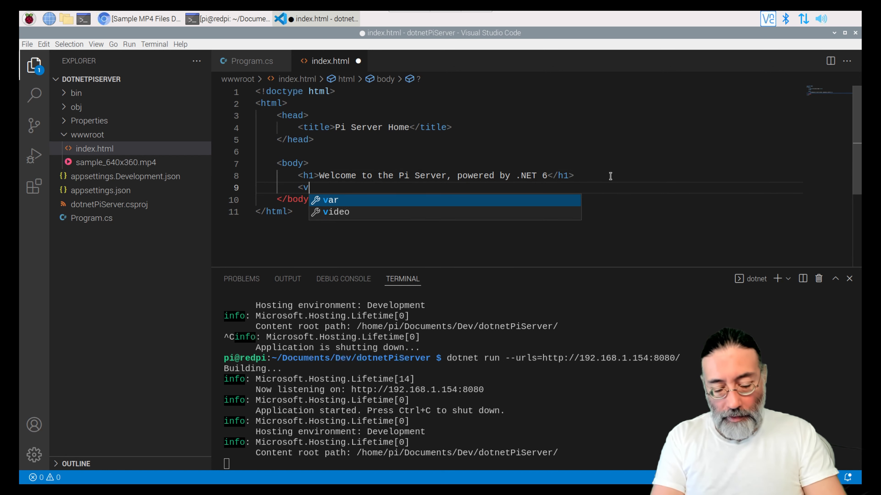
pyautogui.write('ideo')
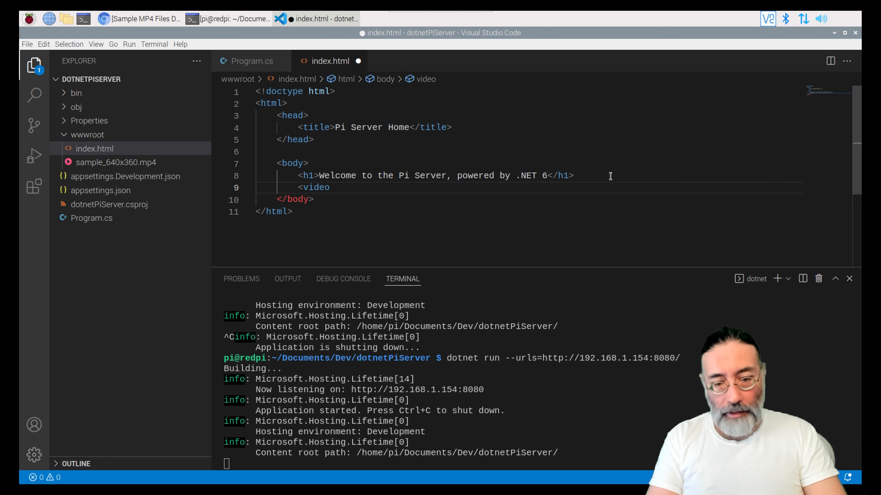
pyautogui.write('width')
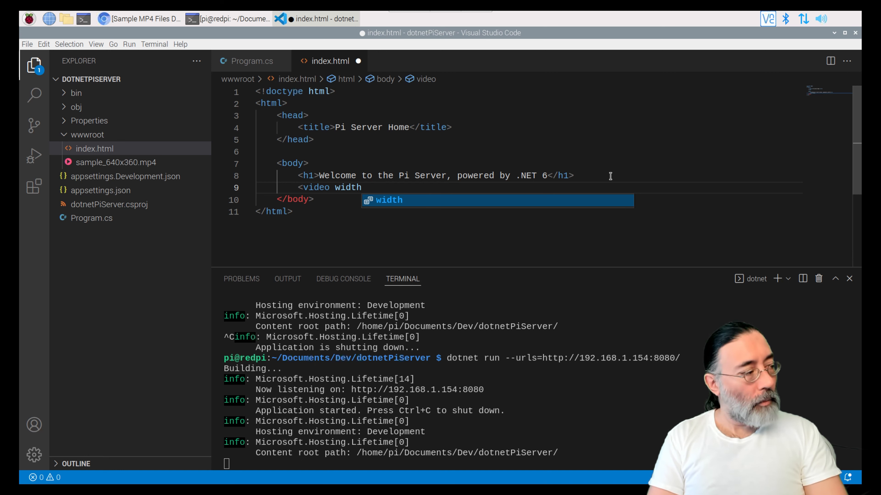
pyautogui.write('="640" height=""')
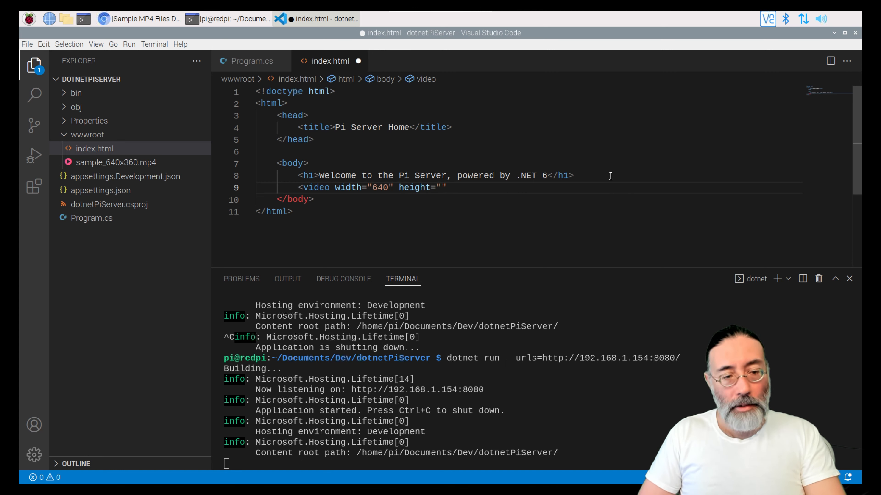
pyautogui.write('360')
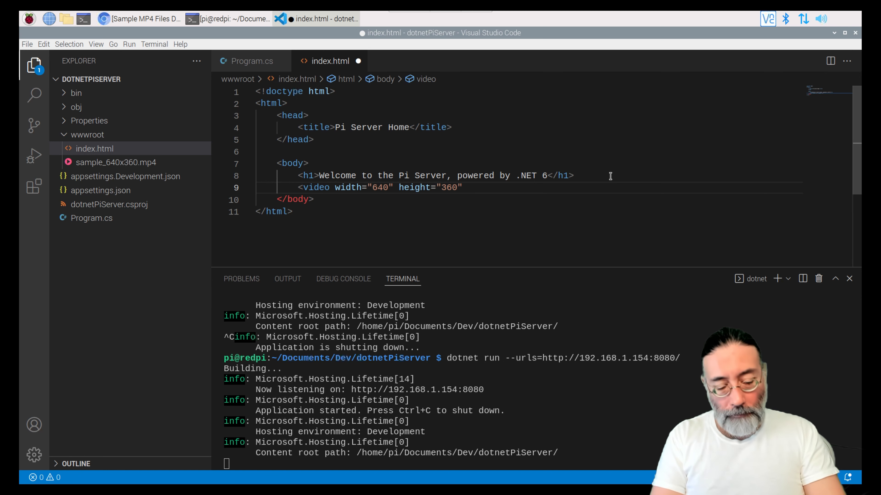
pyautogui.write('controls')
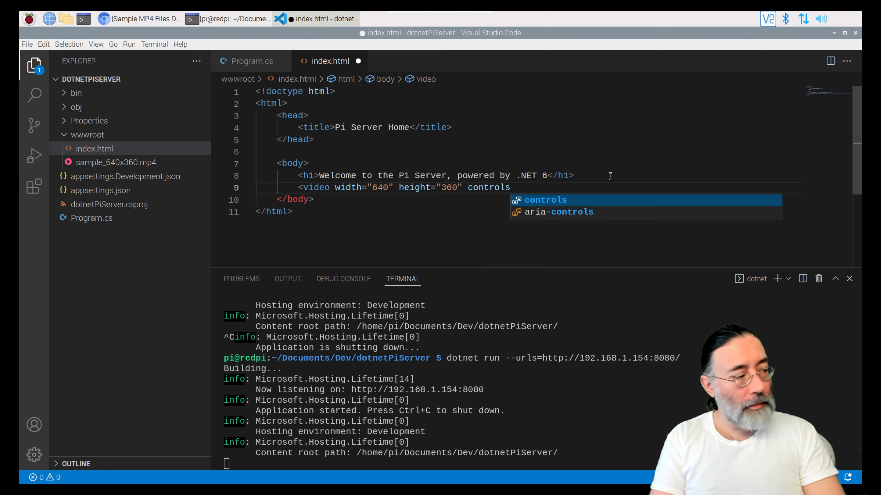
pyautogui.write('a')
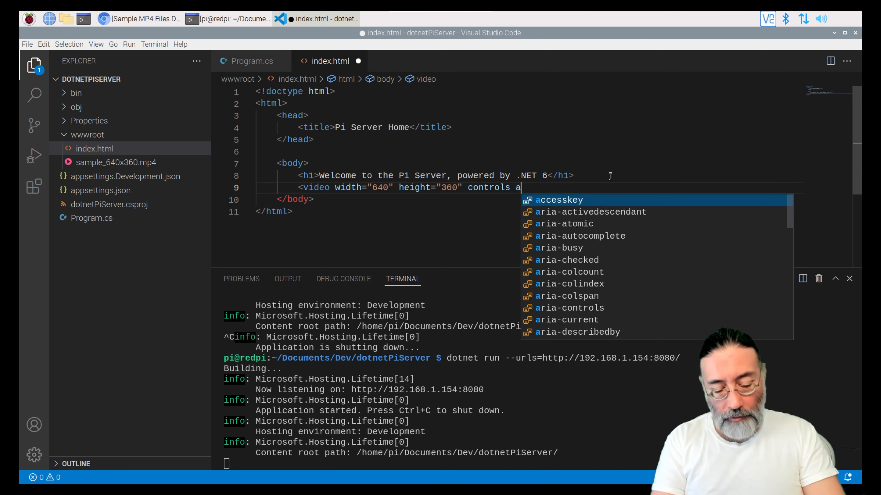
pyautogui.write('utoplay>')
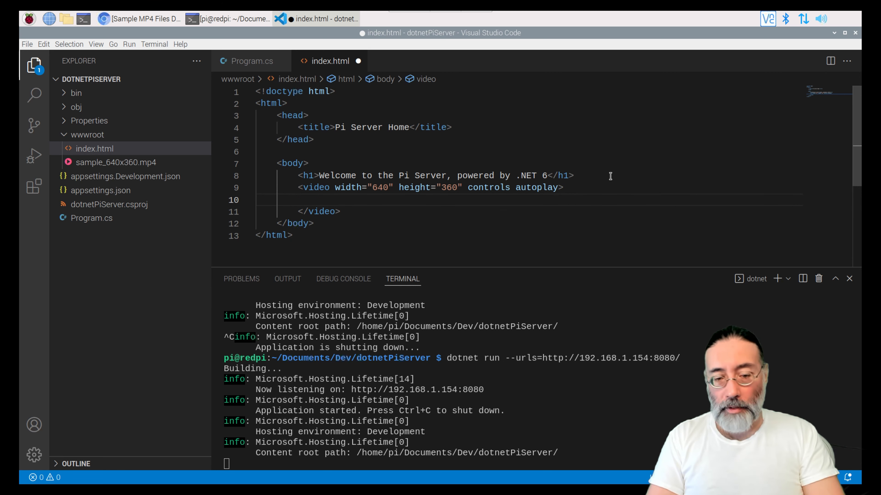
# Give the video a source pointing at sample_640x360.mp4 with type video/mp4.
pyautogui.write('<')
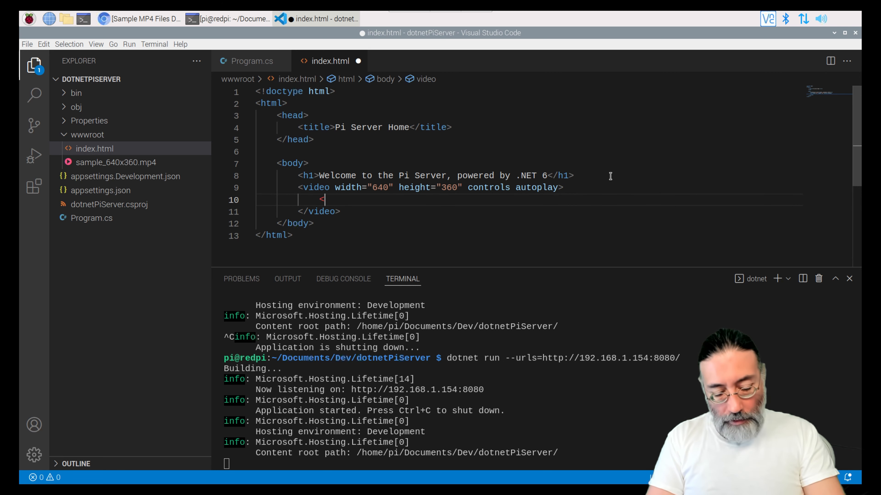
pyautogui.write('source')
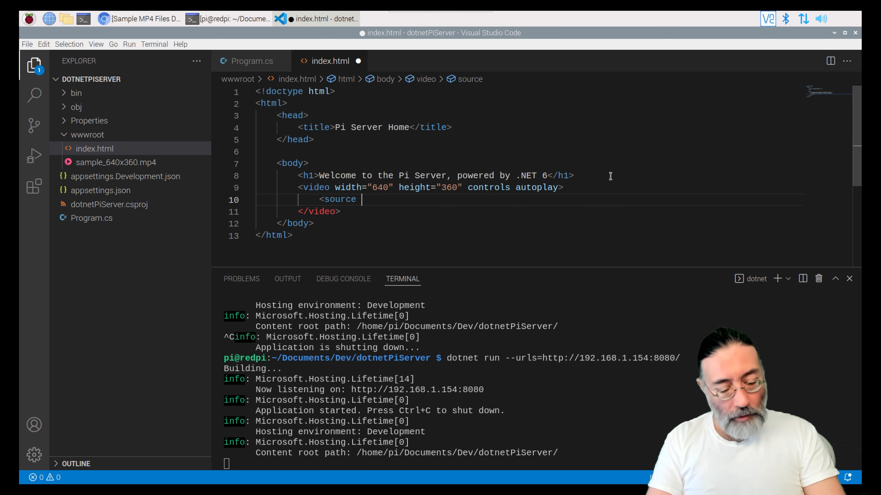
pyautogui.write('src=""')
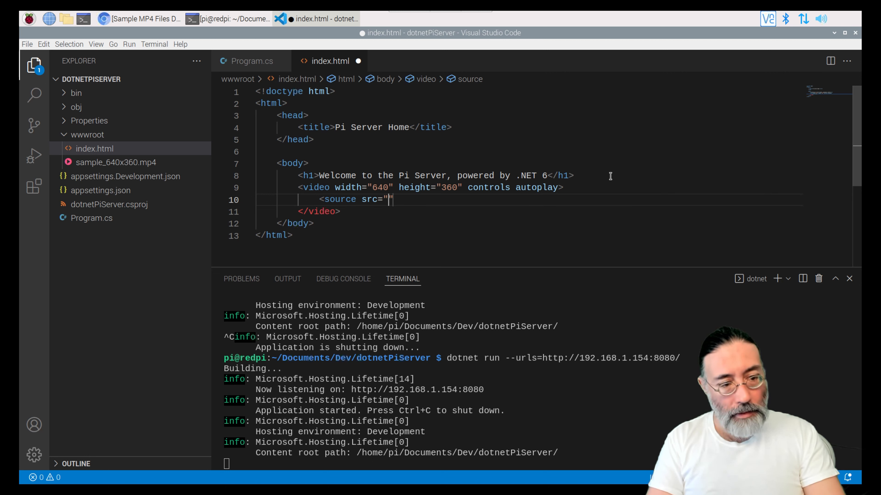
pyautogui.write('sa,')
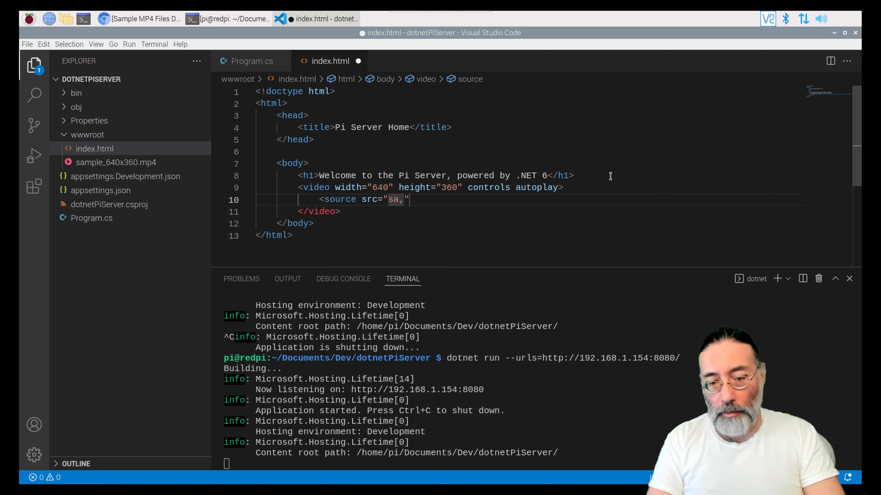
pyautogui.write('sample')
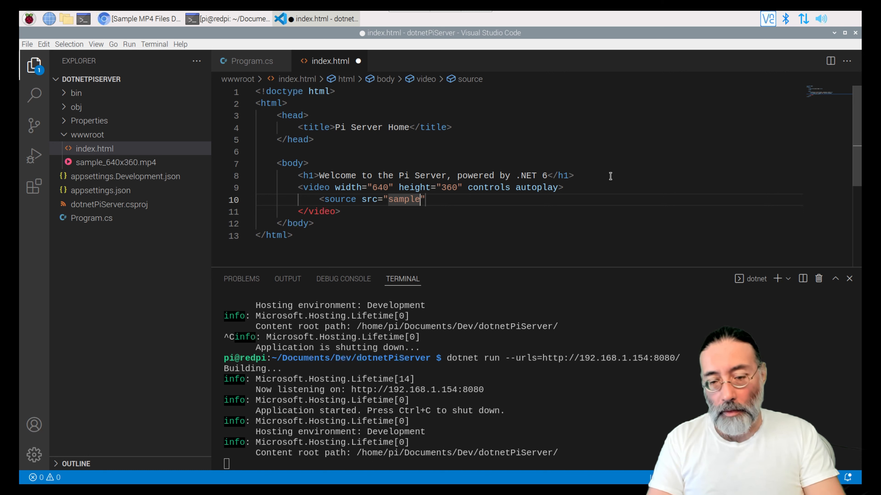
pyautogui.write('_6')
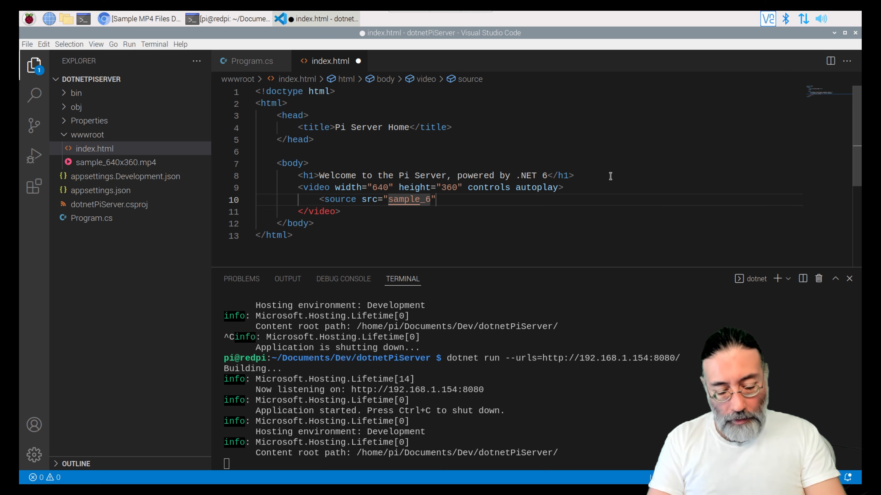
pyautogui.write('40')
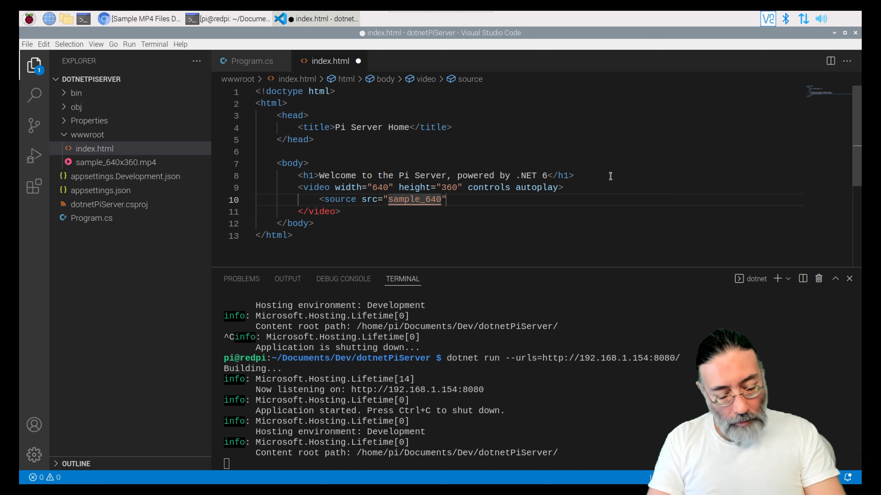
pyautogui.write('x360')
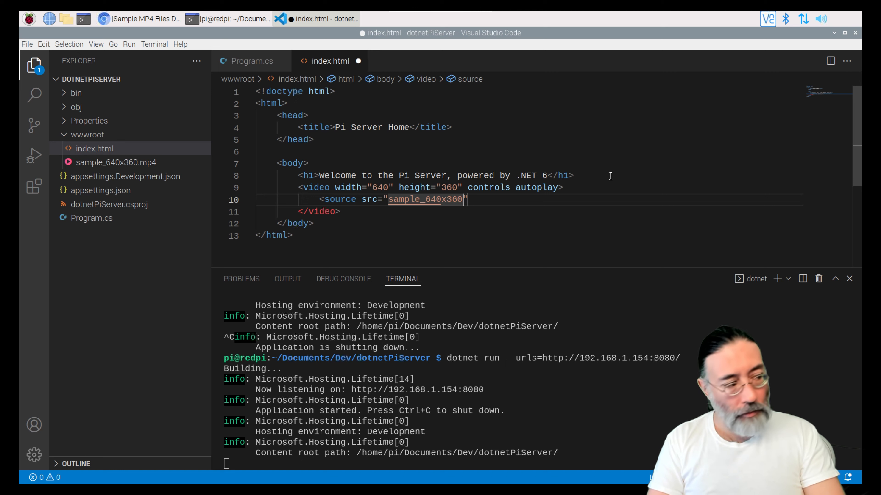
pyautogui.write('.mp')
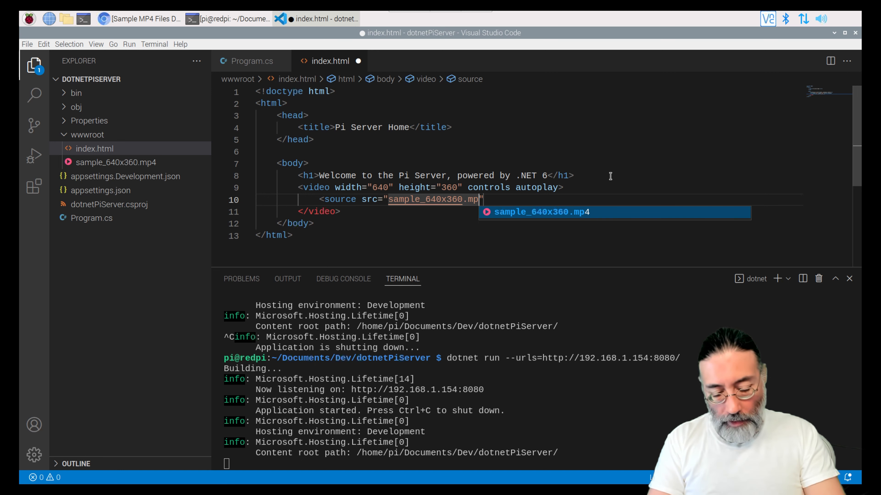
pyautogui.write('4')
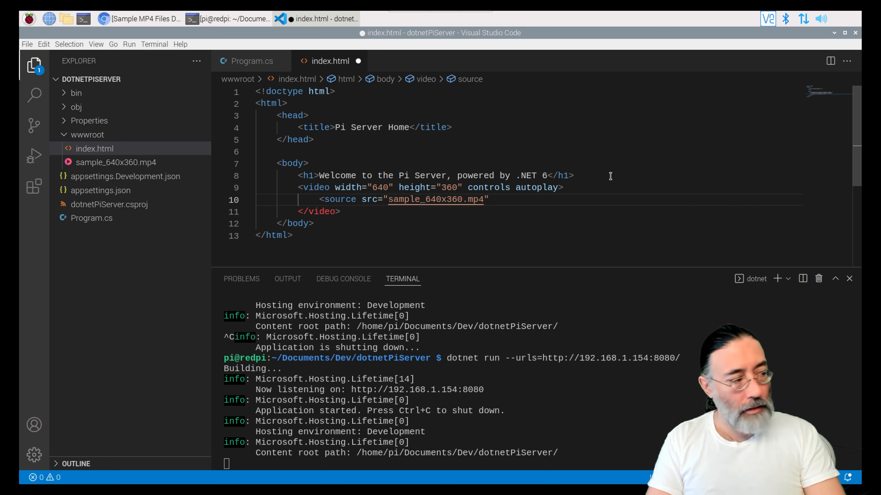
pyautogui.write('ty')
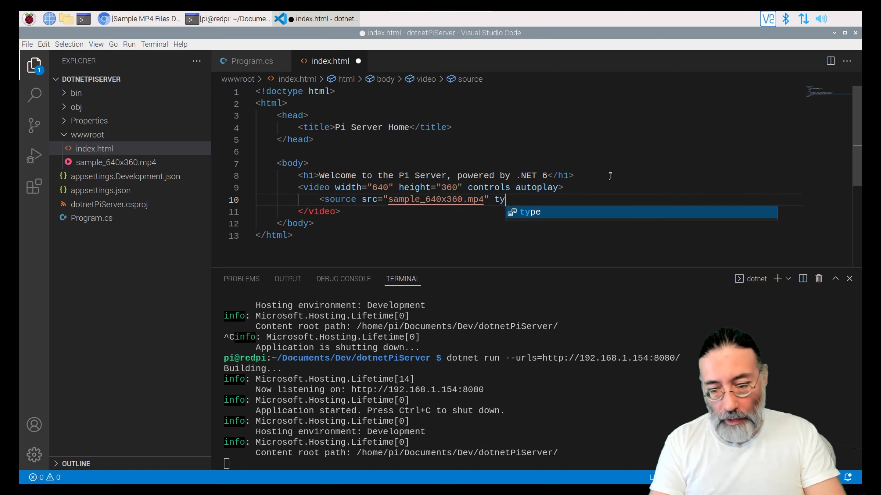
pyautogui.write('pe')
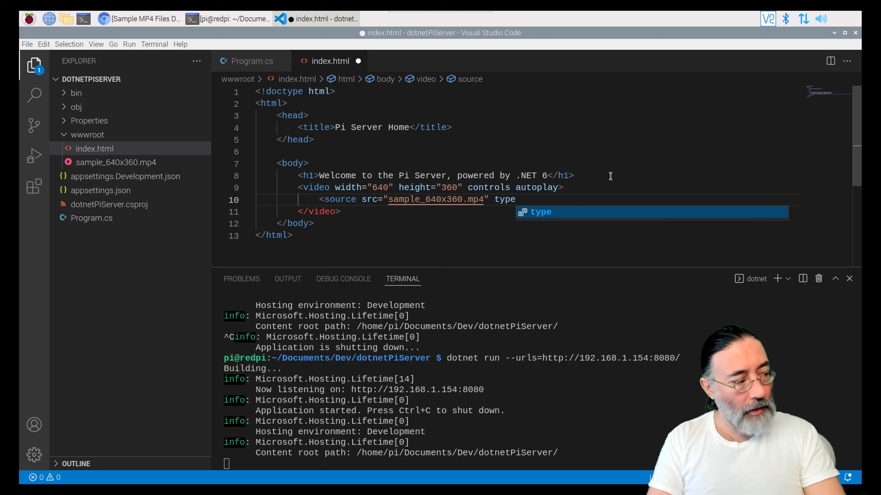
pyautogui.write('="')
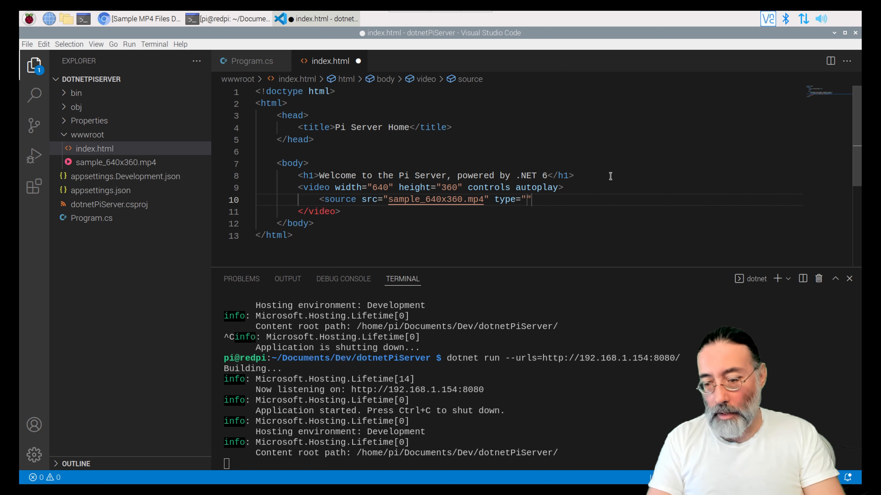
pyautogui.write('video')
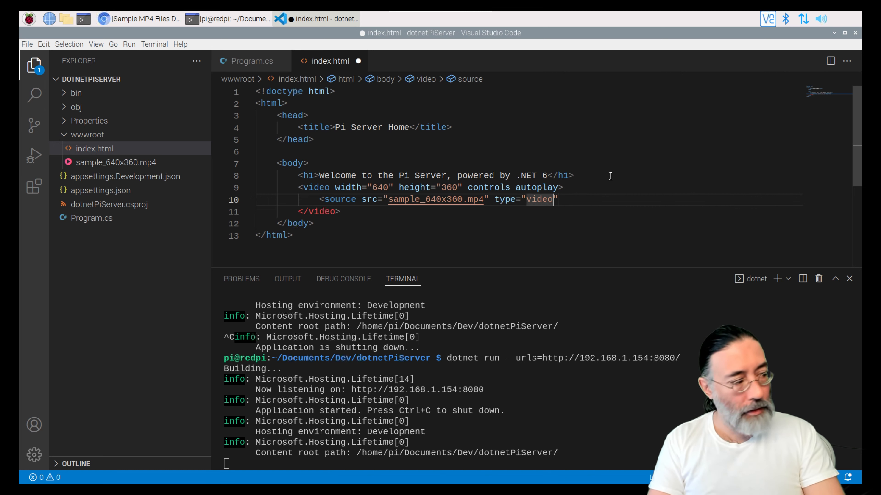
pyautogui.write('/')
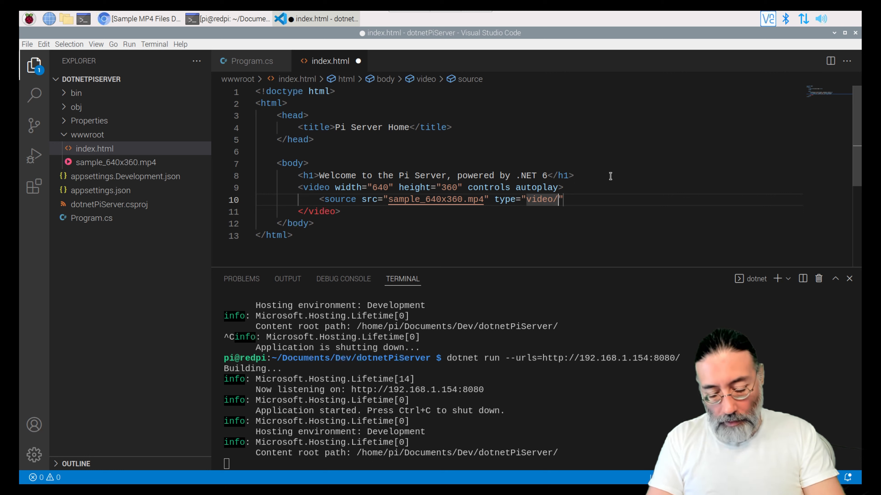
pyautogui.write('mp4')
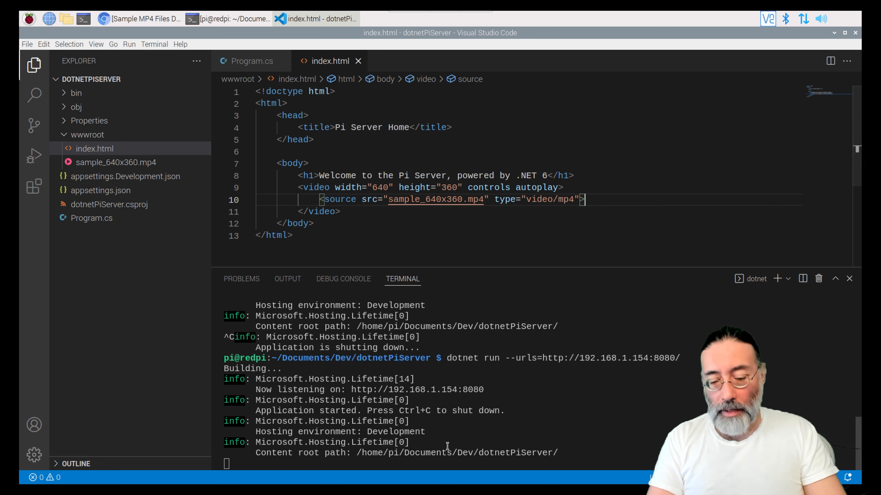
pyautogui.click(290, 235)
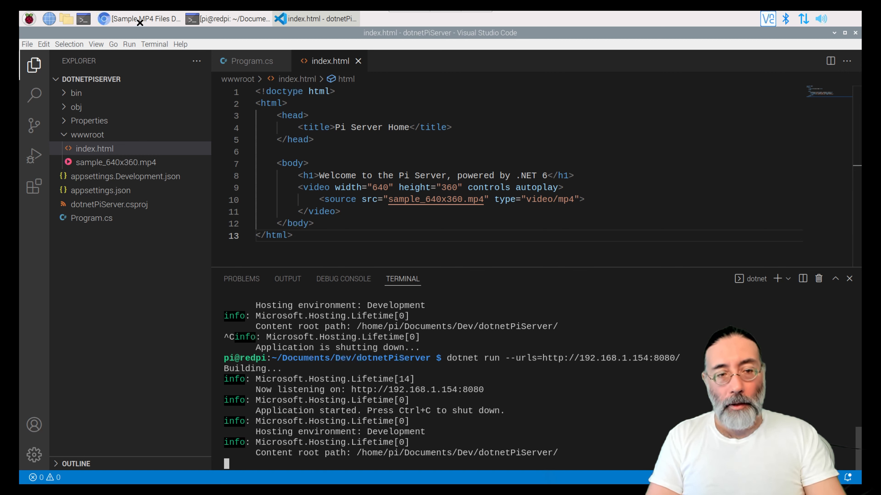
# Reload the Pi Server page, play the embedded beach video and peek at its playback options.
pyautogui.click(141, 18)
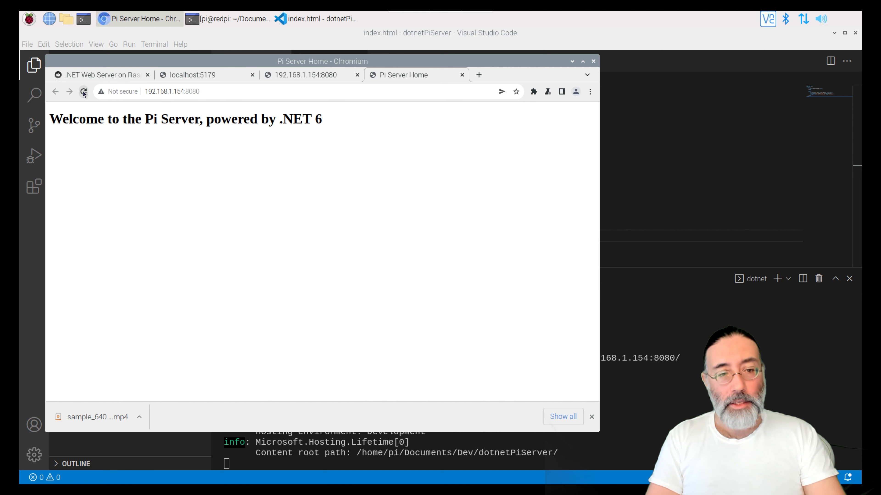
pyautogui.click(83, 91)
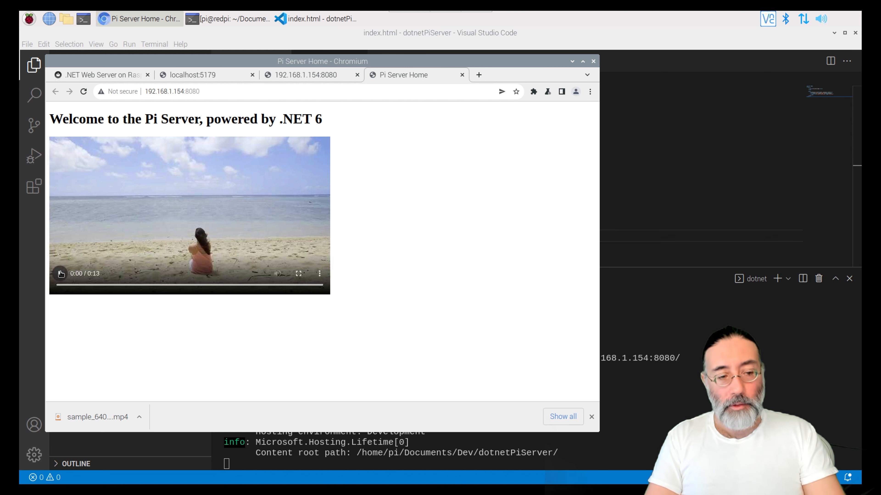
pyautogui.click(59, 273)
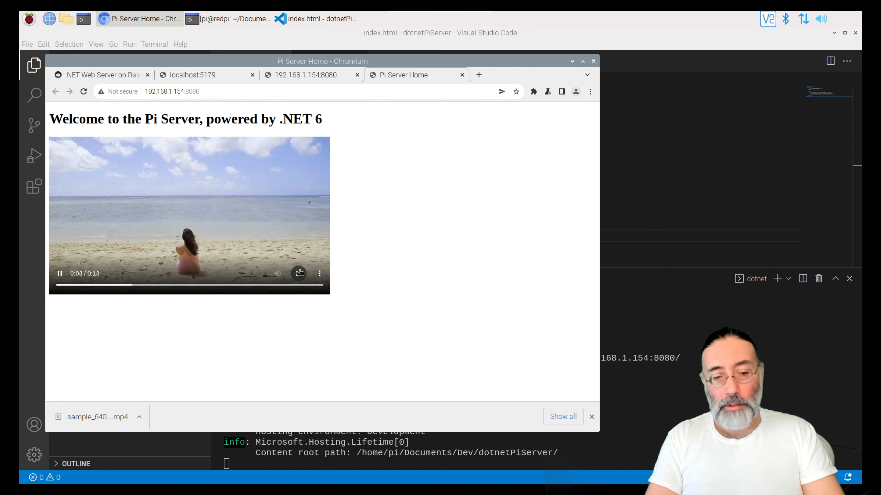
pyautogui.click(300, 273)
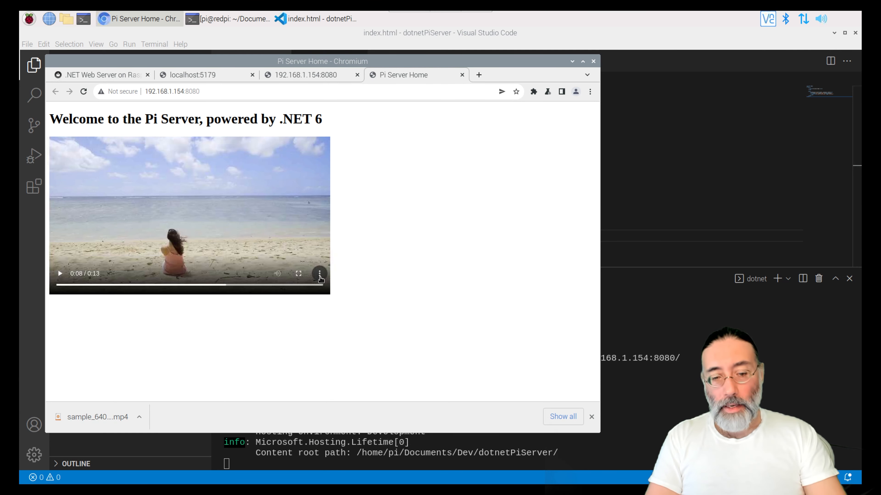
pyautogui.click(319, 274)
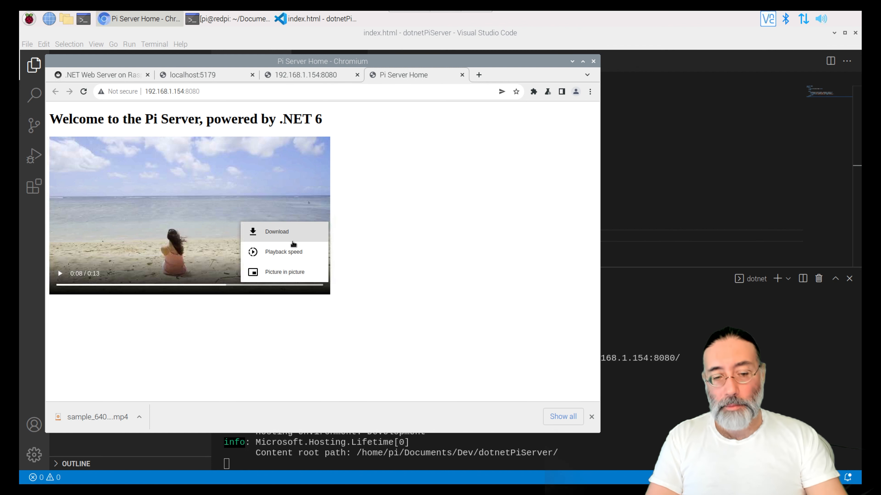
pyautogui.moveTo(261, 313)
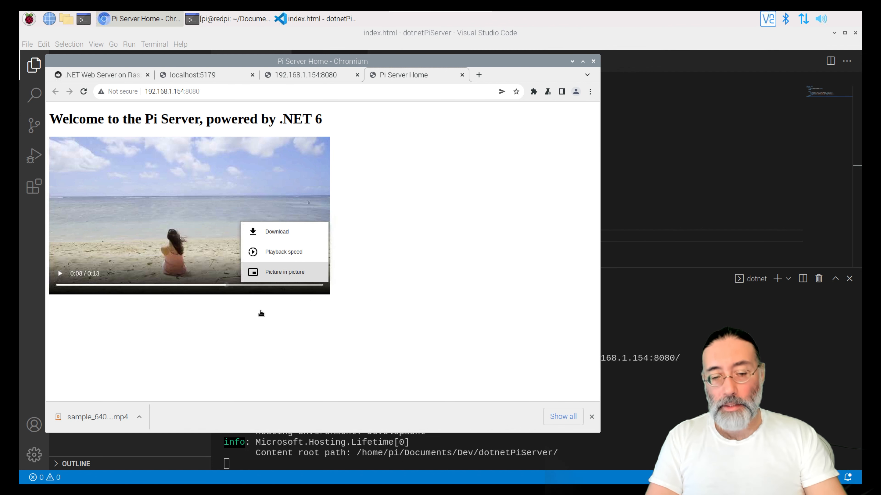
pyautogui.click(267, 334)
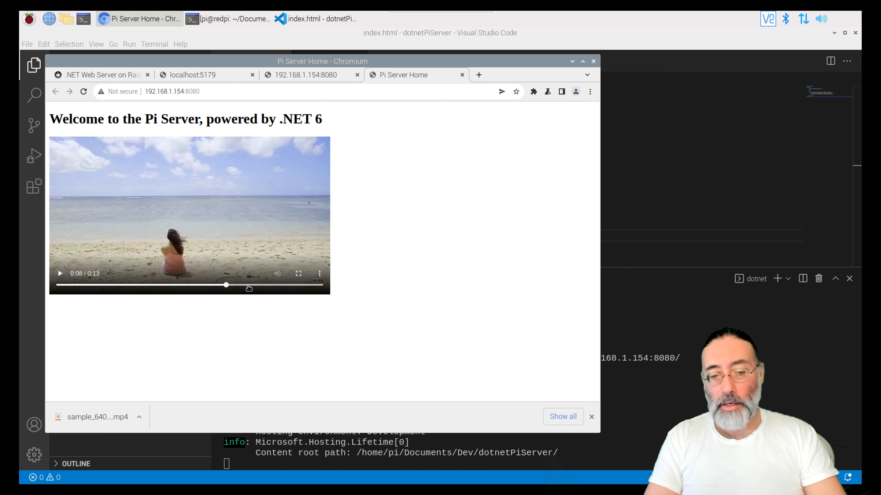
pyautogui.moveTo(219, 227)
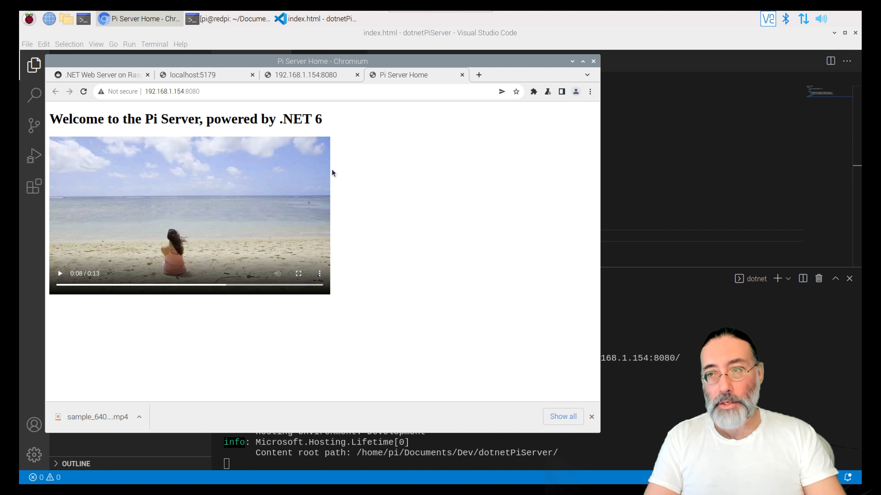
pyautogui.moveTo(344, 171)
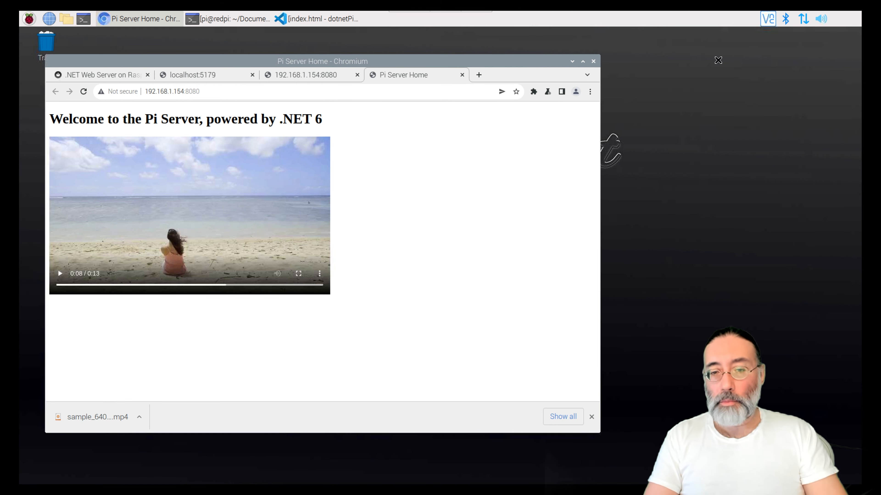
pyautogui.moveTo(390, 160)
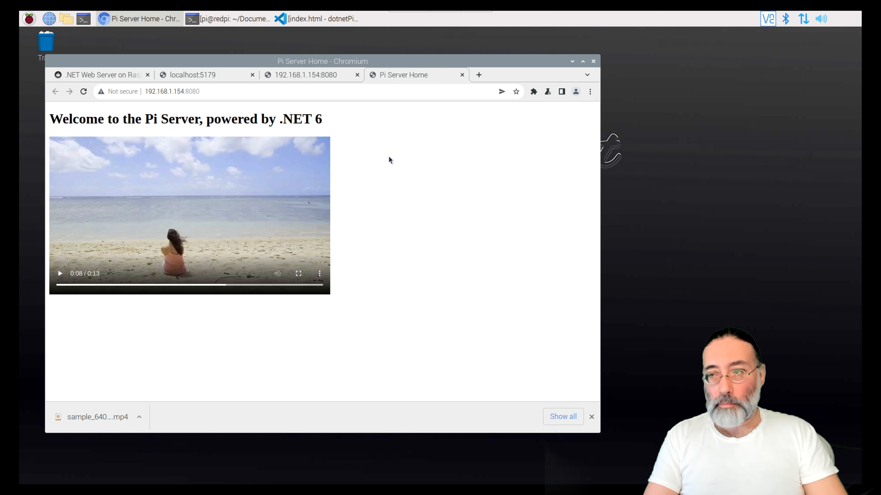
pyautogui.moveTo(328, 167)
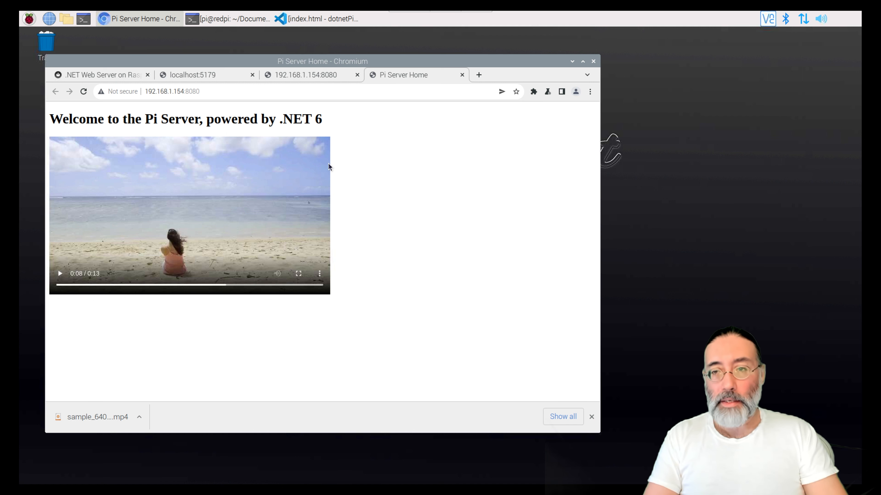